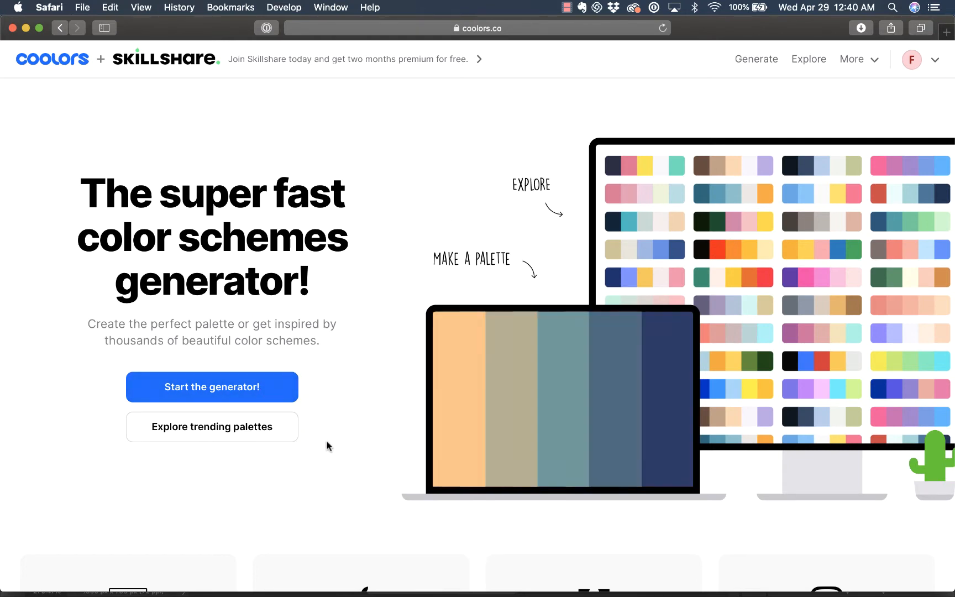
- Browse down the Coolors homepage and launch the palette generator from the top bar
scroll("down", 3)
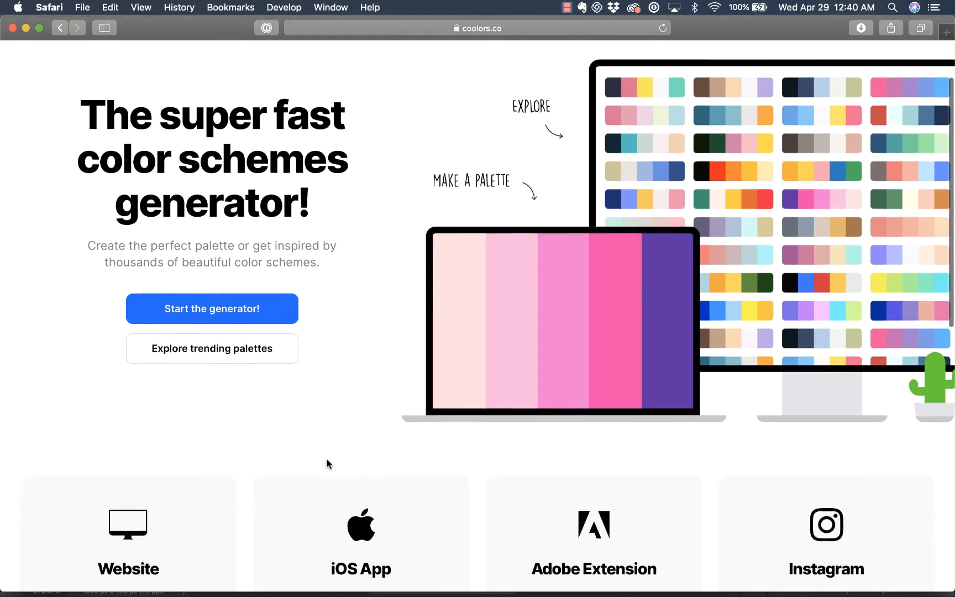
scroll("down", 3)
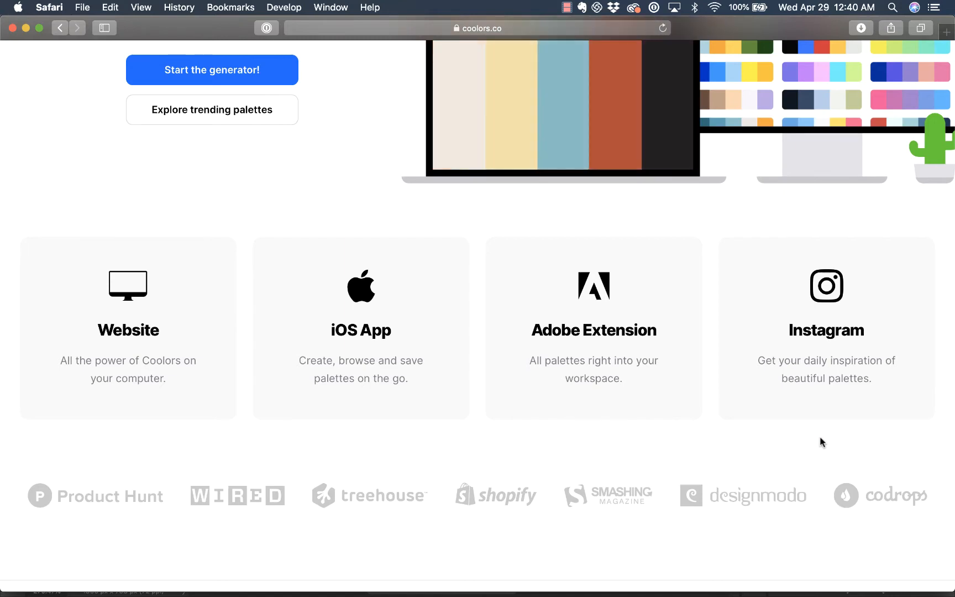
scroll("down", 3)
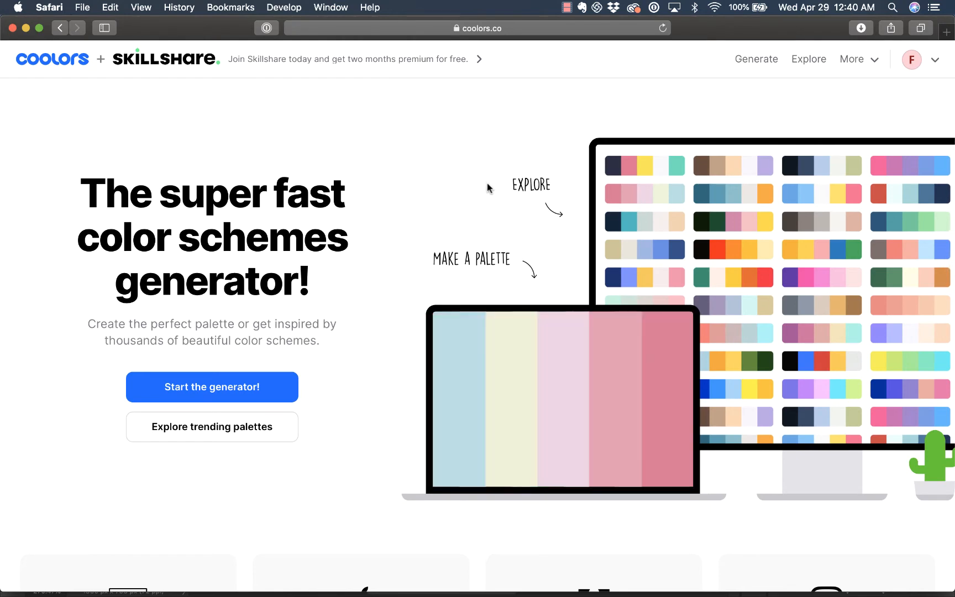
left_click(755, 59)
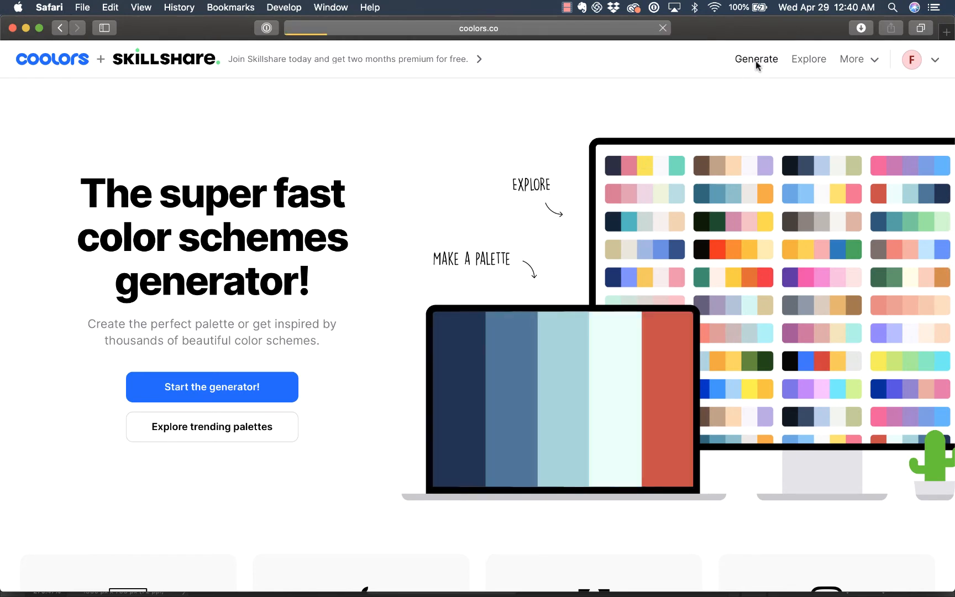
- Lock Forest green (7CA982) and Deep Space Sparkle (3B6064), regenerating the others several times
left_click(757, 59)
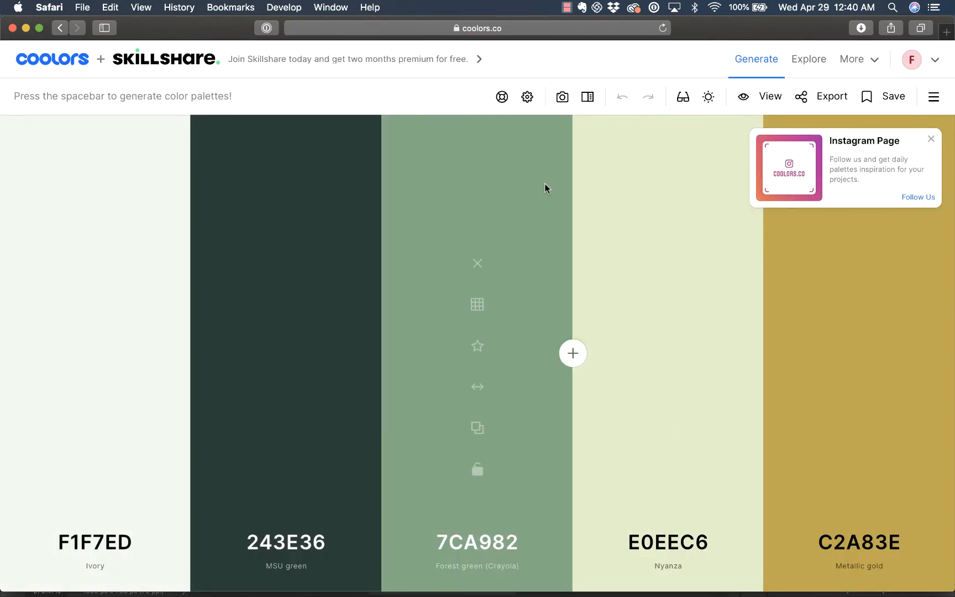
mouse_move(417, 414)
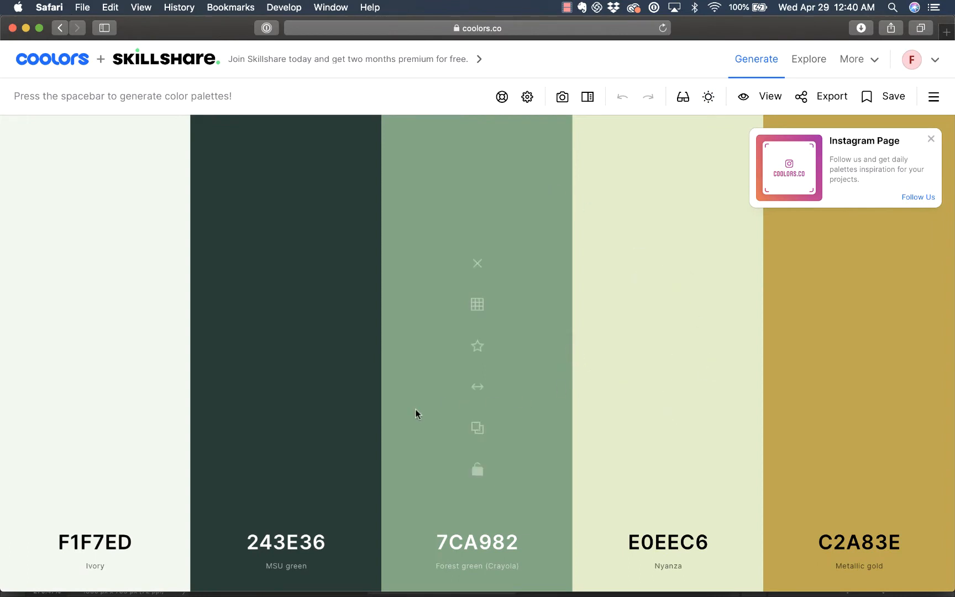
mouse_move(769, 434)
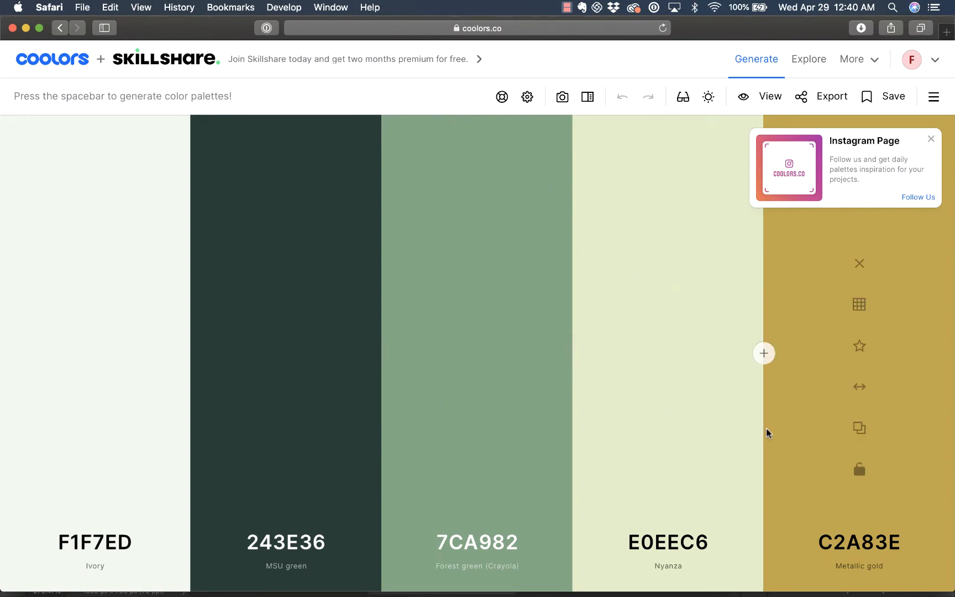
mouse_move(667, 476)
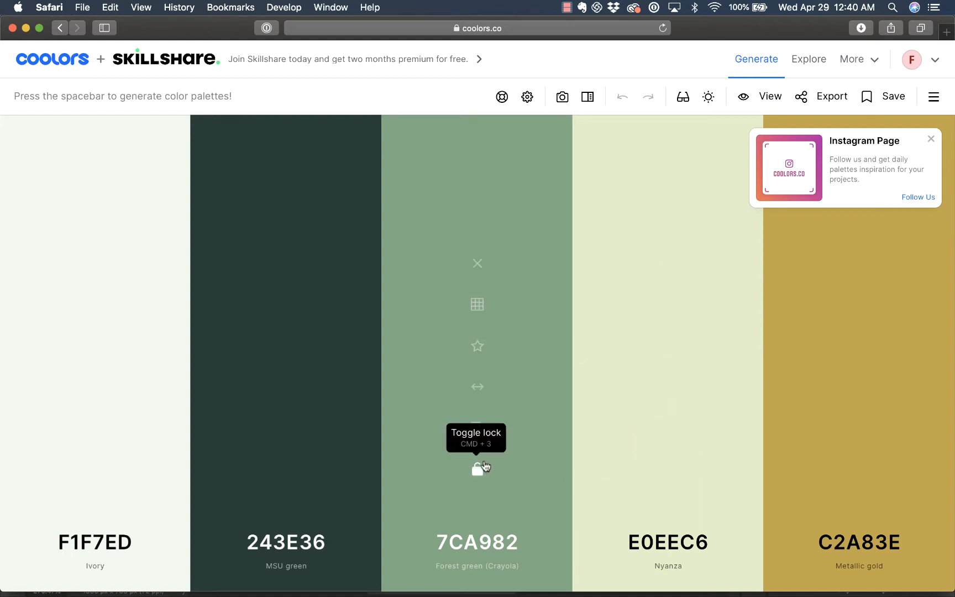
mouse_move(479, 476)
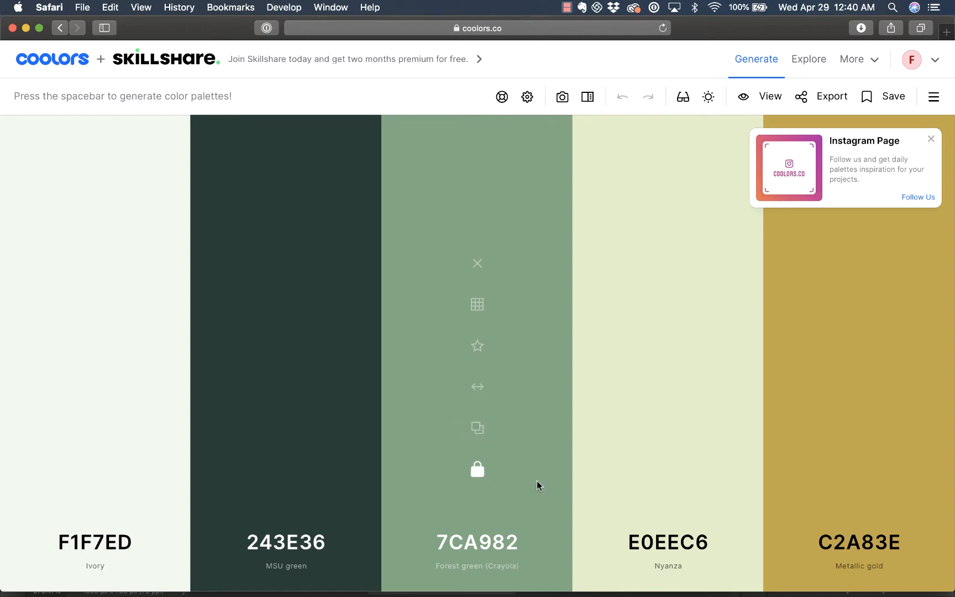
key("space")
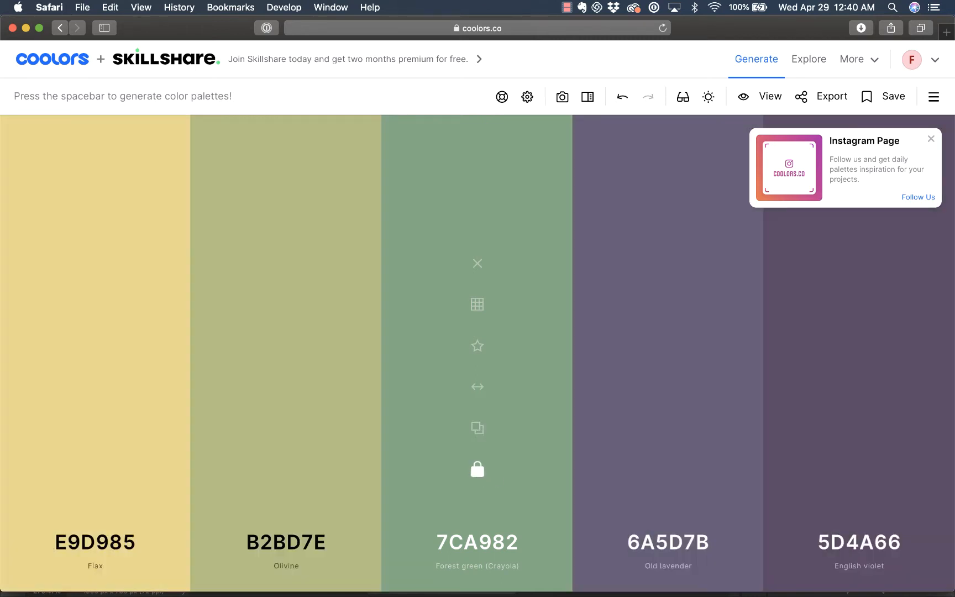
key("space")
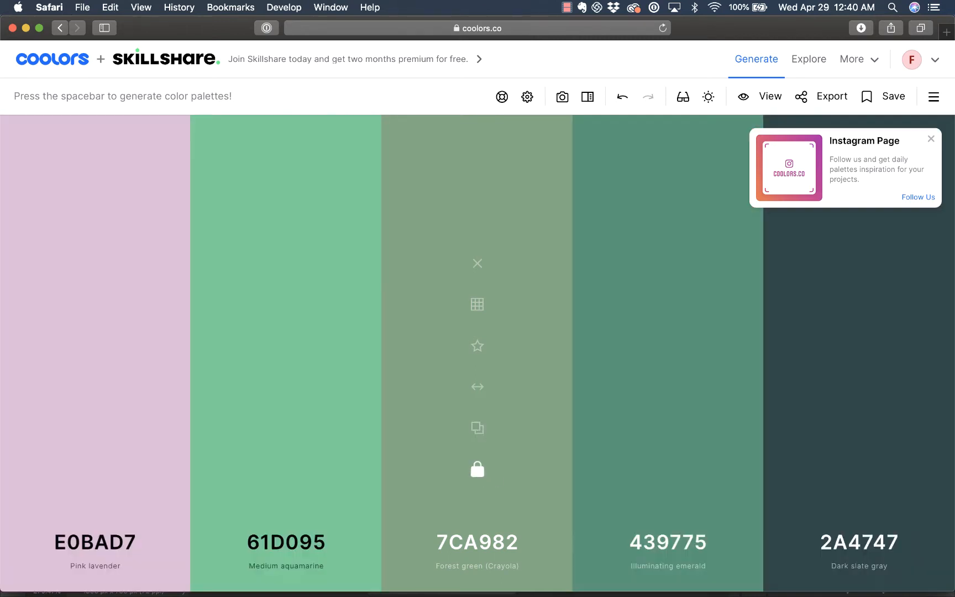
key("space")
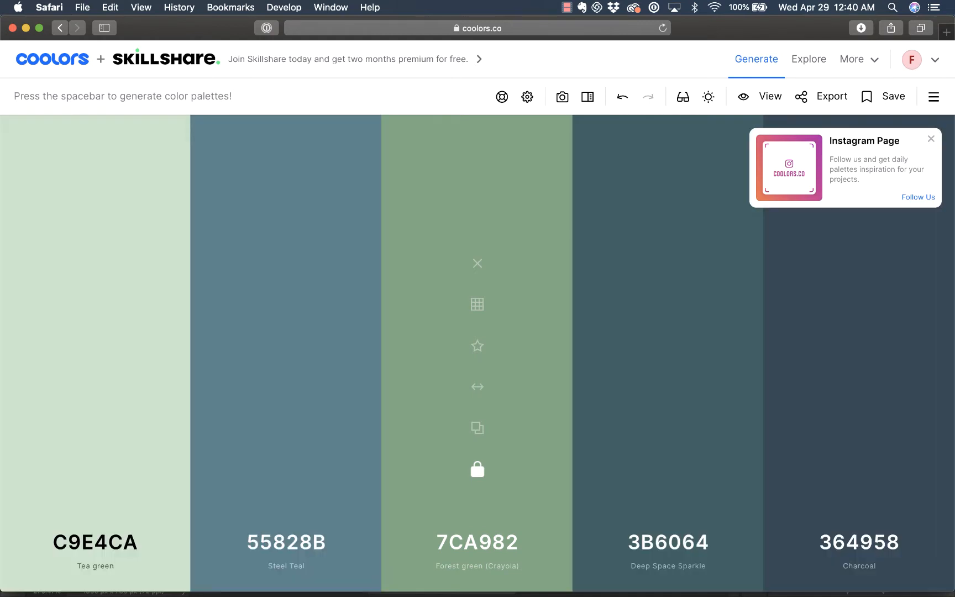
mouse_move(699, 474)
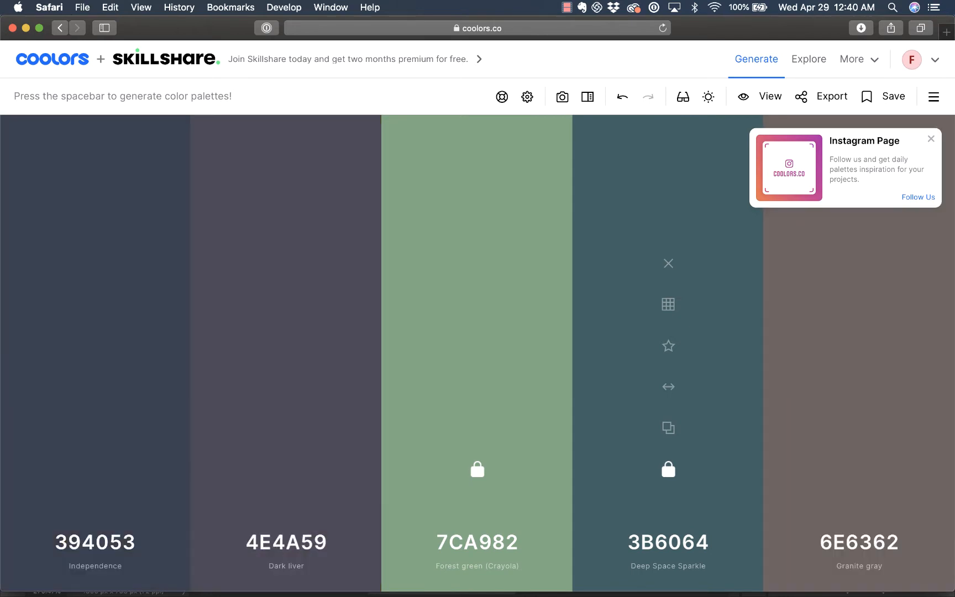
key("space")
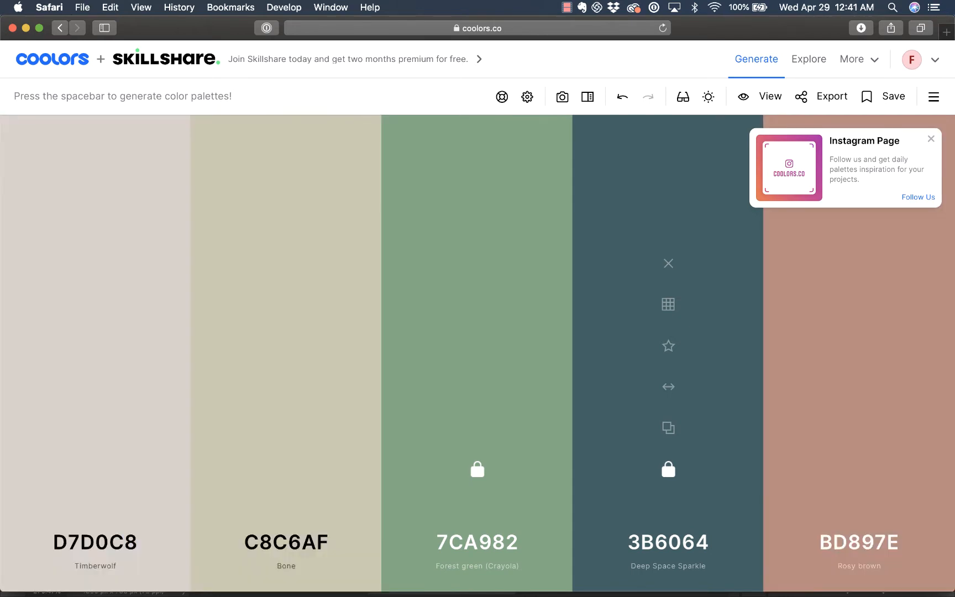
key("space")
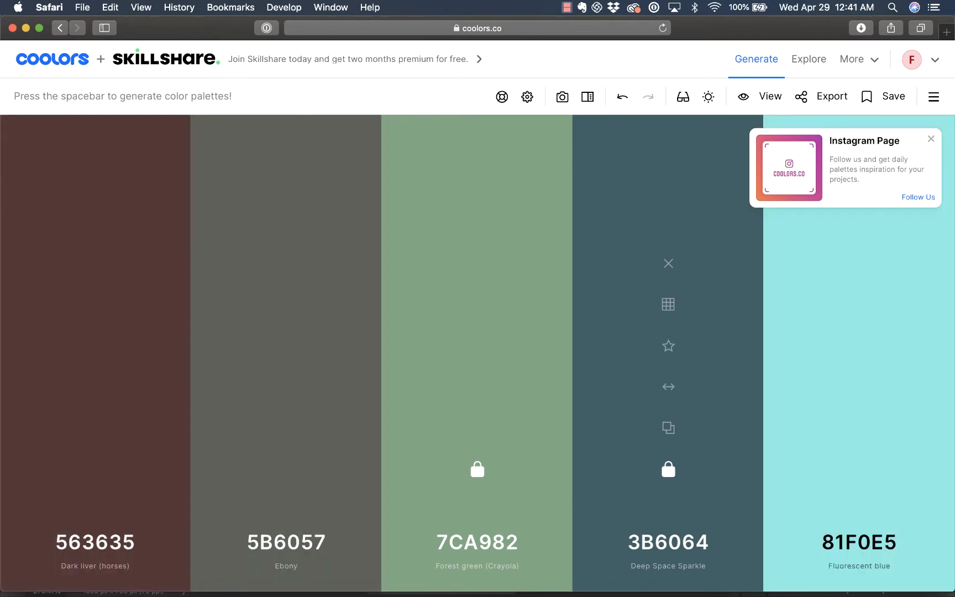
mouse_move(286, 551)
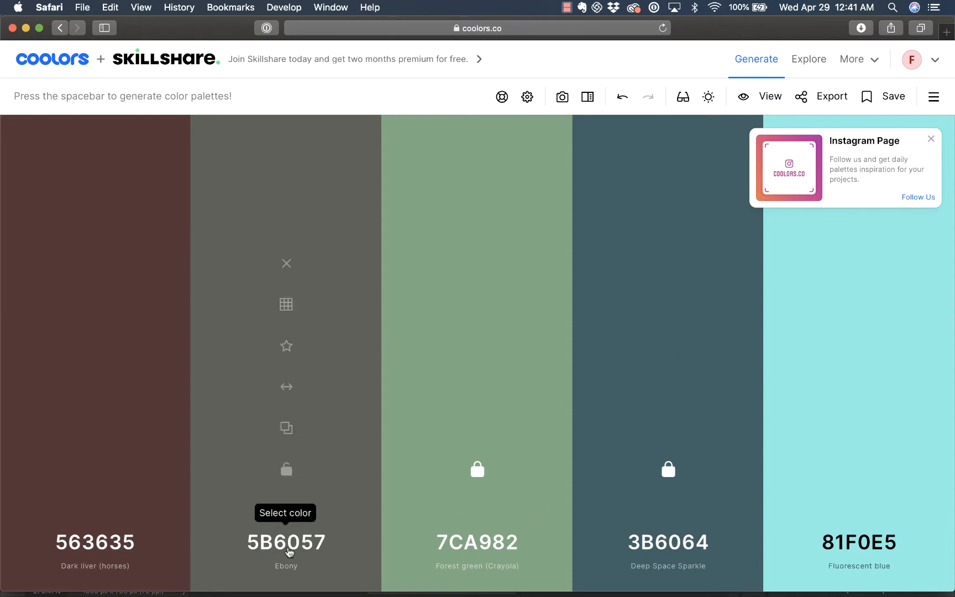
- Edit the Ebony colour through Picker, RGB and CMYK modes, ending at A86C96 Pearly purple
left_click(286, 542)
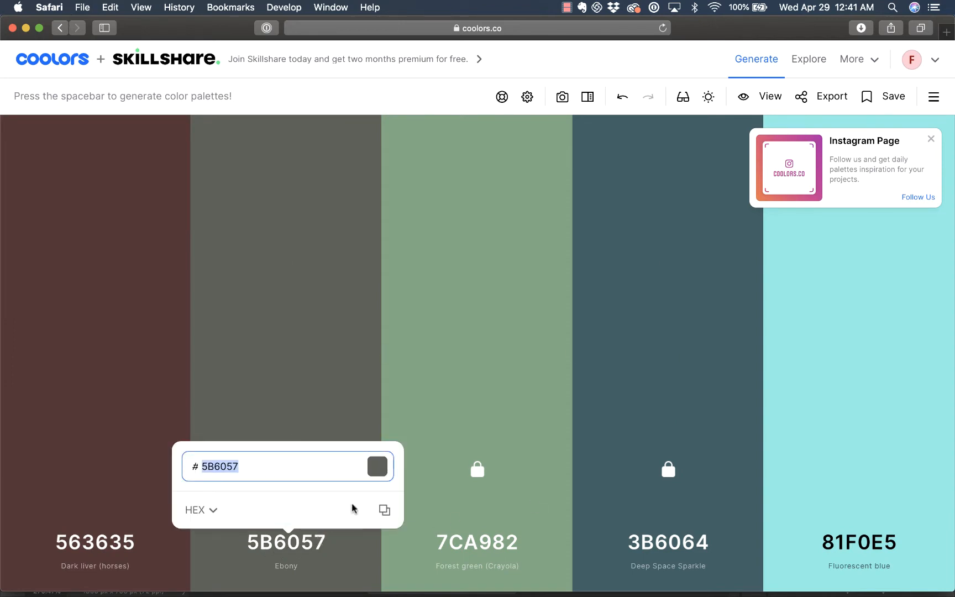
mouse_move(384, 512)
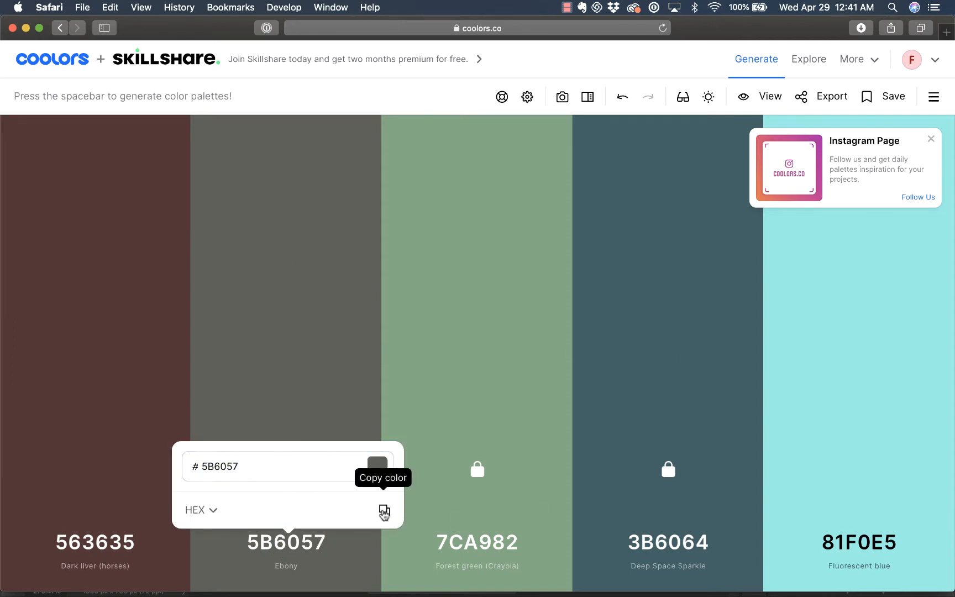
left_click(201, 509)
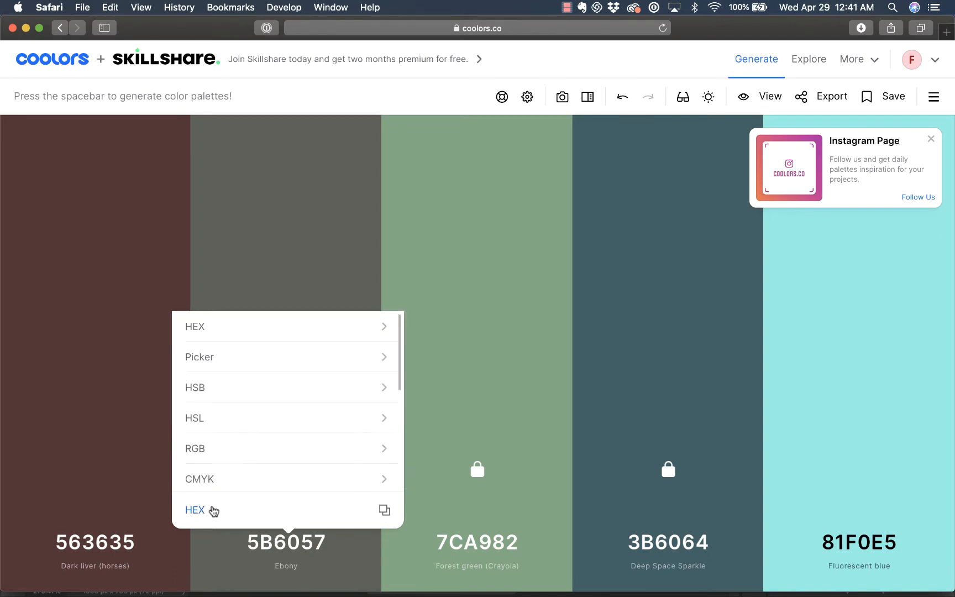
mouse_move(265, 422)
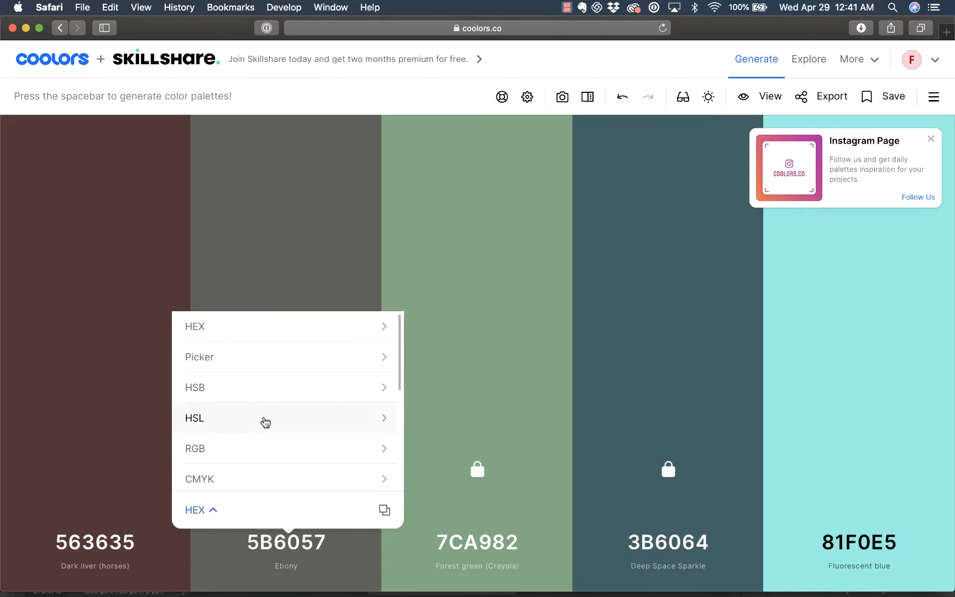
left_click(199, 357)
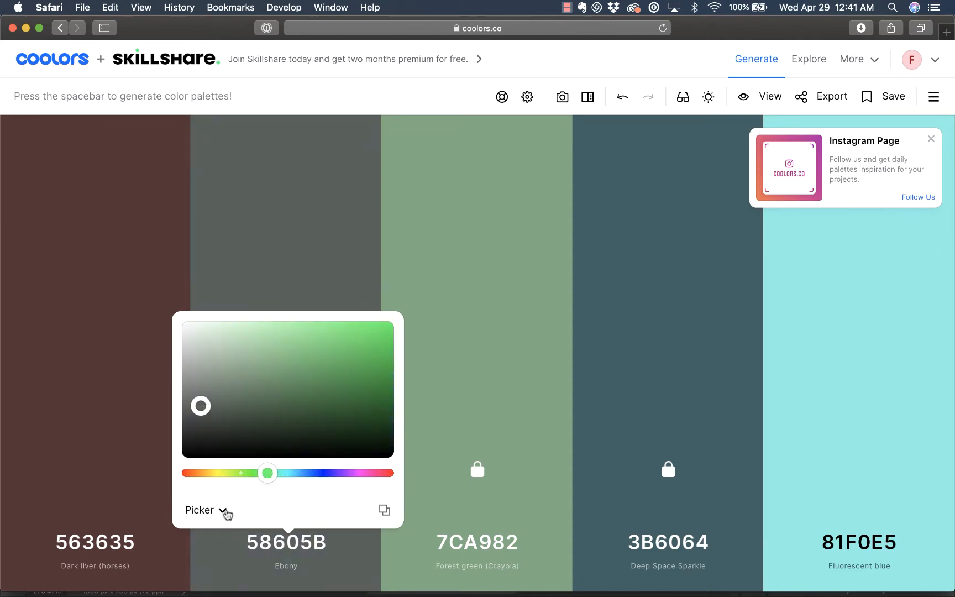
left_click(199, 509)
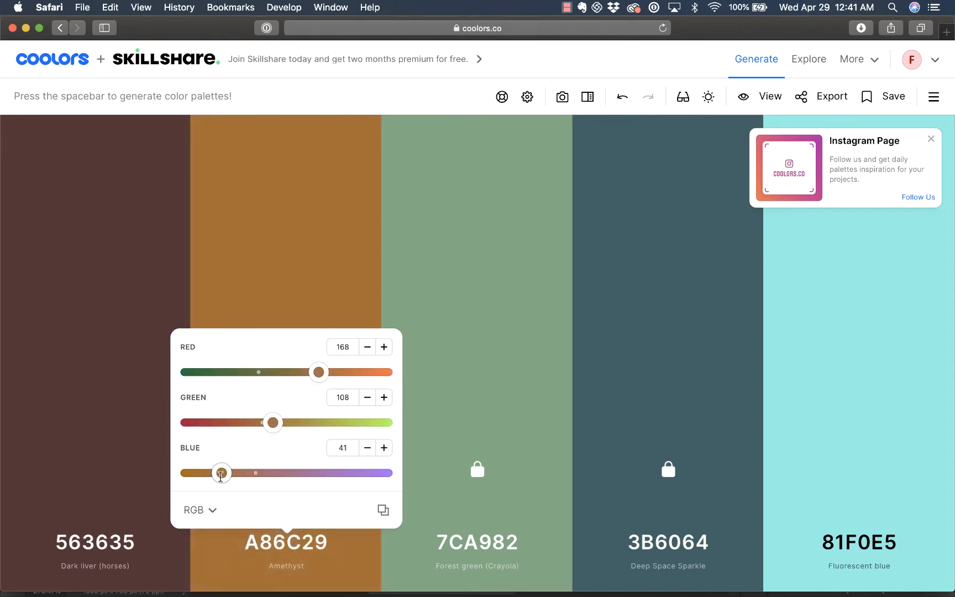
left_click(195, 510)
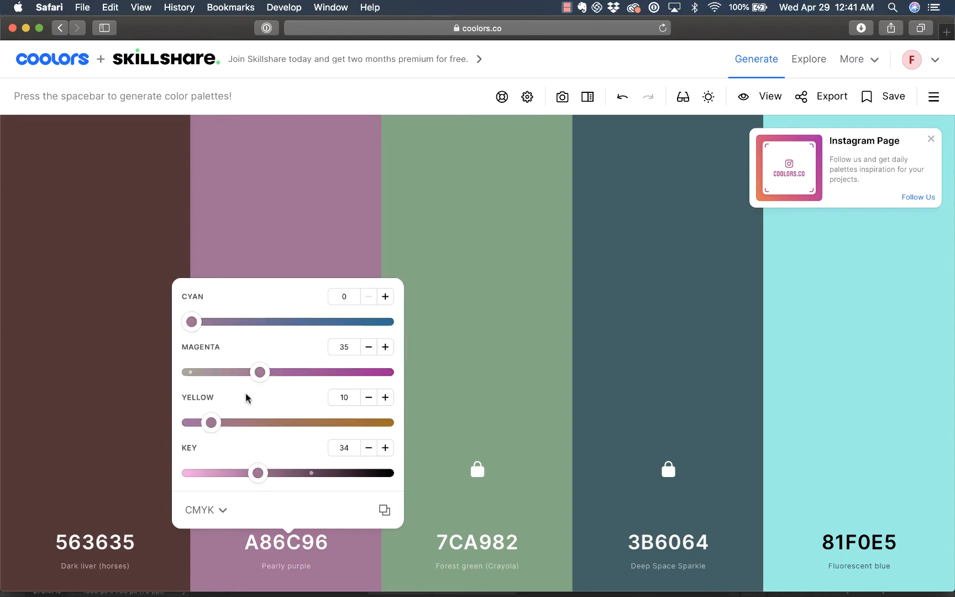
mouse_move(191, 321)
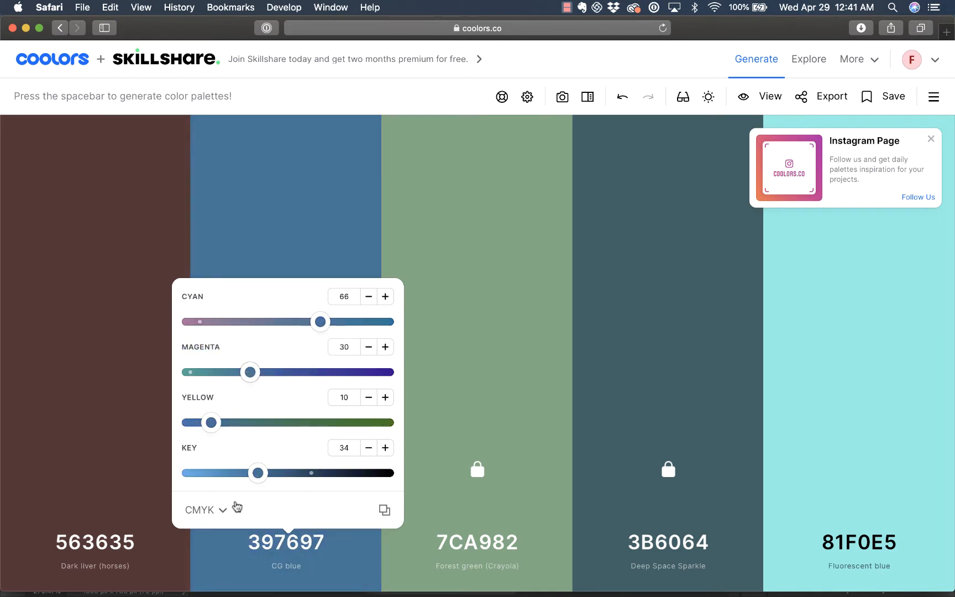
- Switch the colour editor from LAB to named swatches and pick the blue 007AA5
left_click(205, 509)
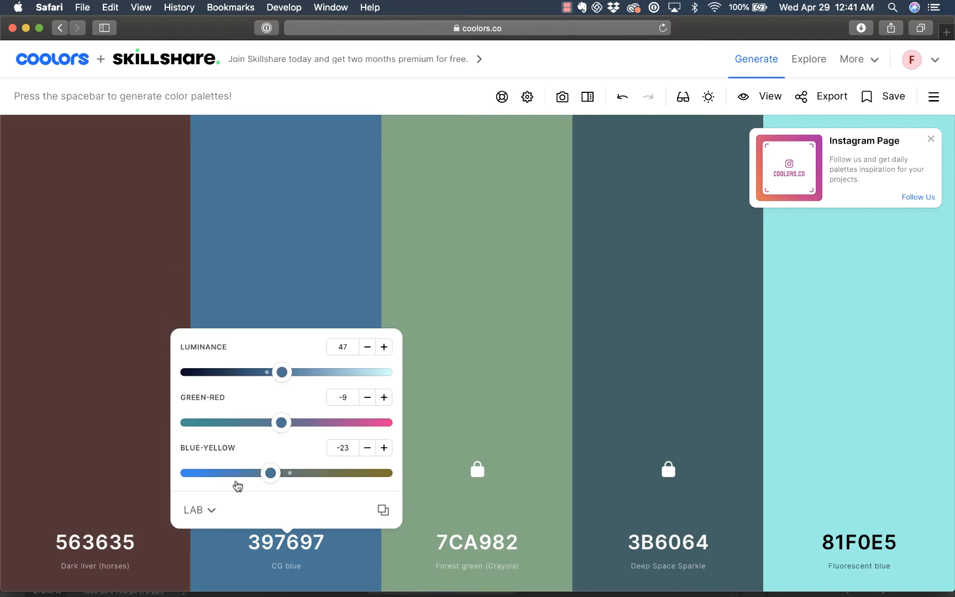
mouse_move(225, 493)
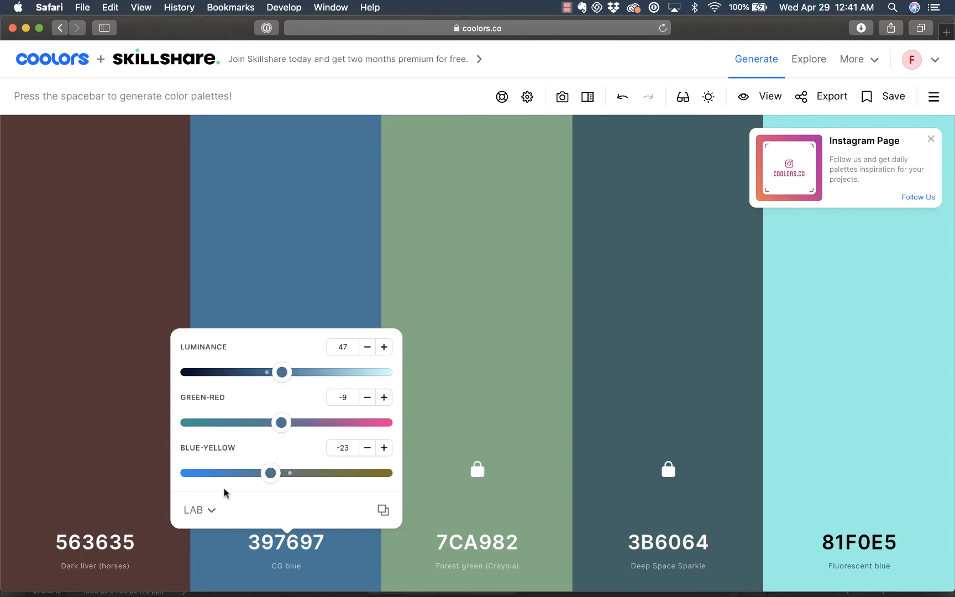
left_click(198, 511)
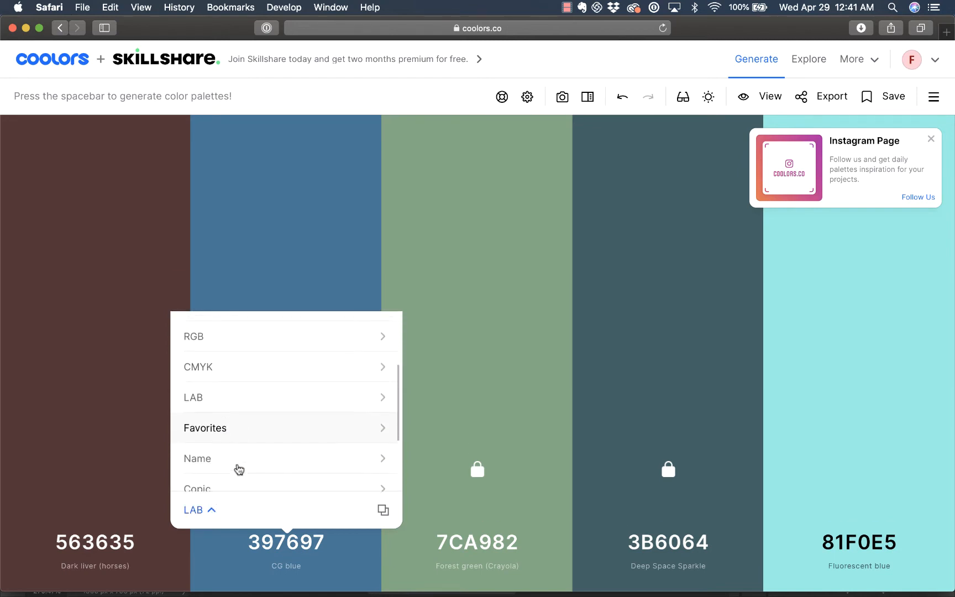
scroll("down", 3)
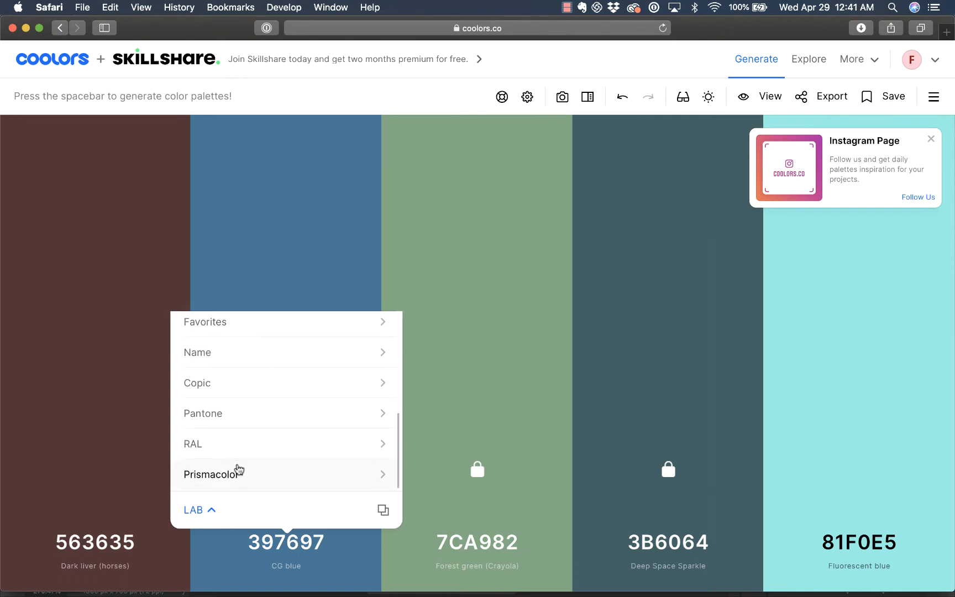
scroll("up", 3)
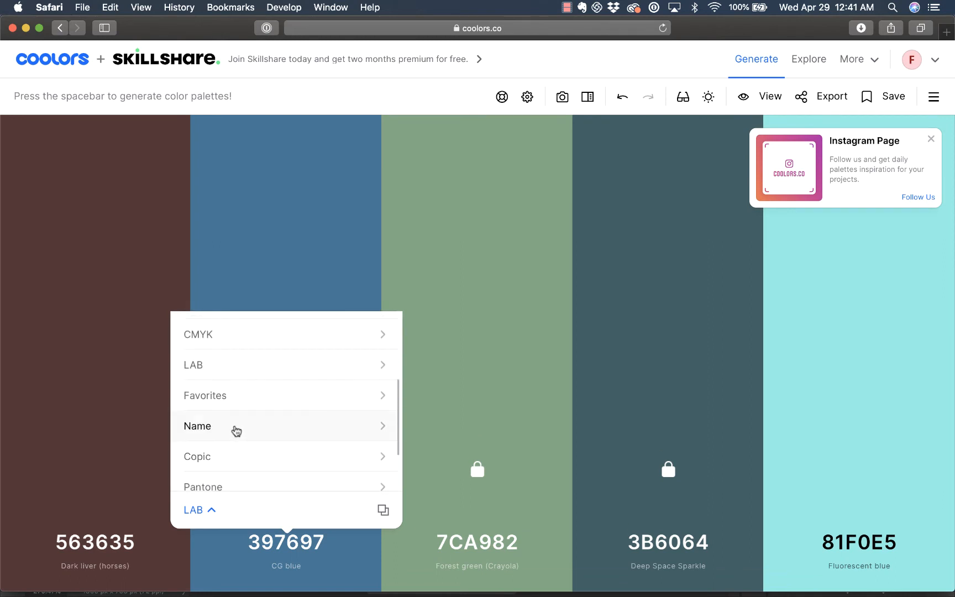
left_click(197, 425)
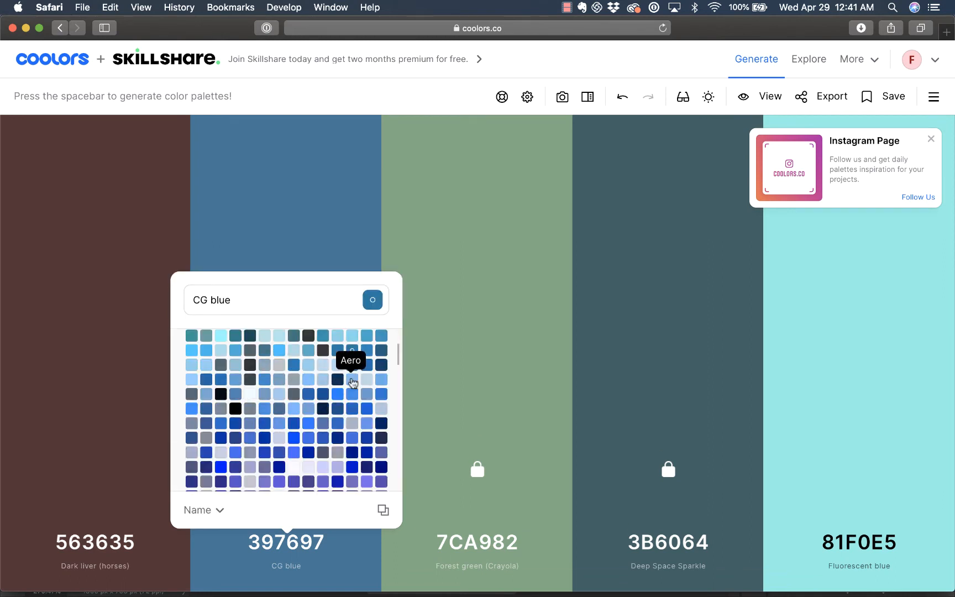
left_click(274, 299)
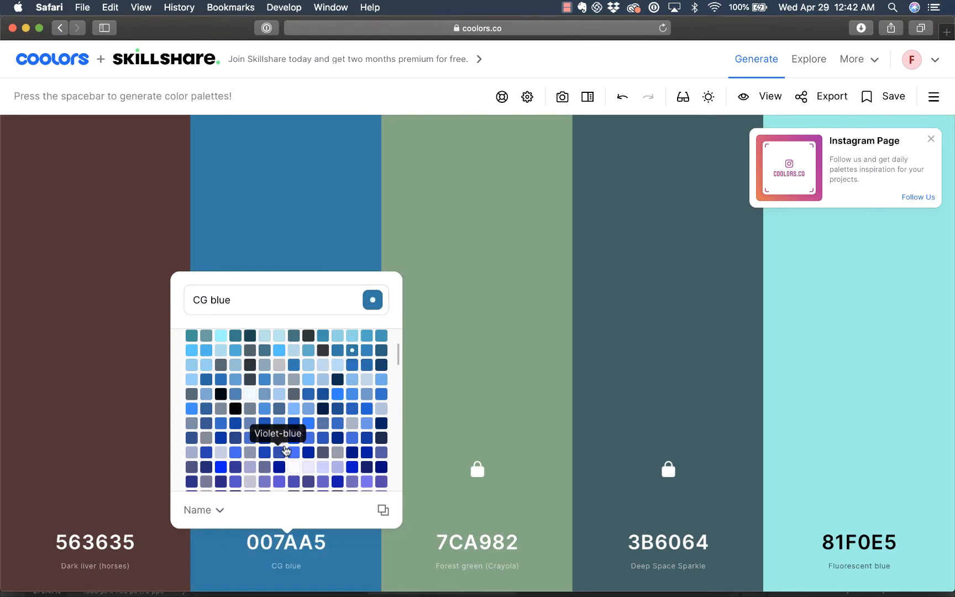
mouse_move(323, 410)
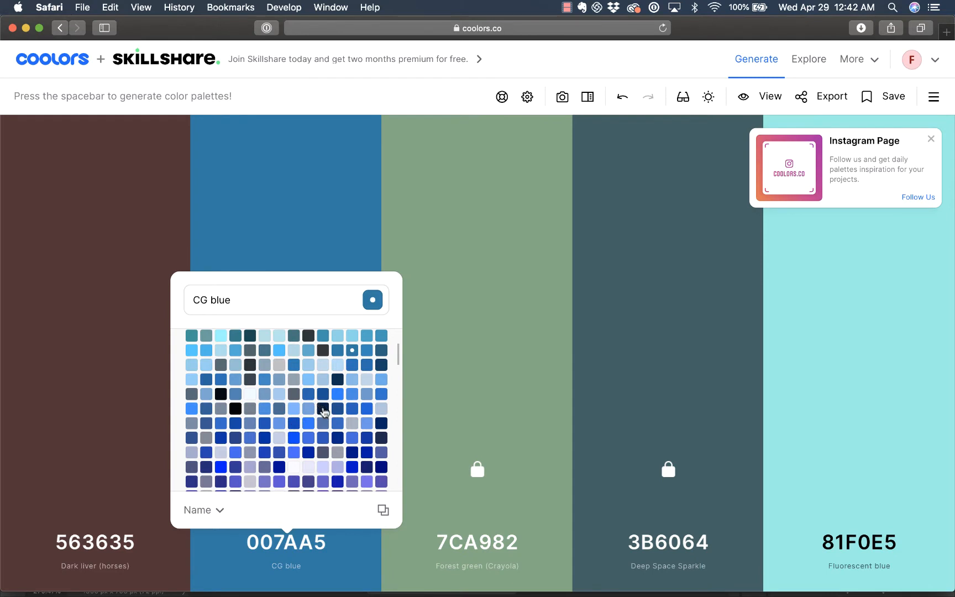
mouse_move(338, 412)
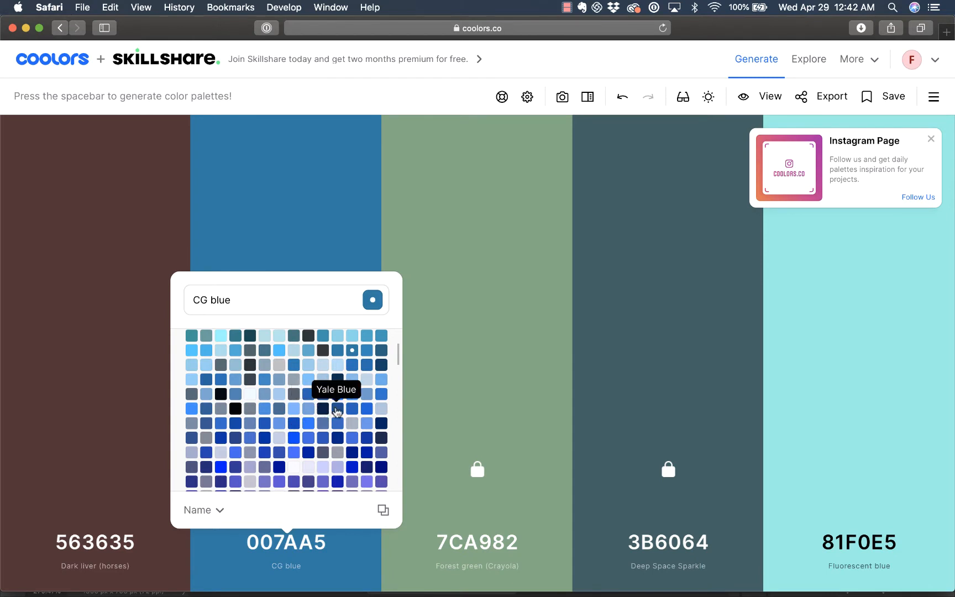
mouse_move(305, 388)
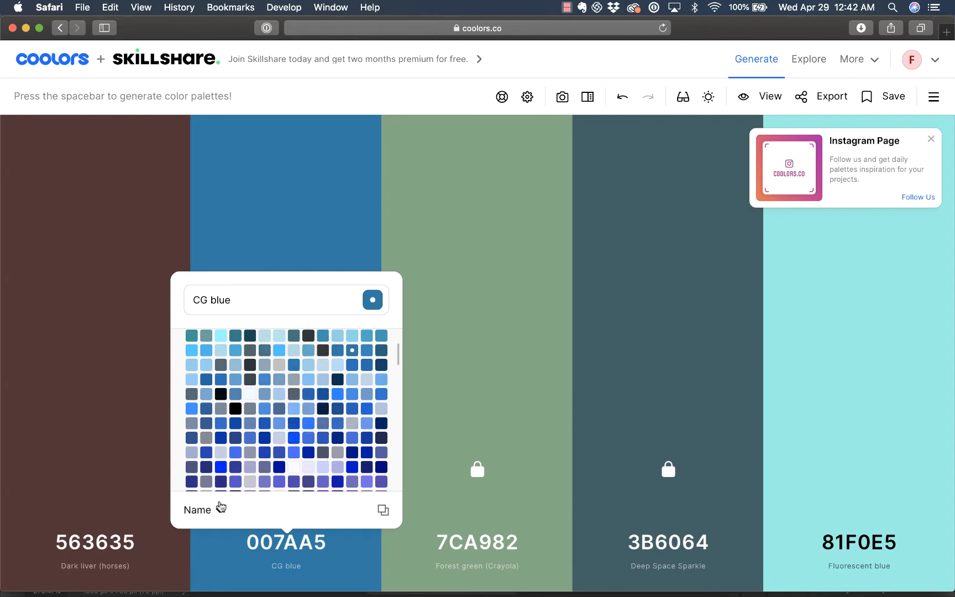
- Close the named-colour picker and regenerate the unlocked slots around CG blue 007AA5
left_click(196, 509)
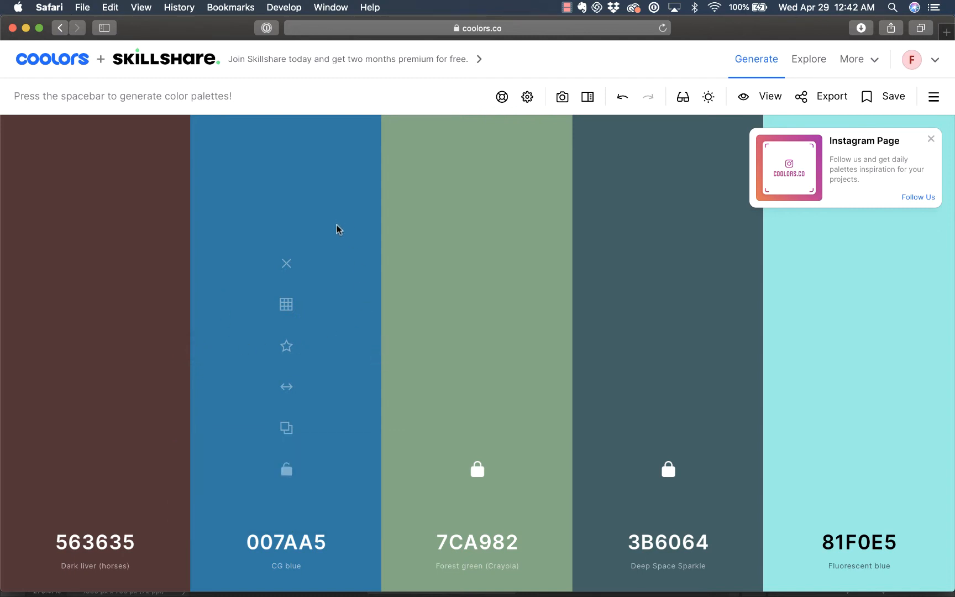
mouse_move(154, 439)
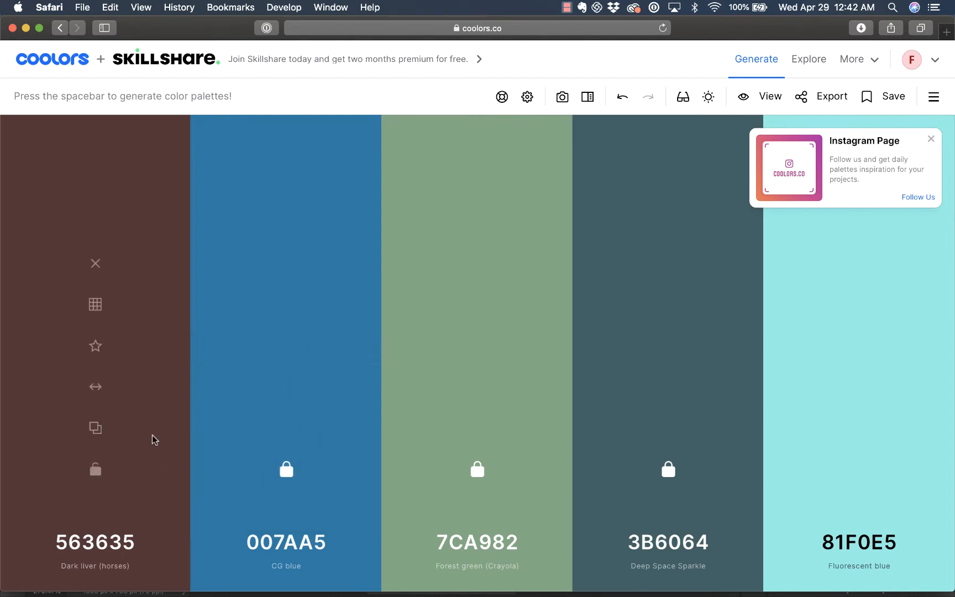
mouse_move(321, 355)
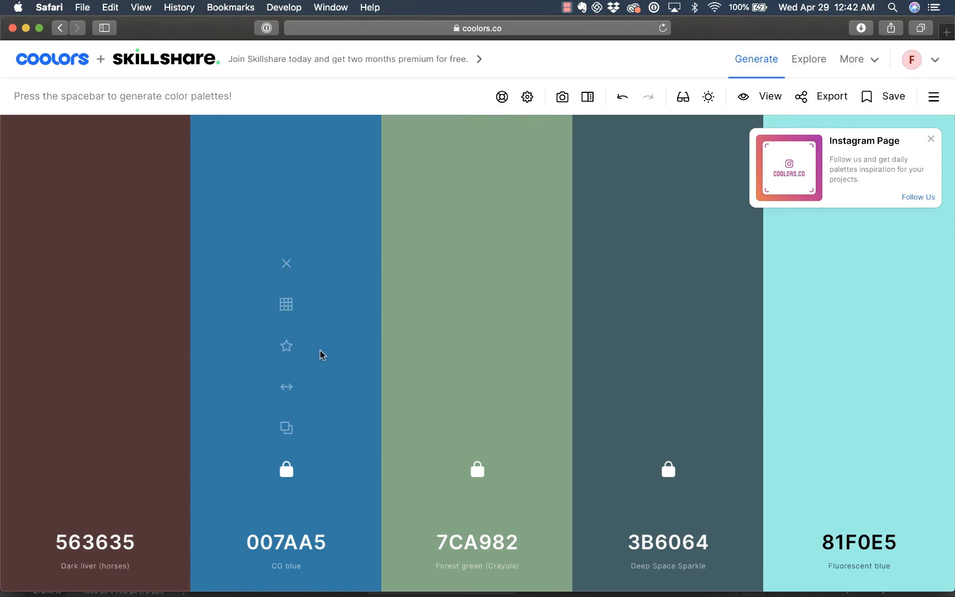
mouse_move(286, 389)
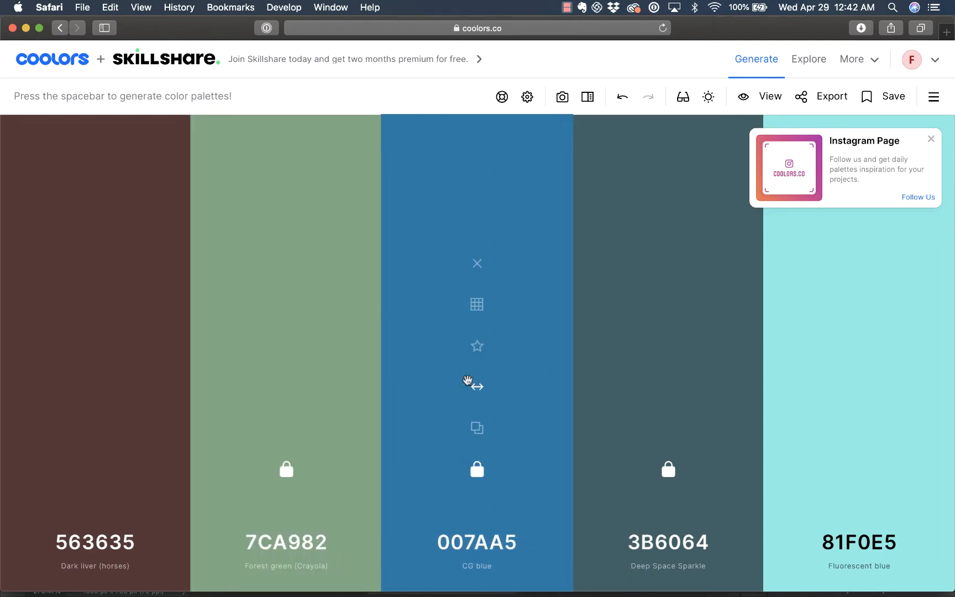
mouse_move(102, 378)
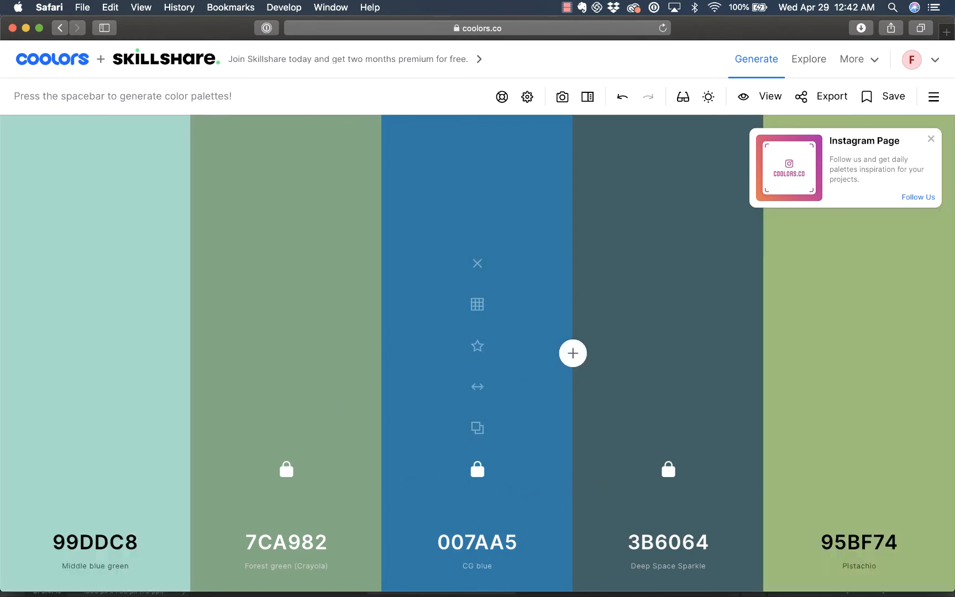
key("space")
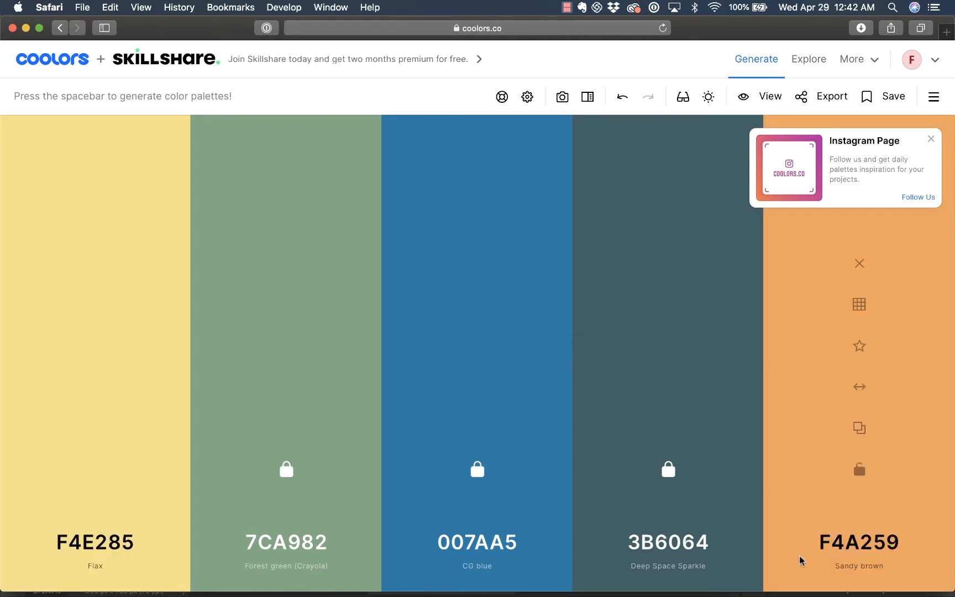
mouse_move(642, 474)
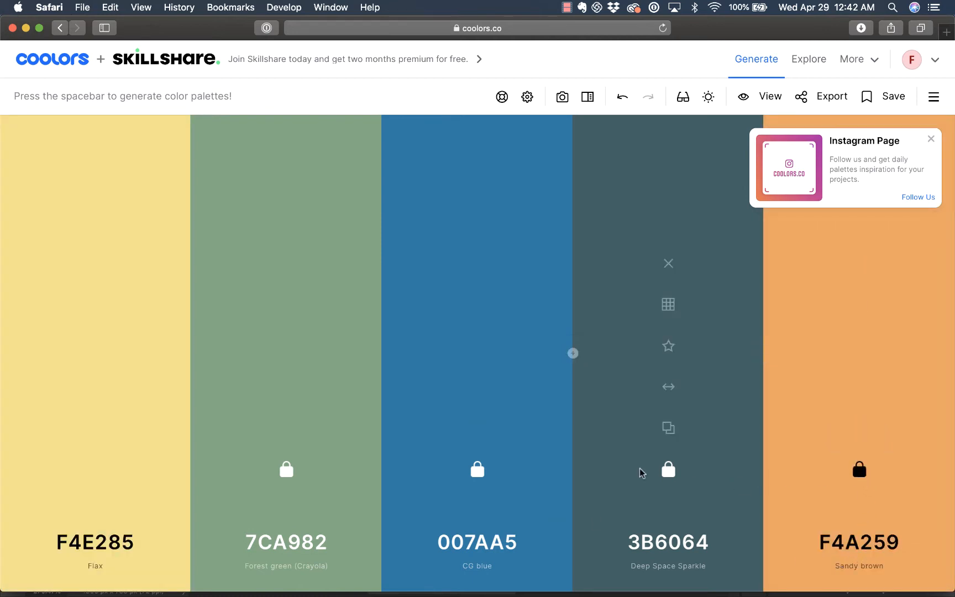
mouse_move(859, 159)
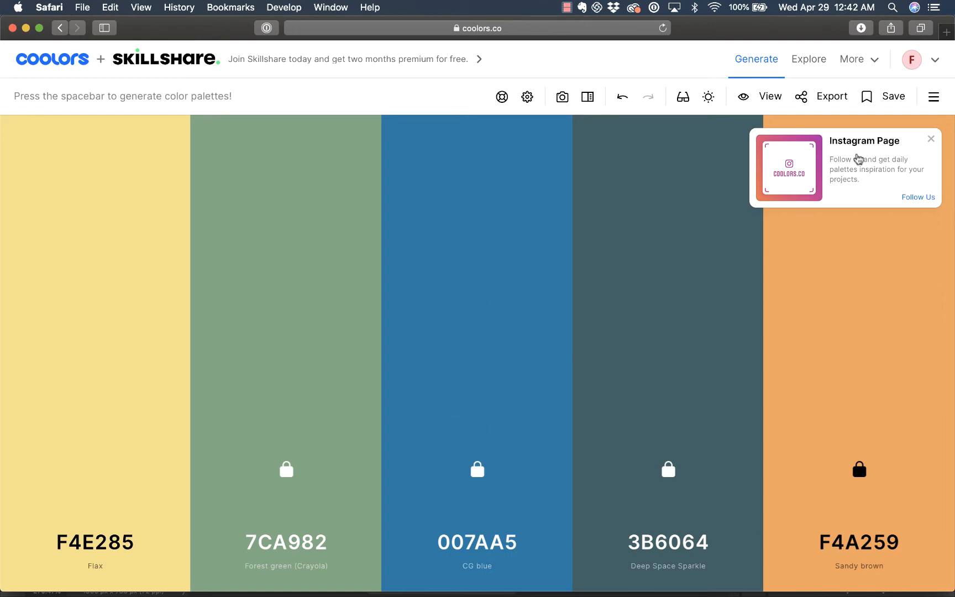
mouse_move(893, 96)
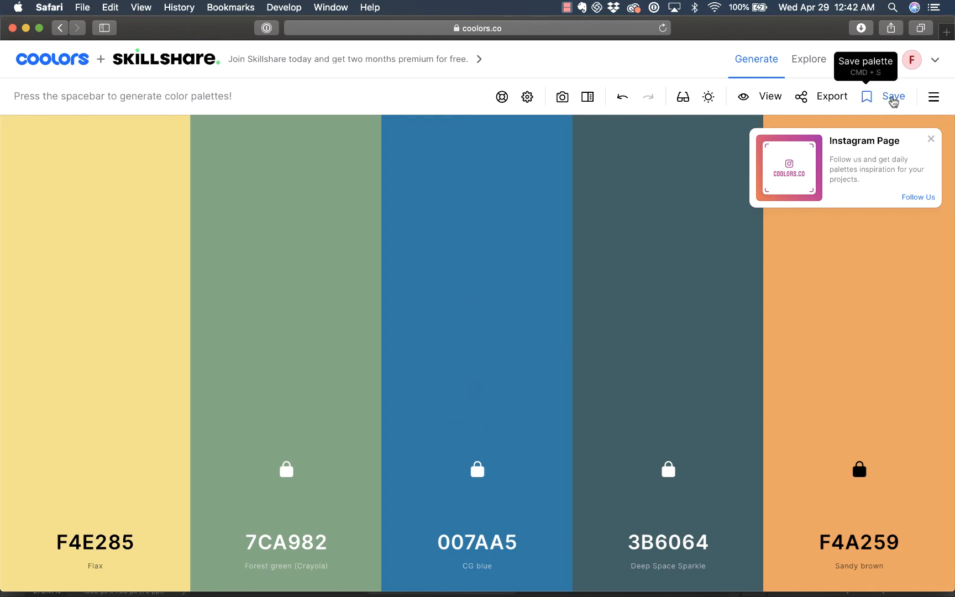
mouse_move(845, 102)
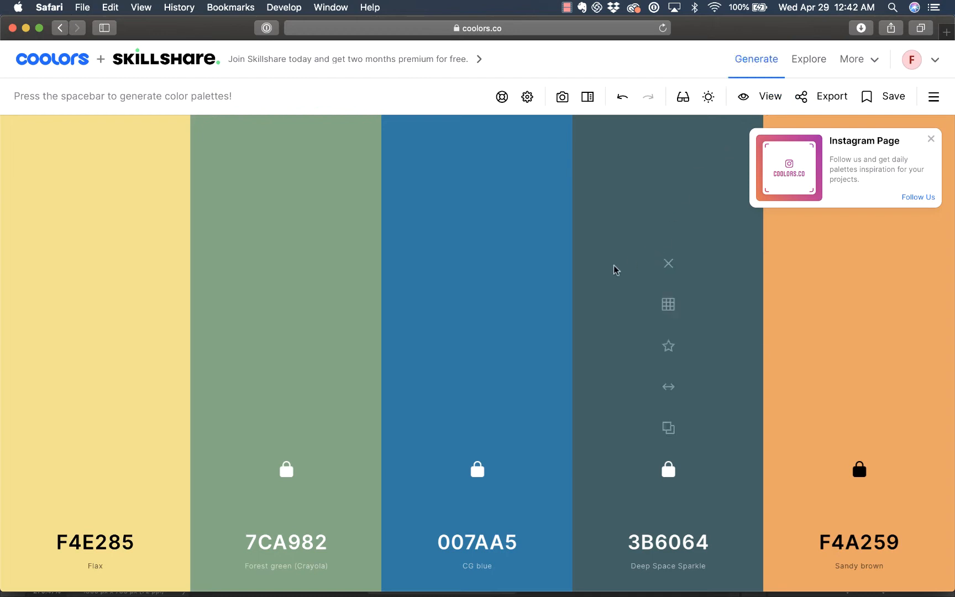
mouse_move(322, 344)
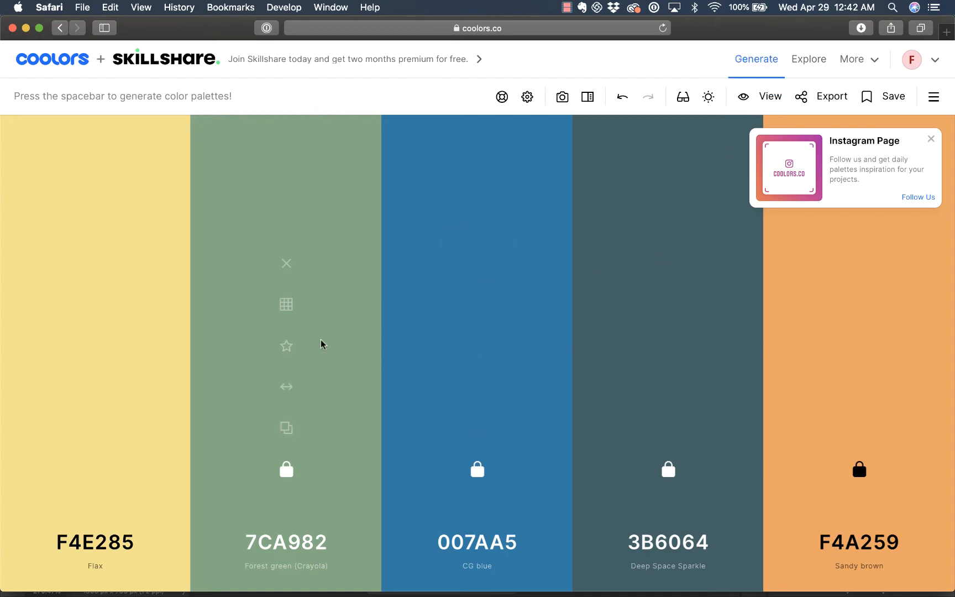
mouse_move(876, 63)
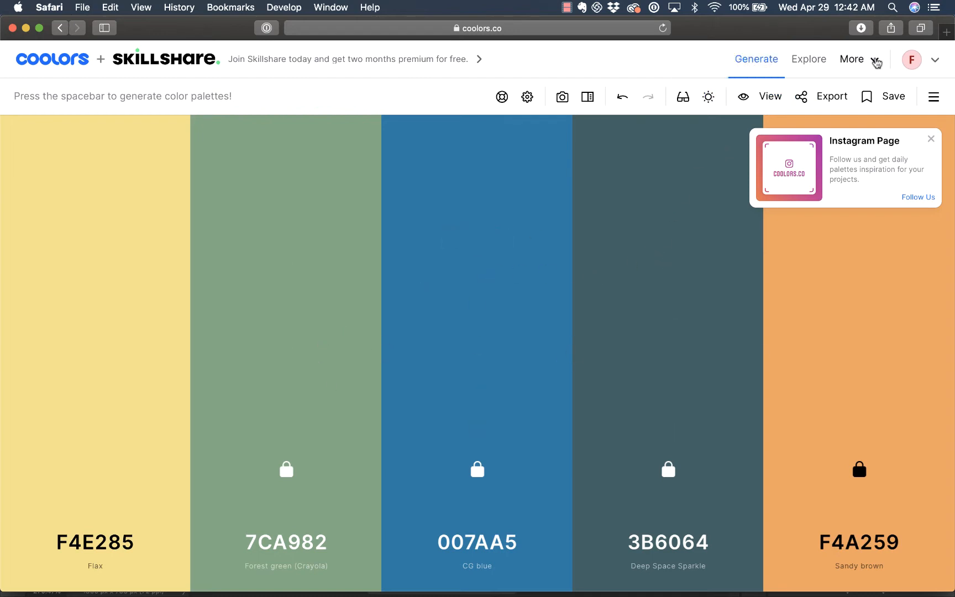
left_click(851, 59)
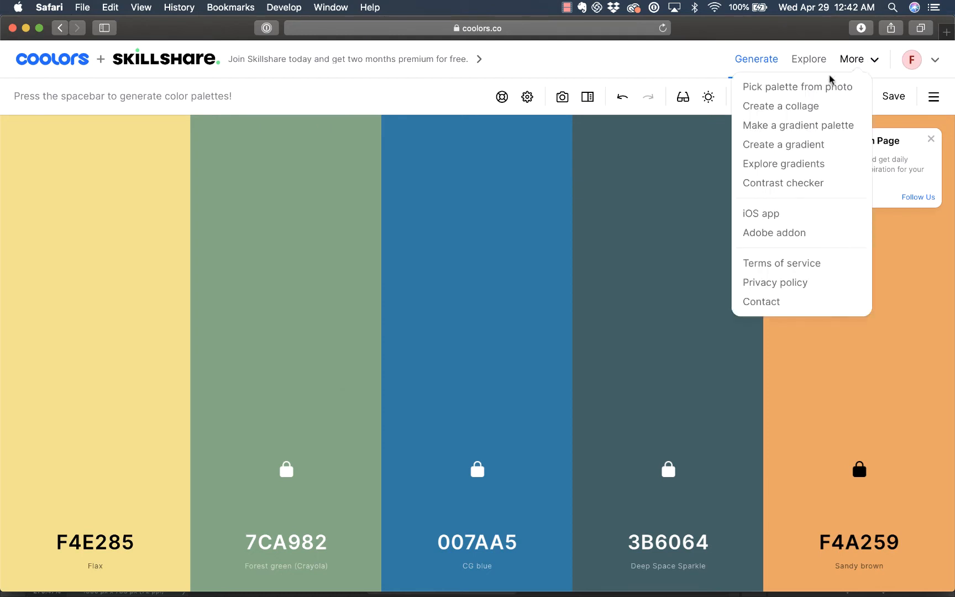
mouse_move(797, 87)
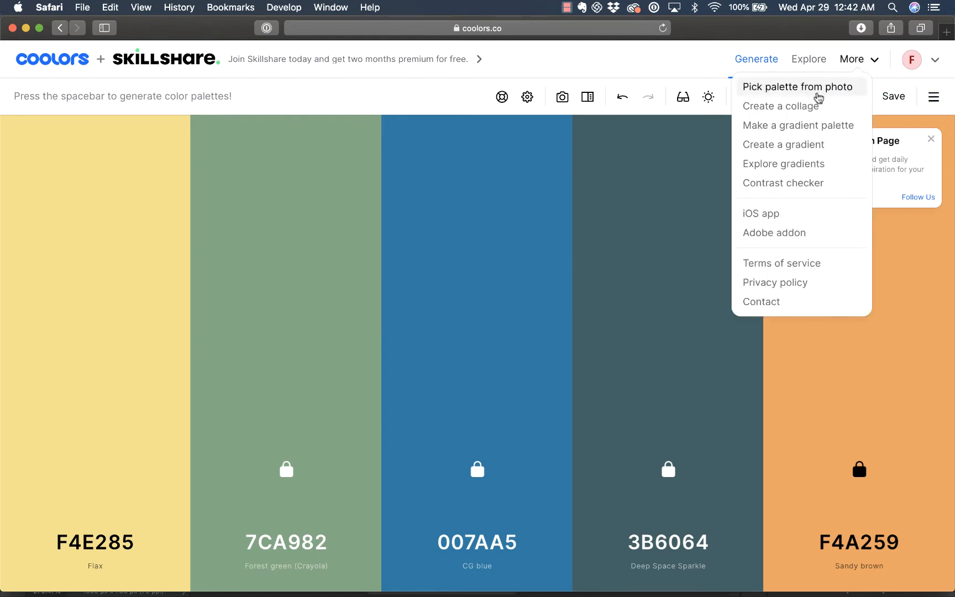
mouse_move(781, 106)
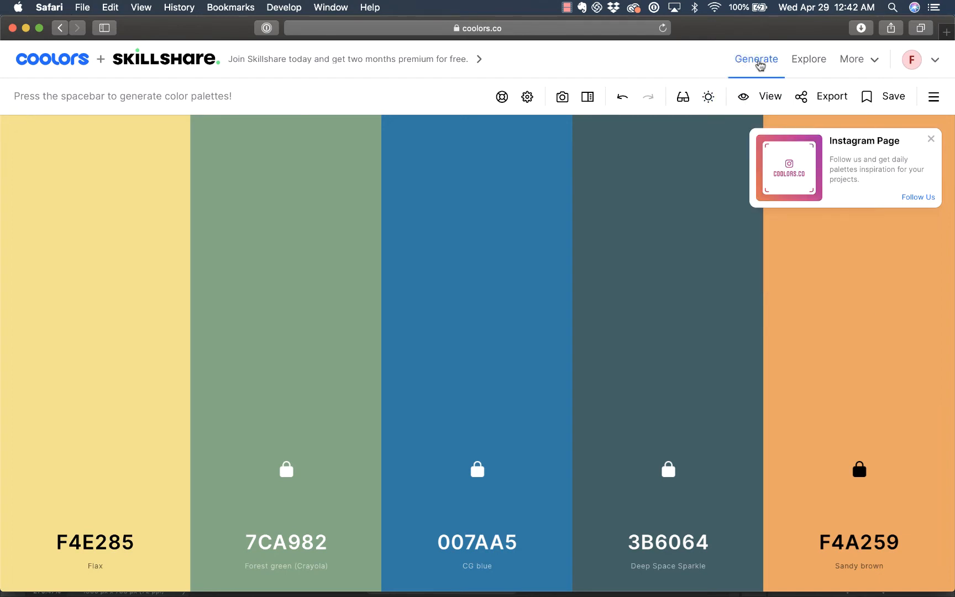
left_click(808, 59)
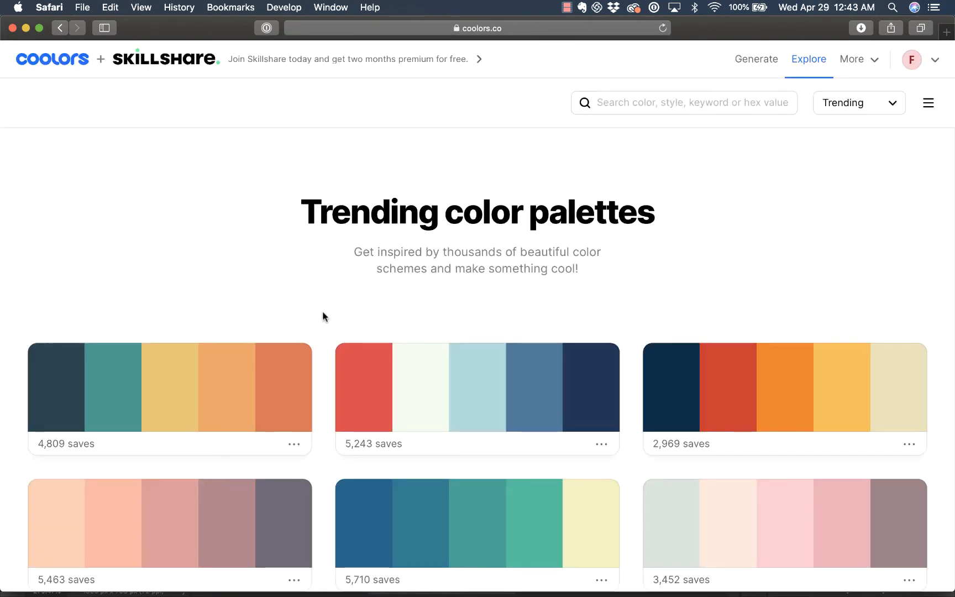
scroll("down", 3)
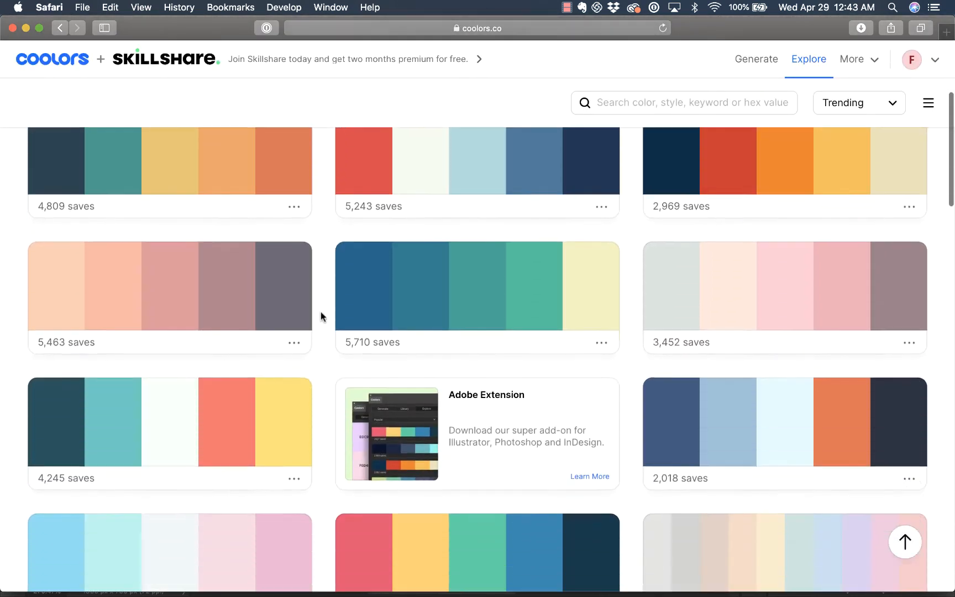
scroll("down", 3)
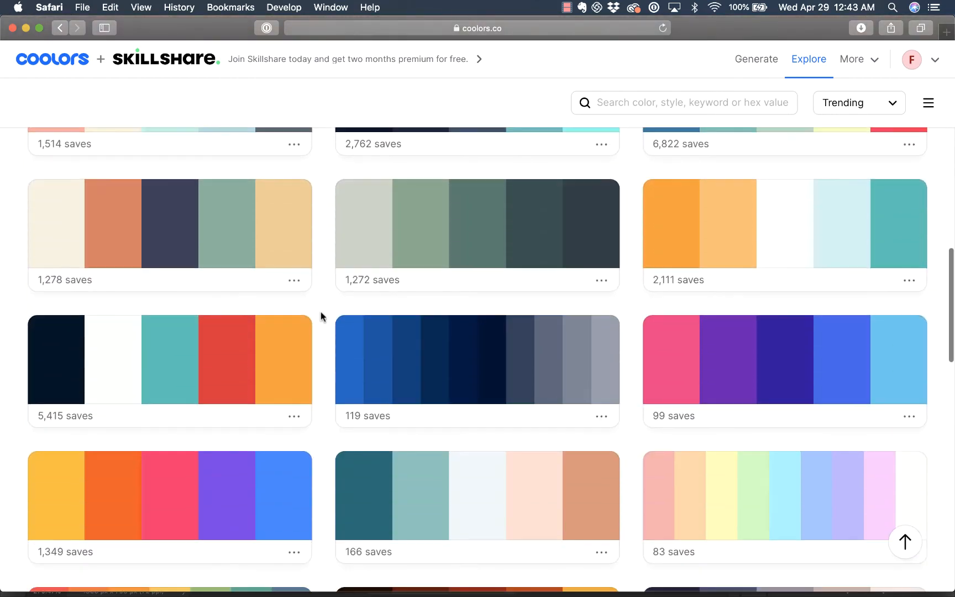
scroll("up", 3)
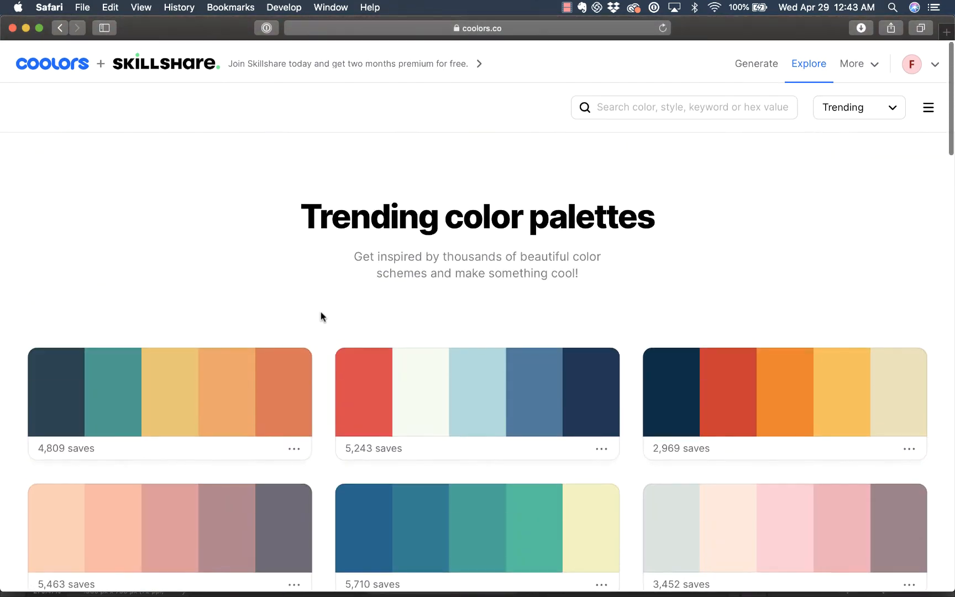
scroll("down", 3)
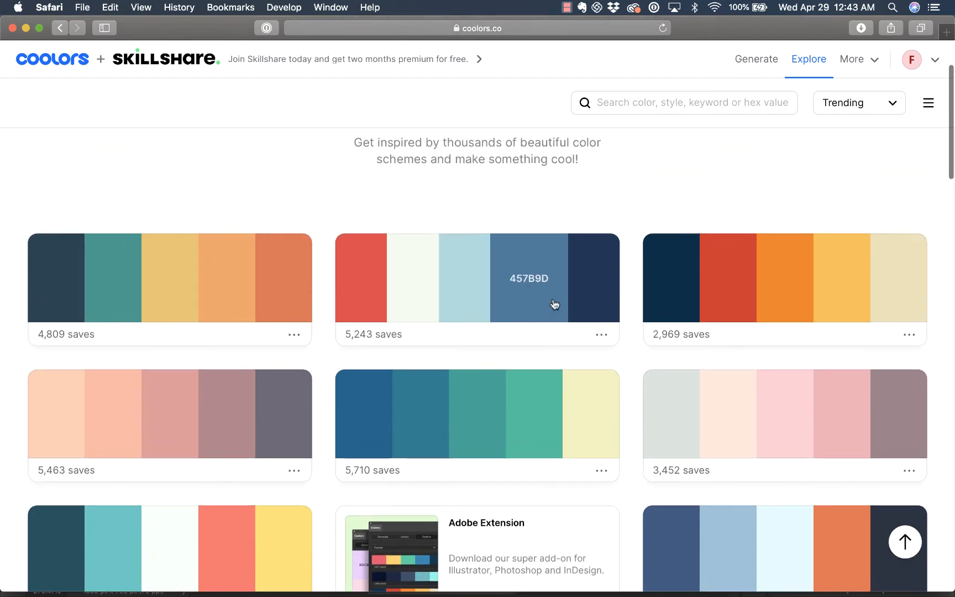
left_click(857, 102)
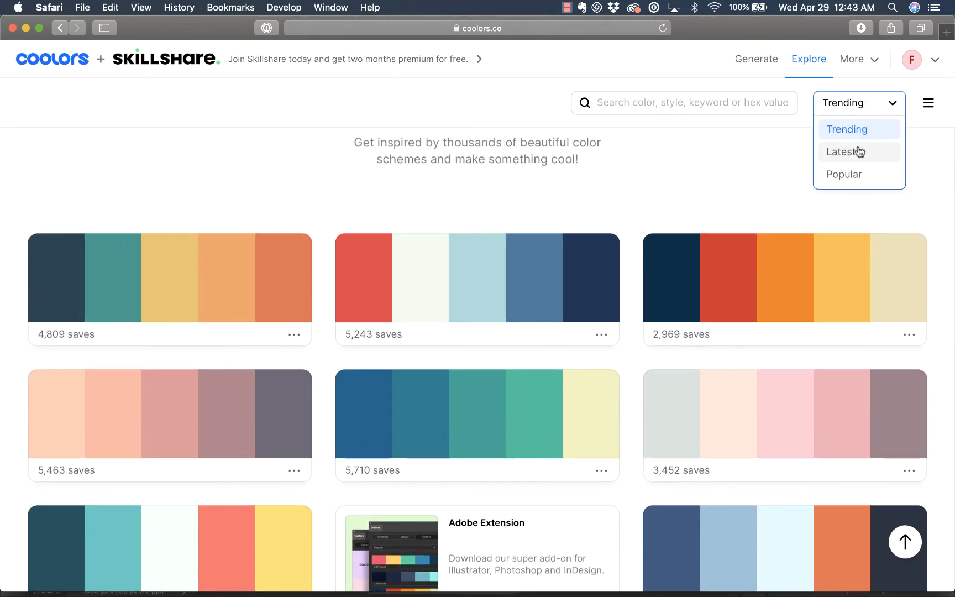
left_click(844, 174)
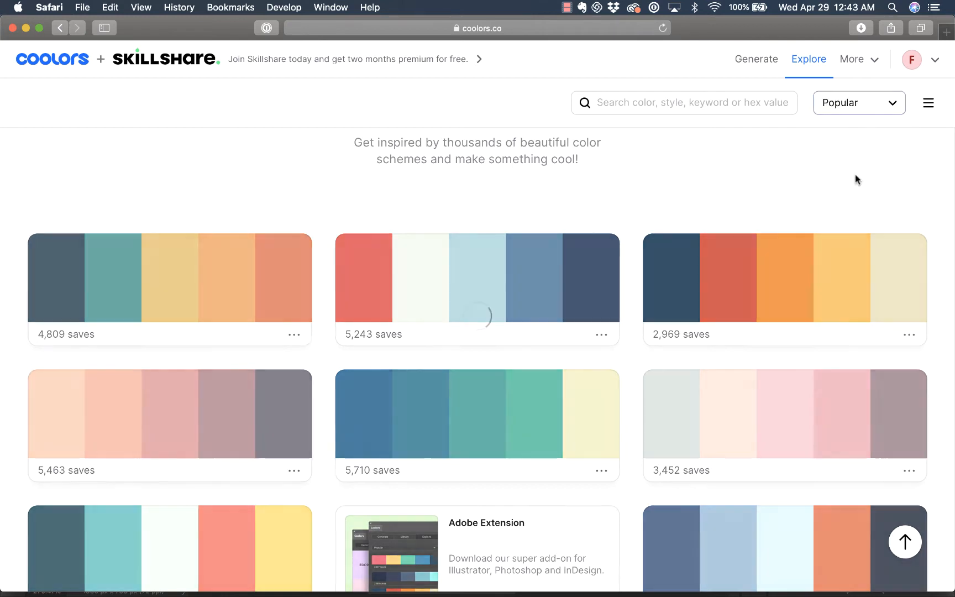
scroll("down", 3)
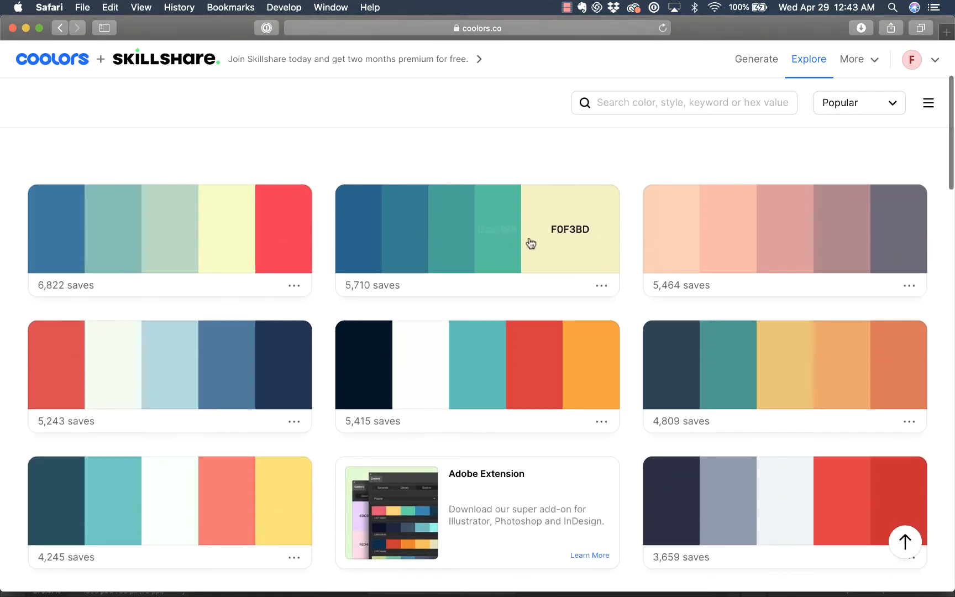
mouse_move(389, 147)
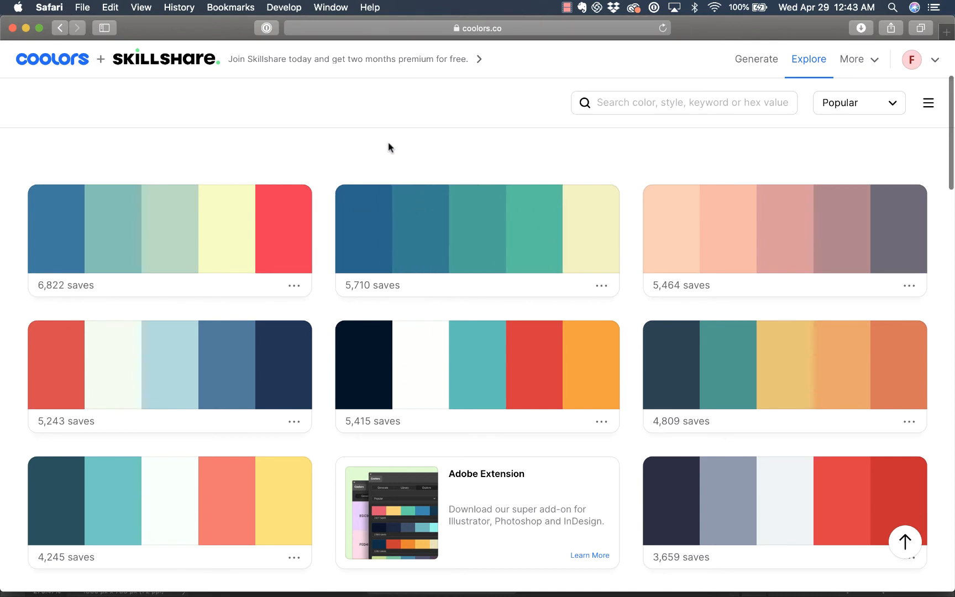
mouse_move(359, 292)
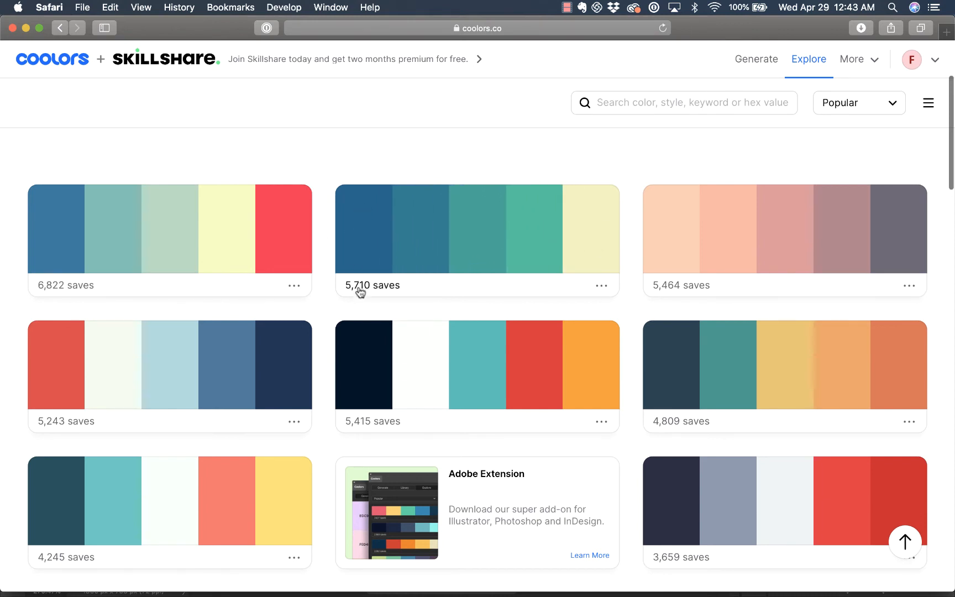
mouse_move(527, 117)
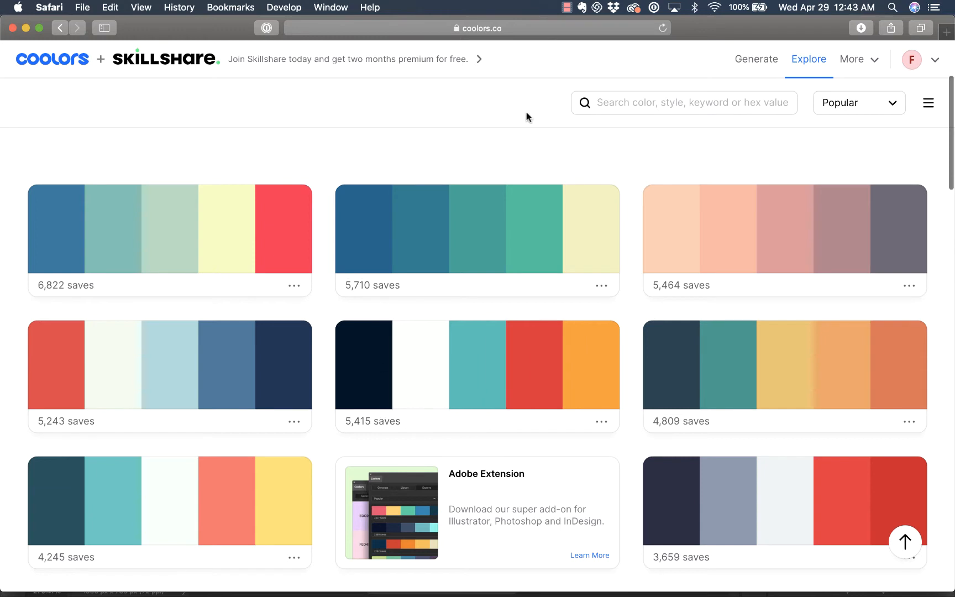
mouse_move(602, 291)
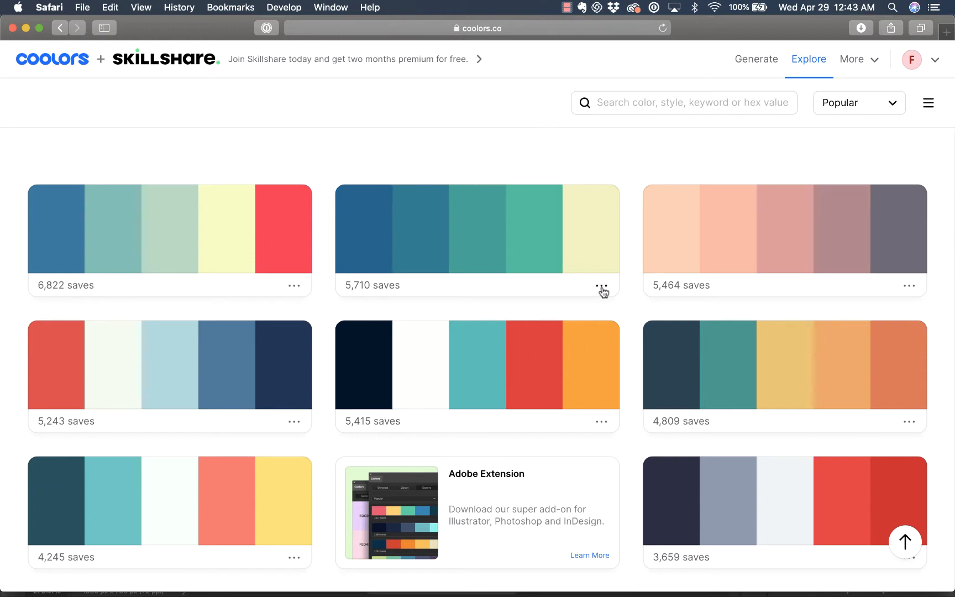
- Open the 5,710-saves Blue sapphire to Pale spring bud palette in the generator
left_click(600, 286)
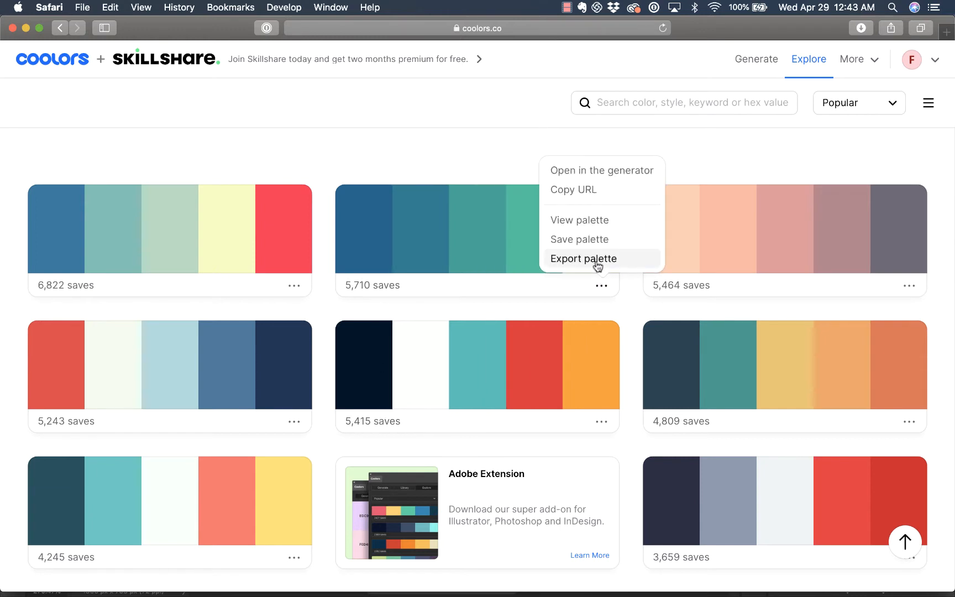
mouse_move(596, 223)
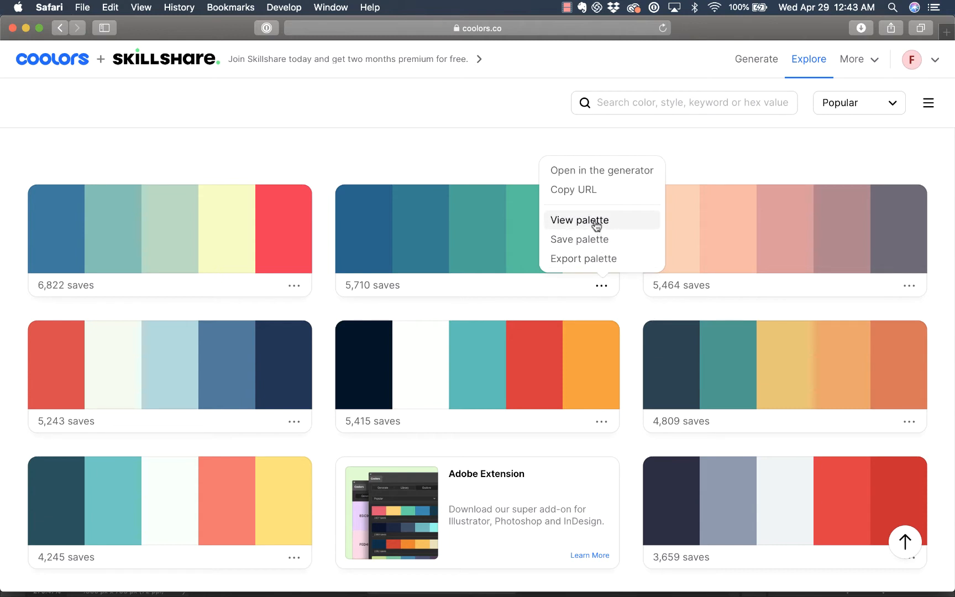
mouse_move(573, 189)
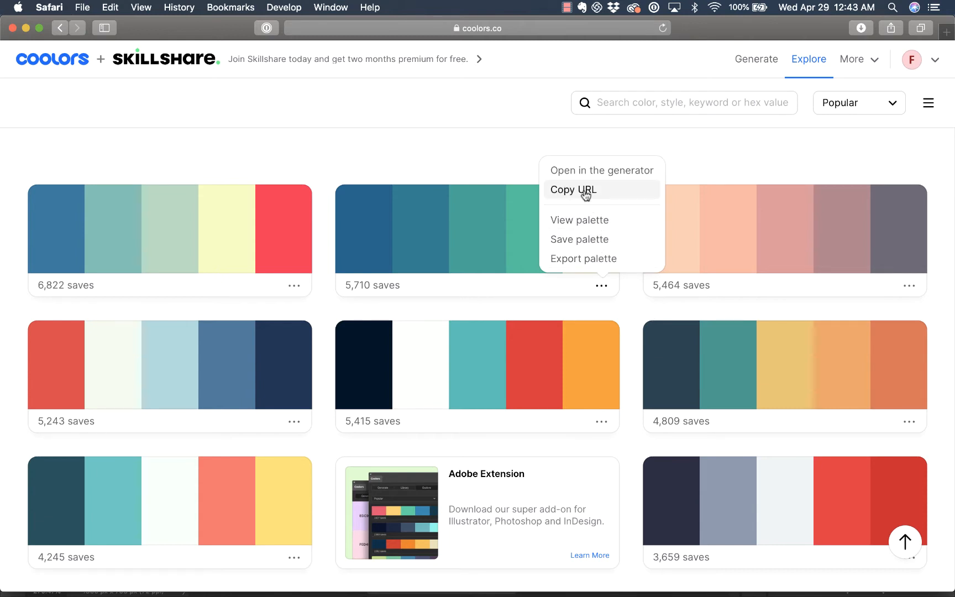
left_click(572, 189)
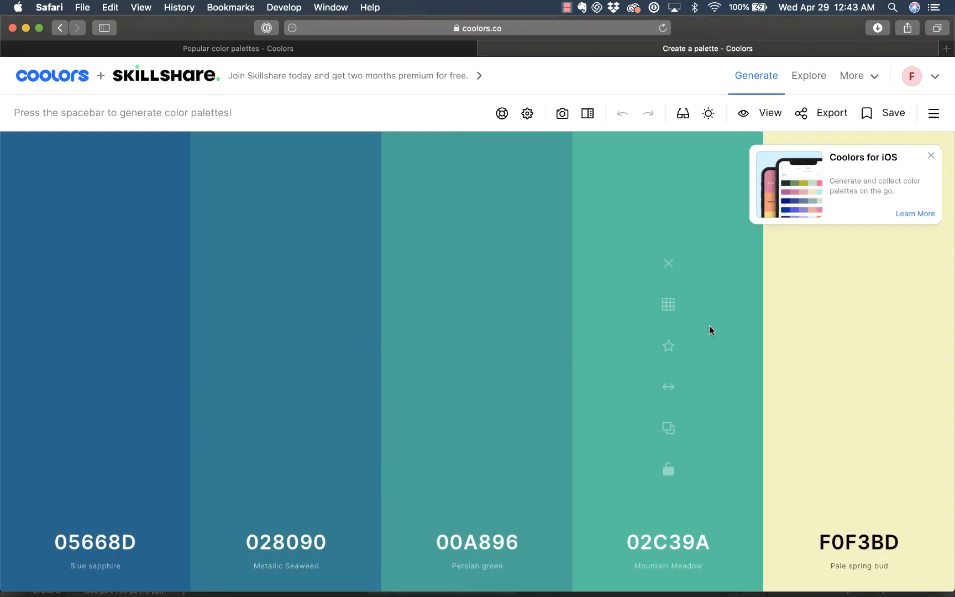
mouse_move(542, 451)
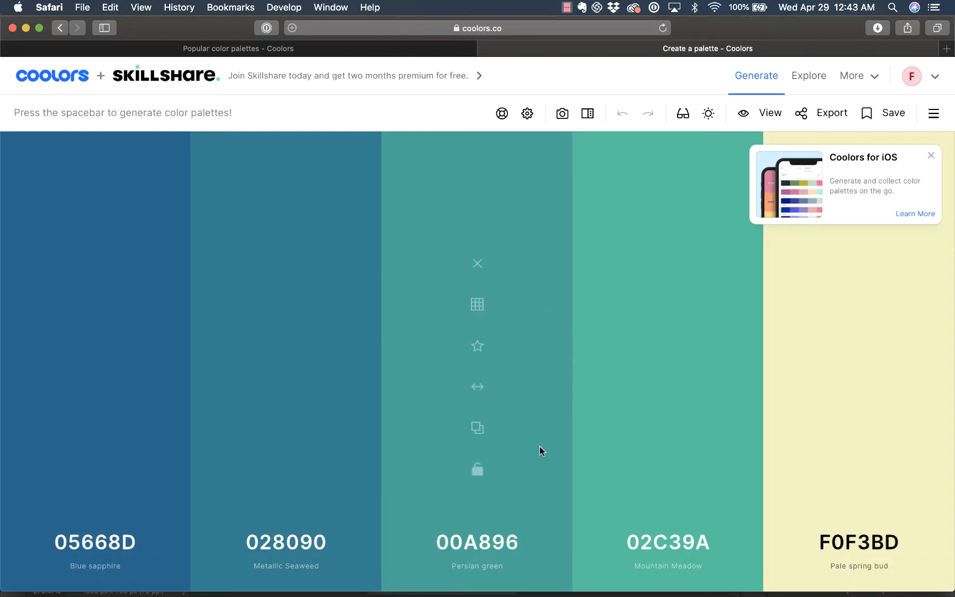
mouse_move(667, 322)
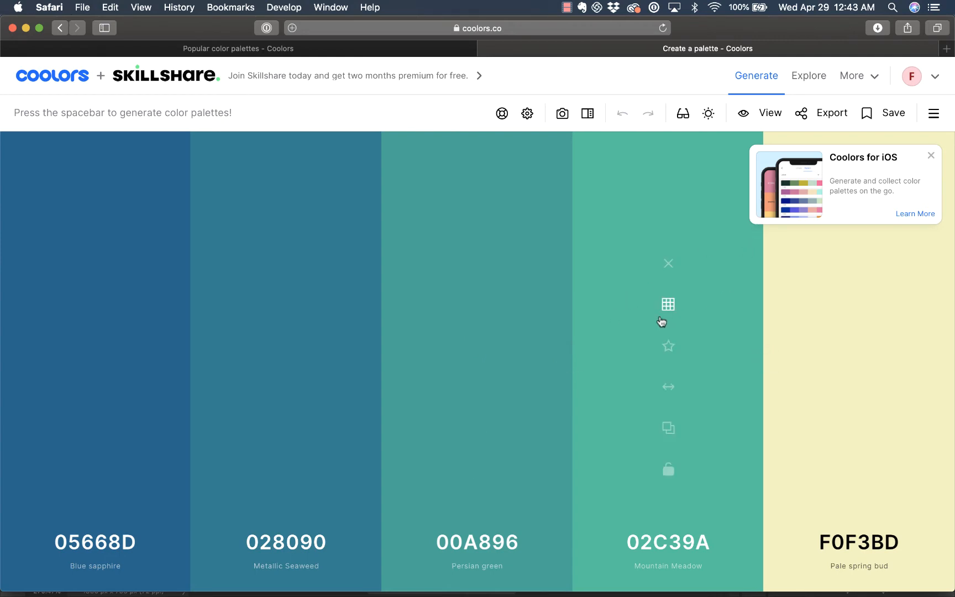
mouse_move(832, 112)
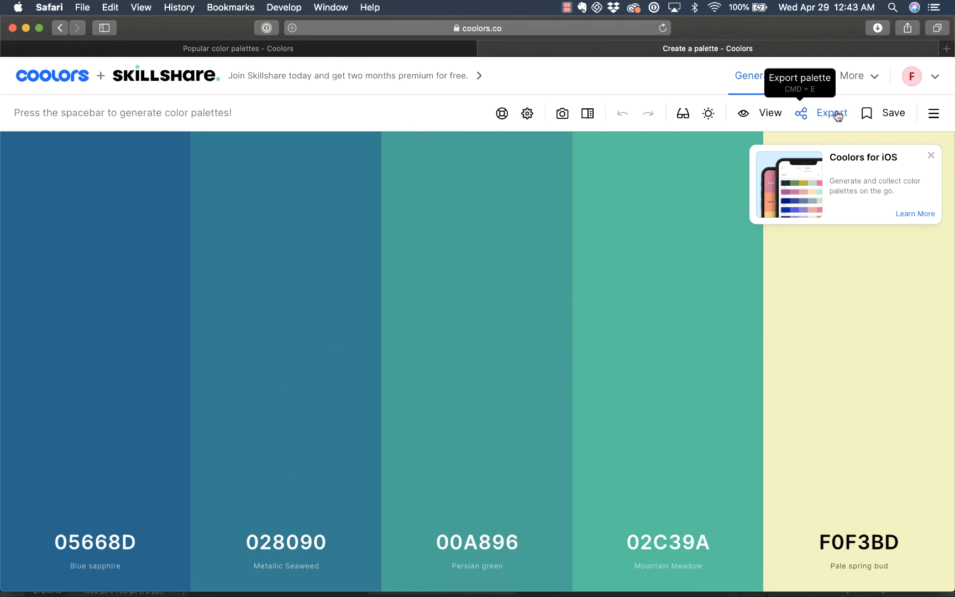
- Preview and dismiss the Export Palette dialog, then show the More tools list
left_click(830, 112)
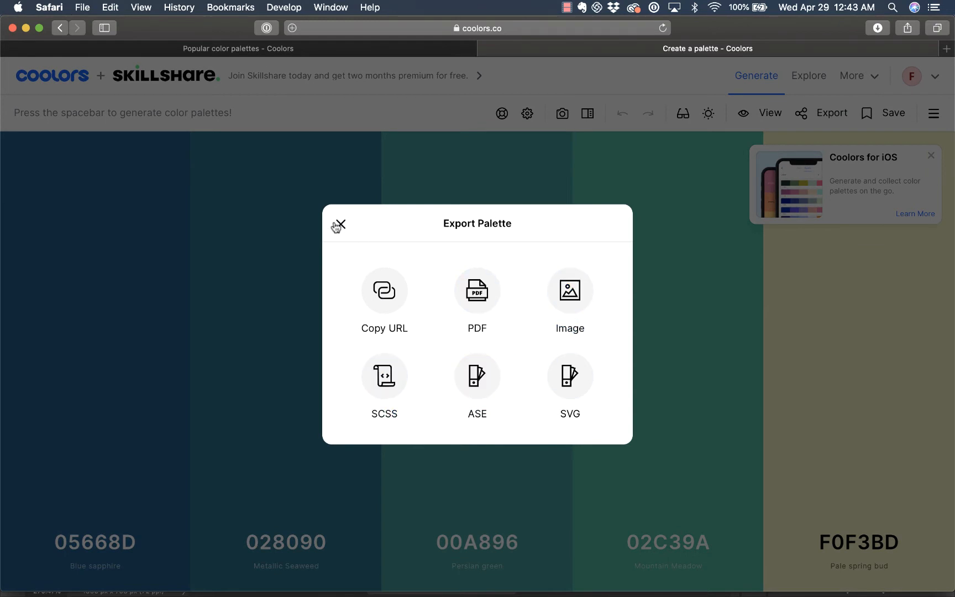
left_click(339, 225)
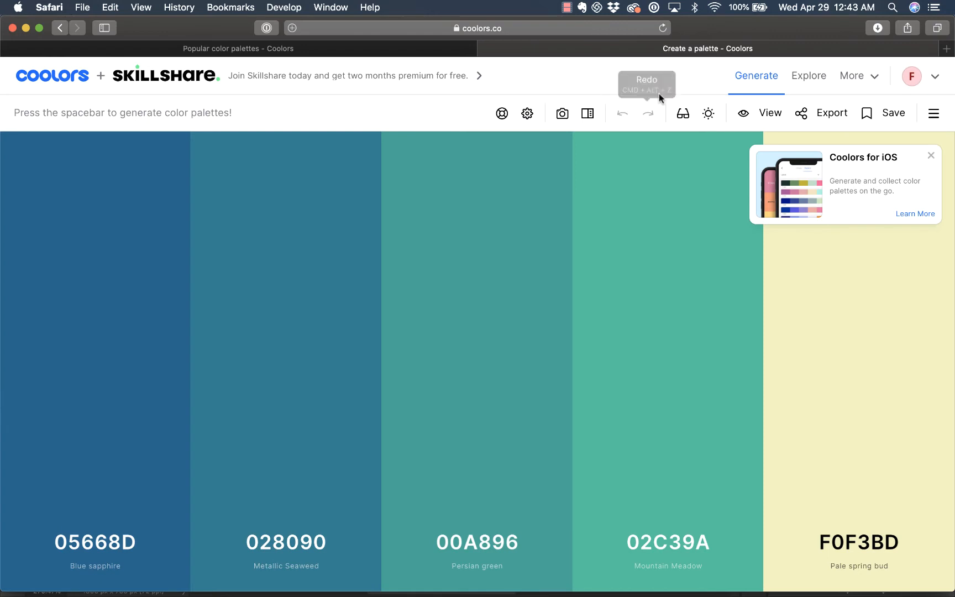
left_click(852, 76)
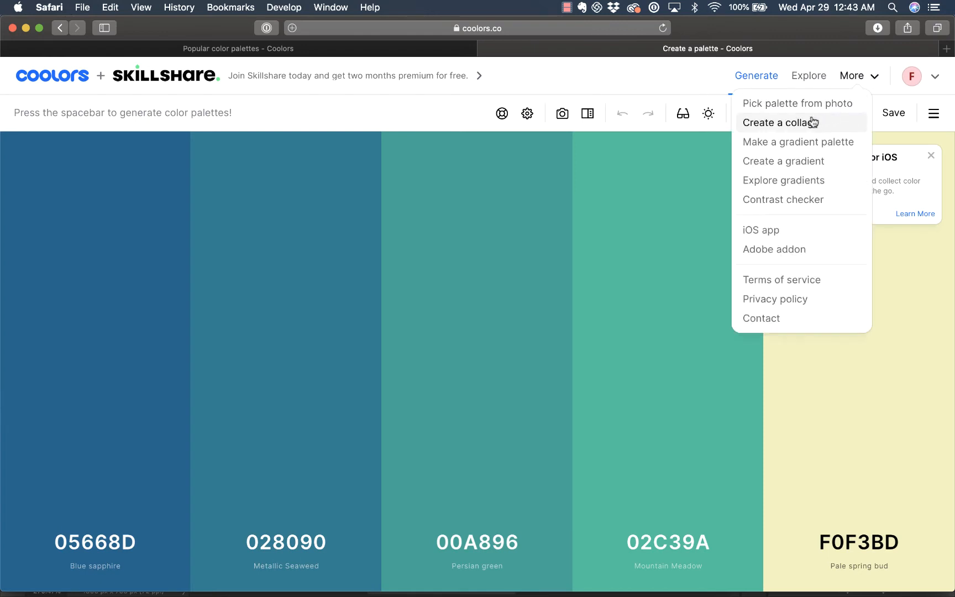
mouse_move(784, 161)
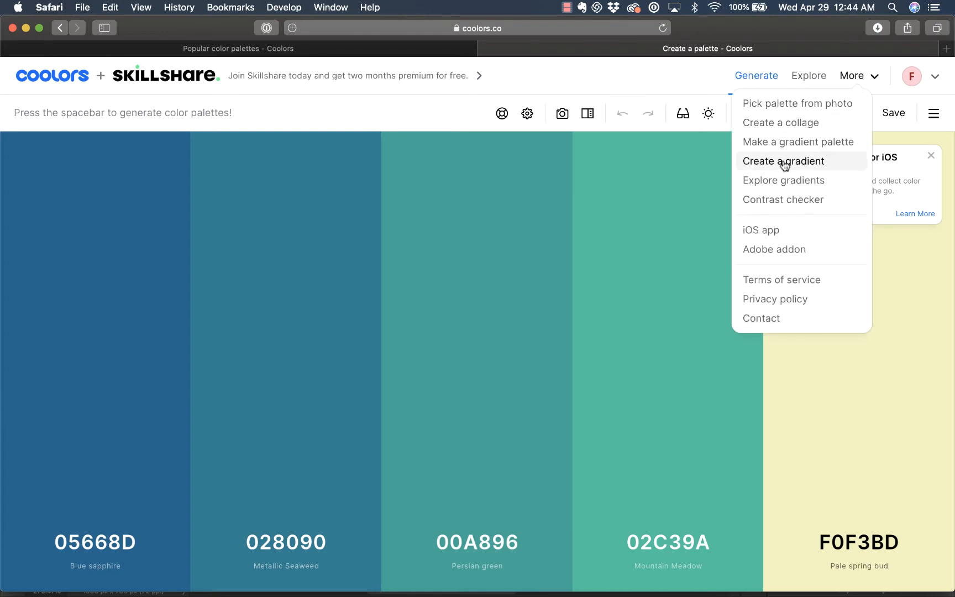
- Generate a random blue gradient in Gradient Maker, then view and close its CSS code
left_click(784, 161)
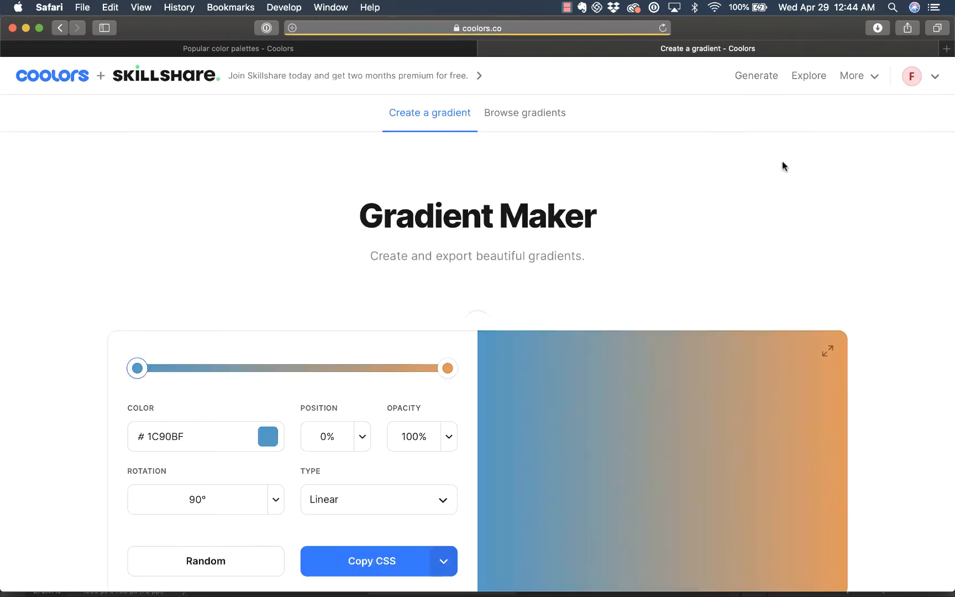
scroll("down", 3)
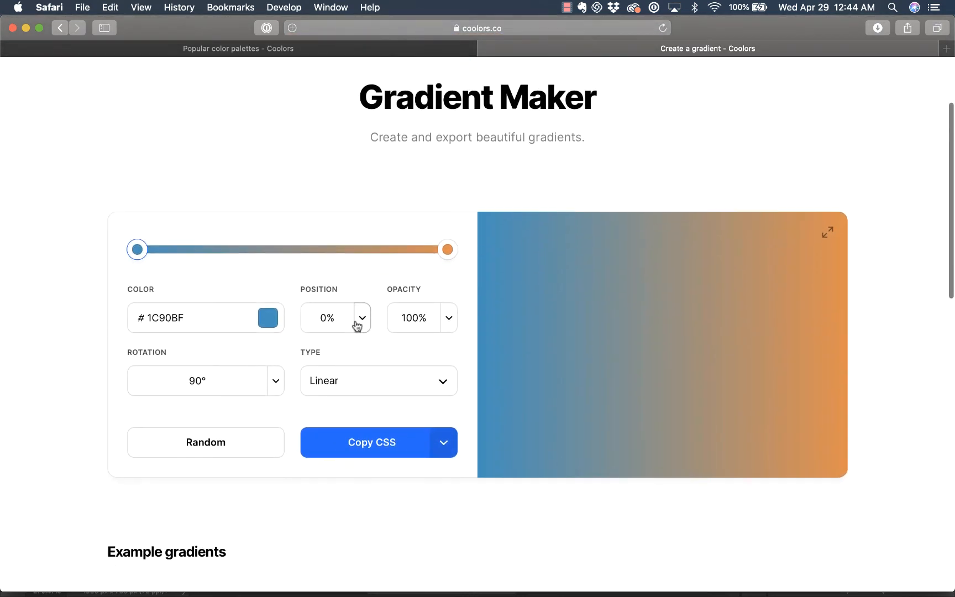
mouse_move(205, 442)
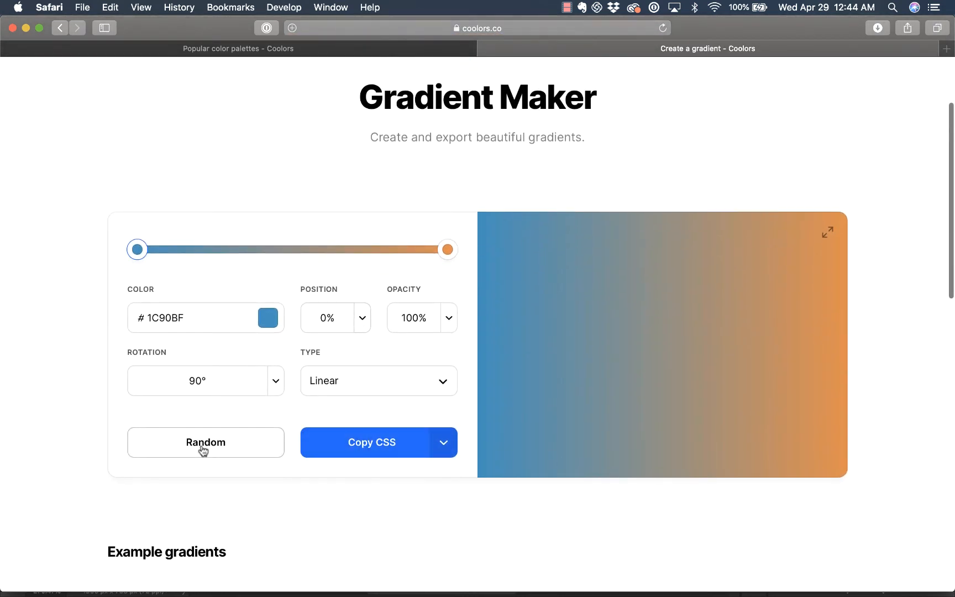
left_click(205, 442)
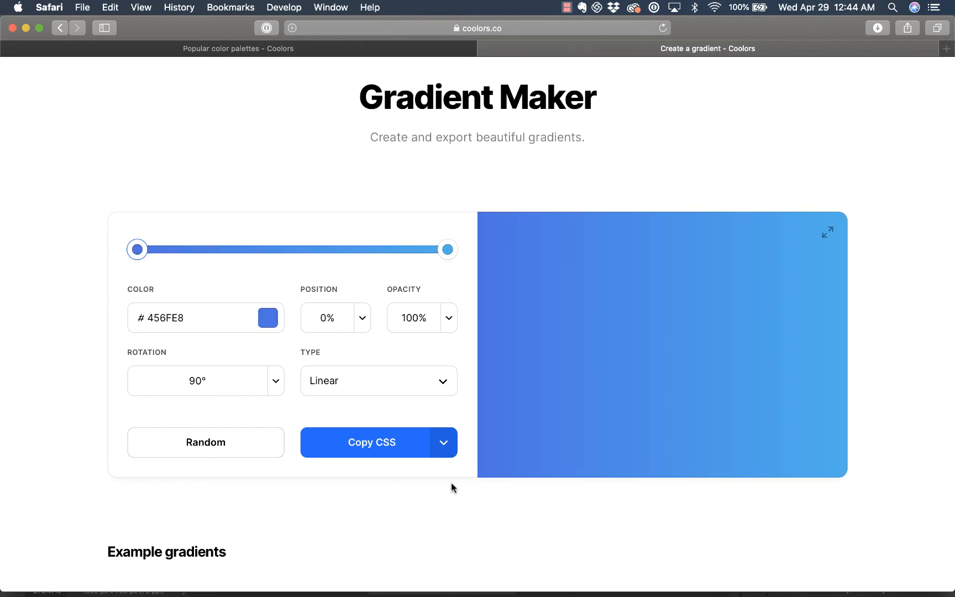
scroll("down", 3)
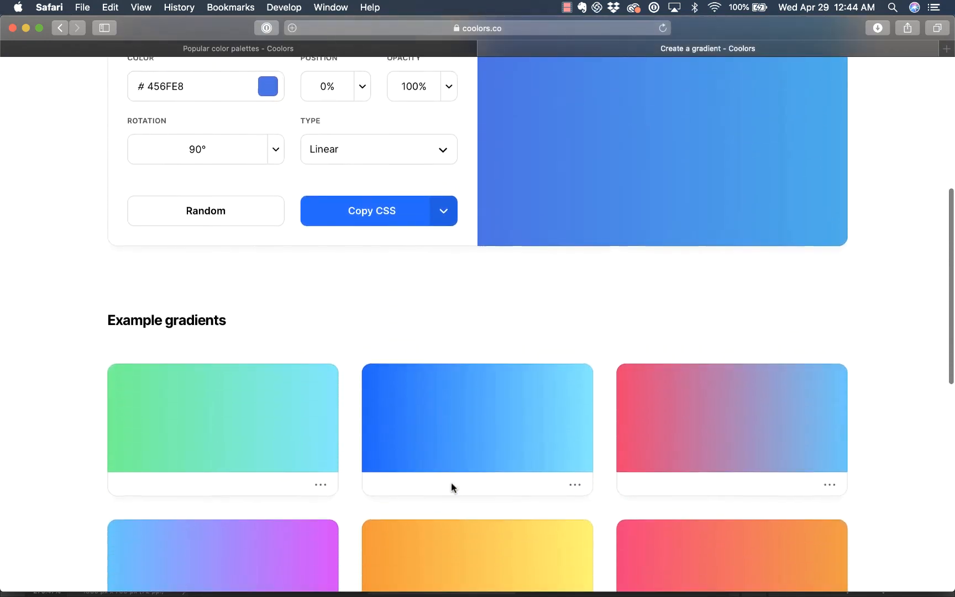
scroll("up", 3)
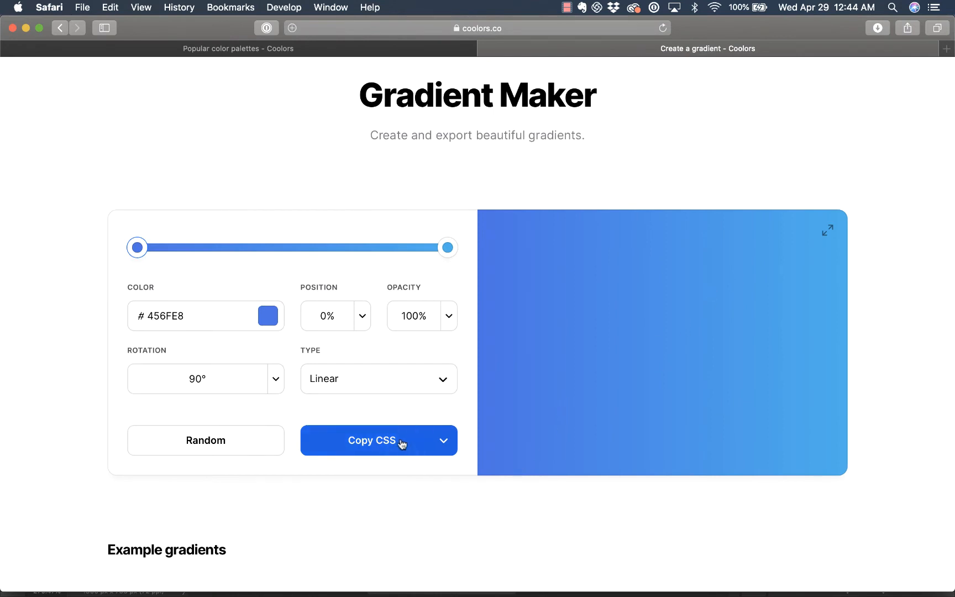
left_click(370, 440)
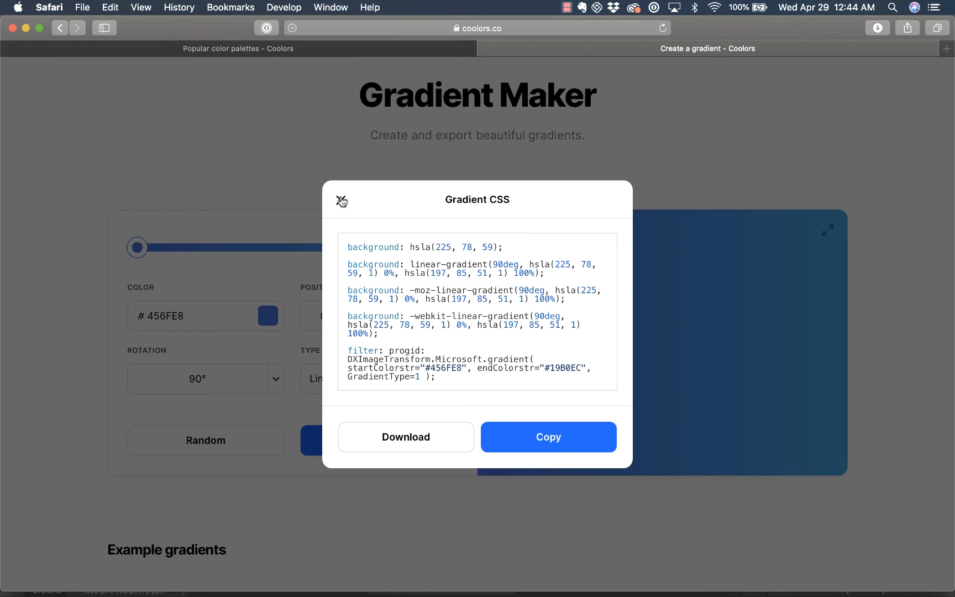
left_click(342, 199)
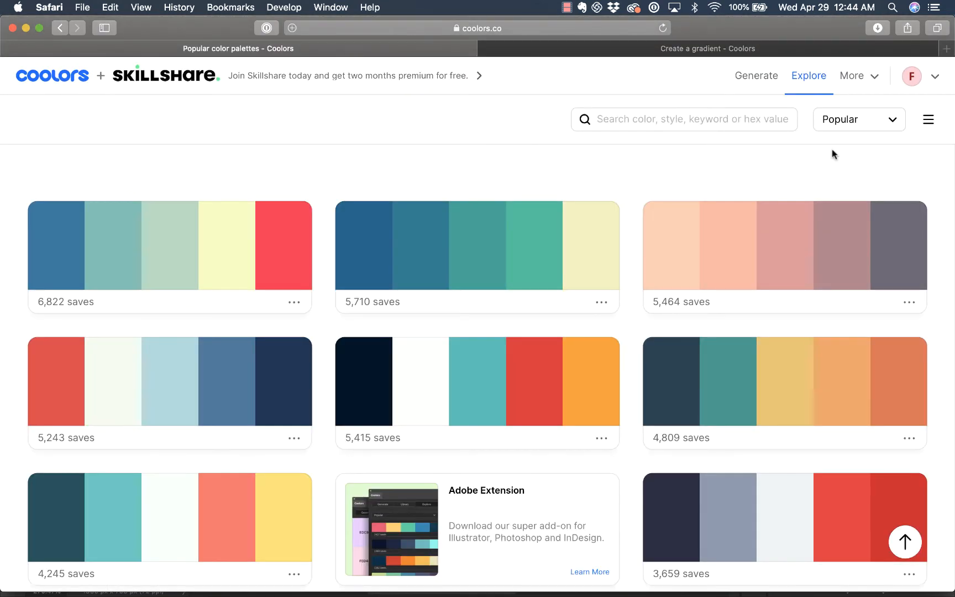
- Open the Color Contrast Checker (112A46 on ACC8E5, score 8.42), then reopen the More menu
left_click(852, 76)
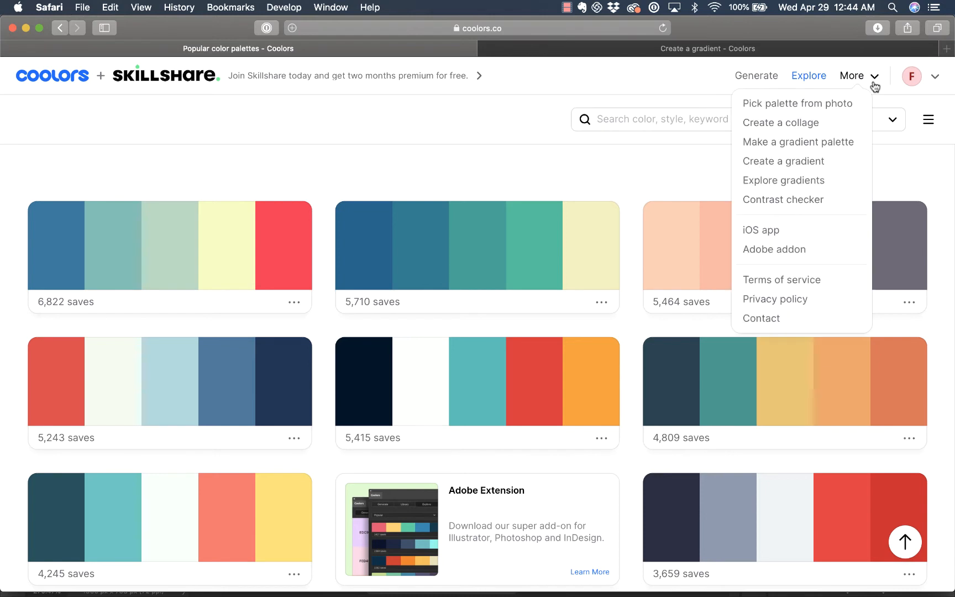
mouse_move(783, 180)
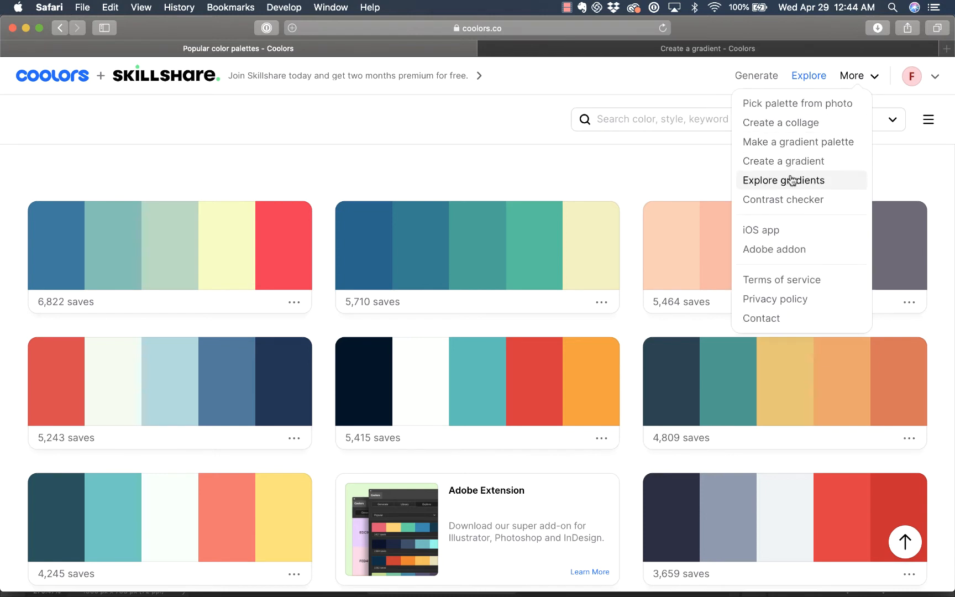
mouse_move(782, 199)
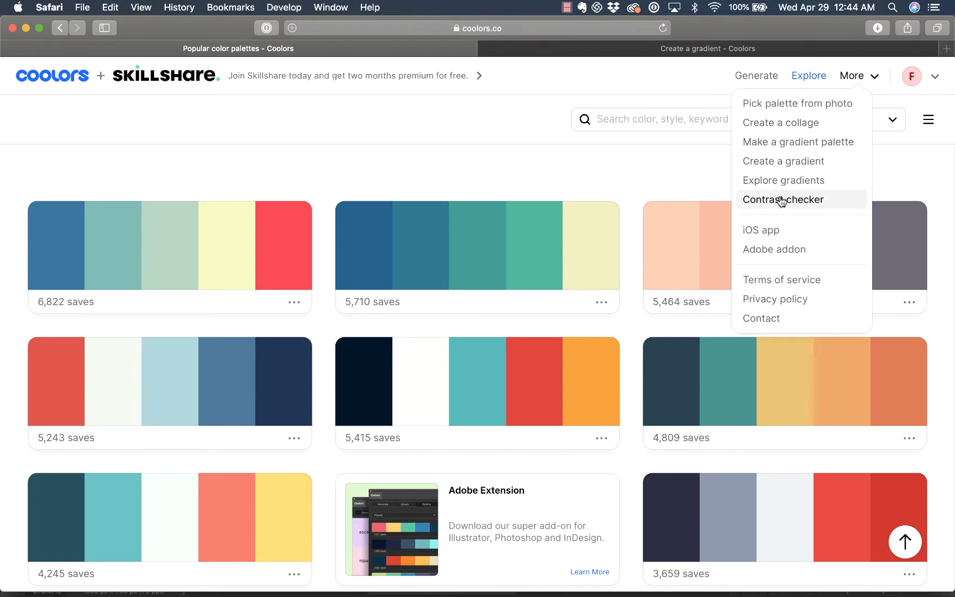
left_click(784, 199)
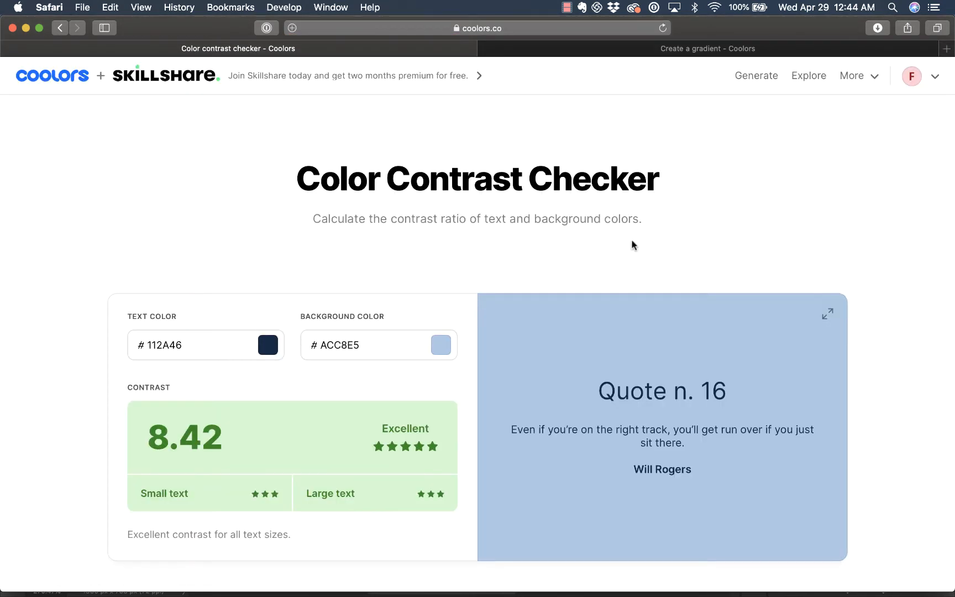
scroll("down", 3)
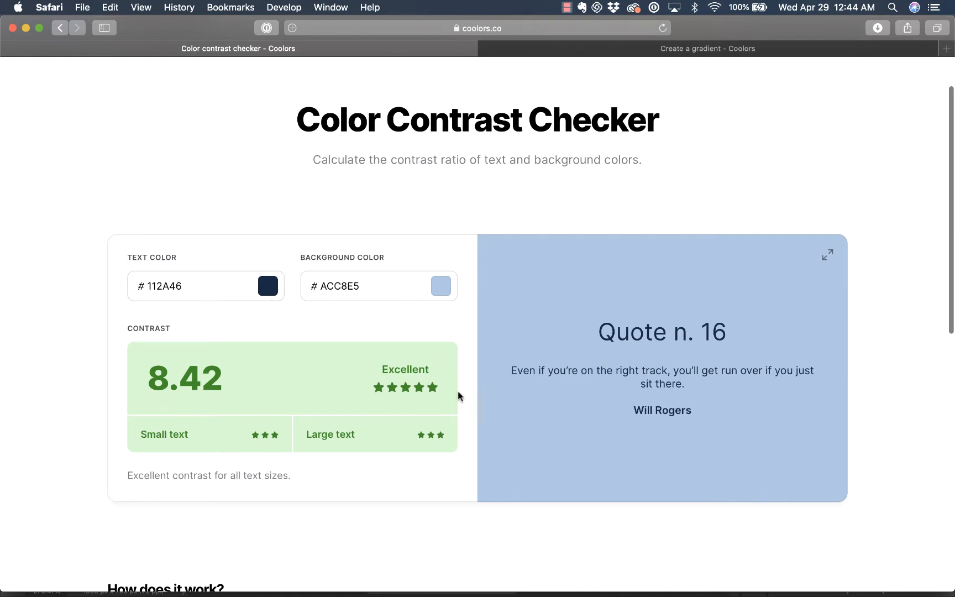
mouse_move(853, 101)
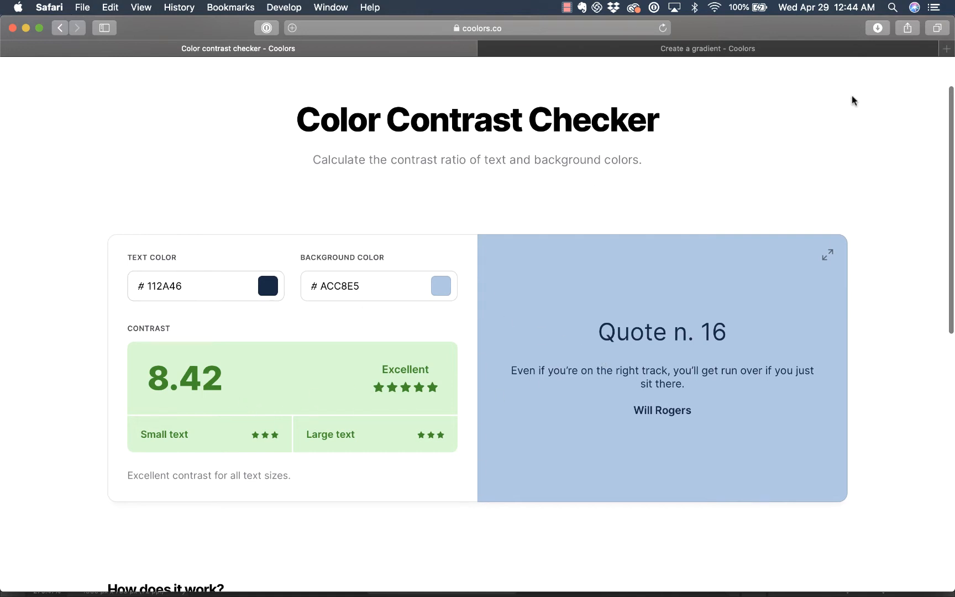
left_click(853, 75)
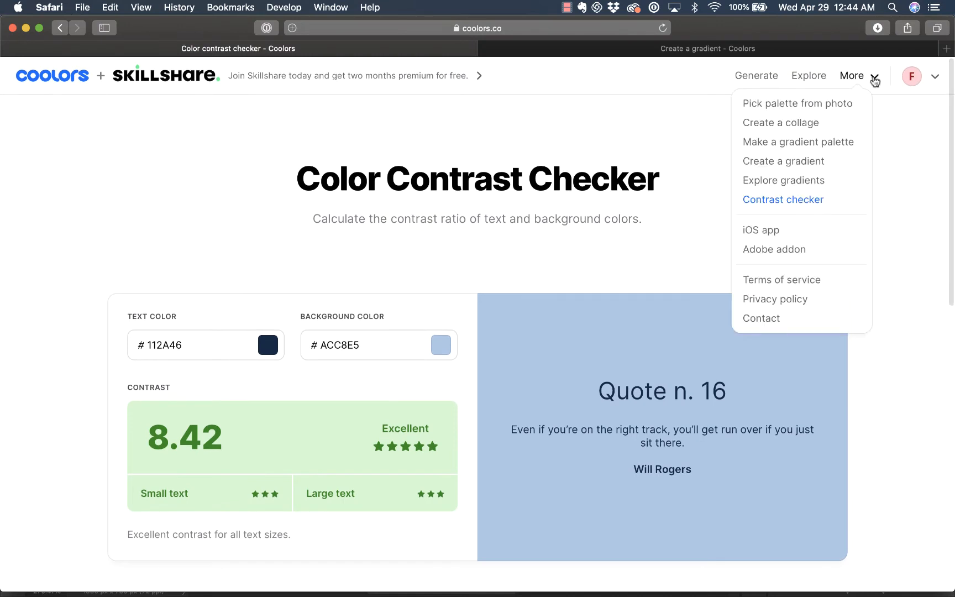
mouse_move(799, 103)
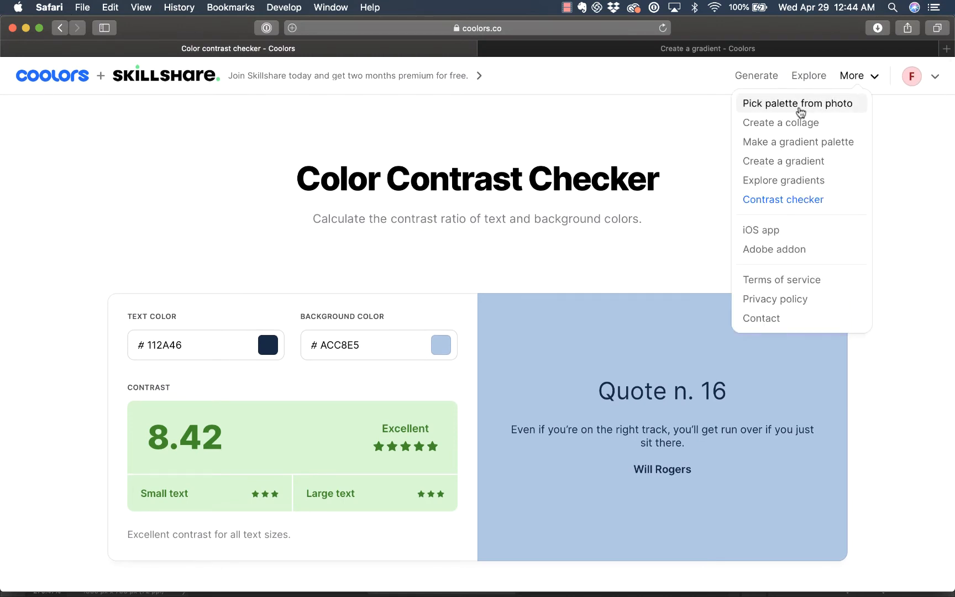
- Open Pick palette from photo and bring up the image upload file browser
left_click(799, 103)
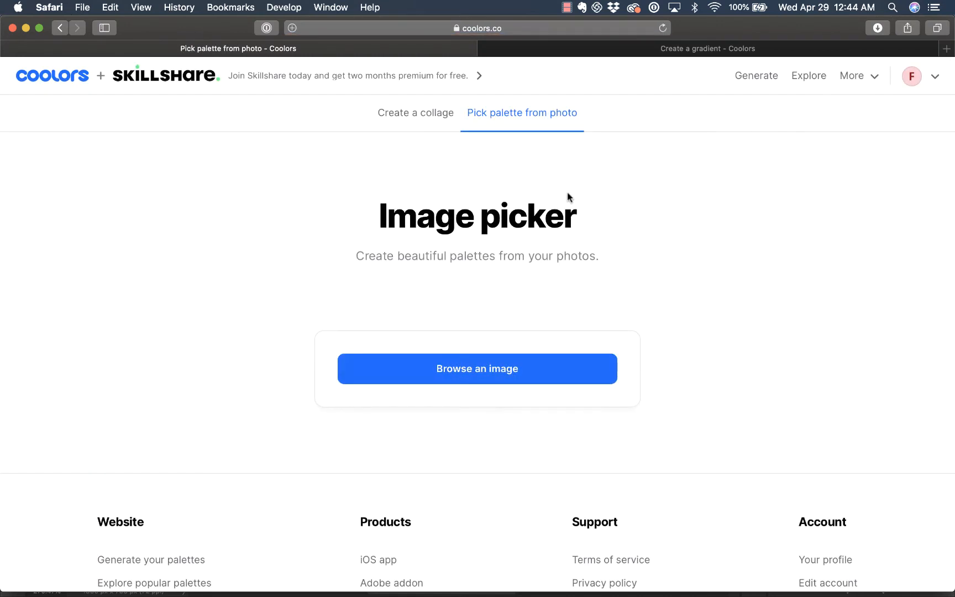
left_click(477, 369)
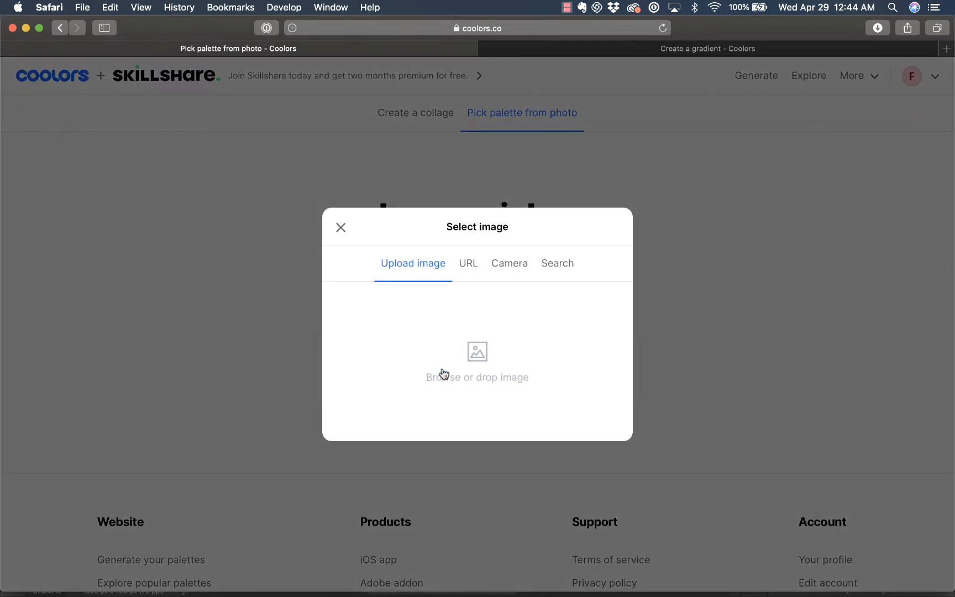
mouse_move(427, 268)
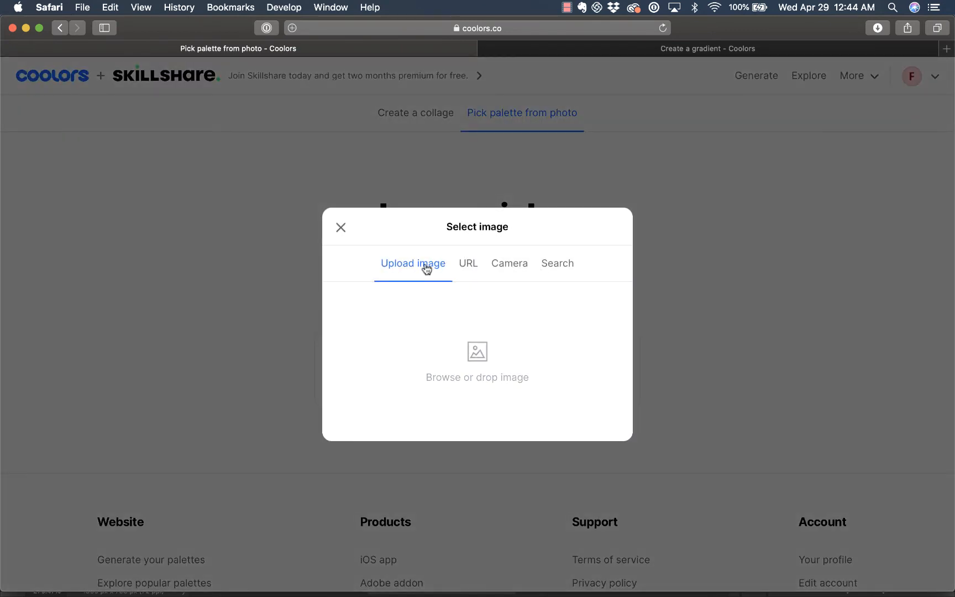
left_click(477, 363)
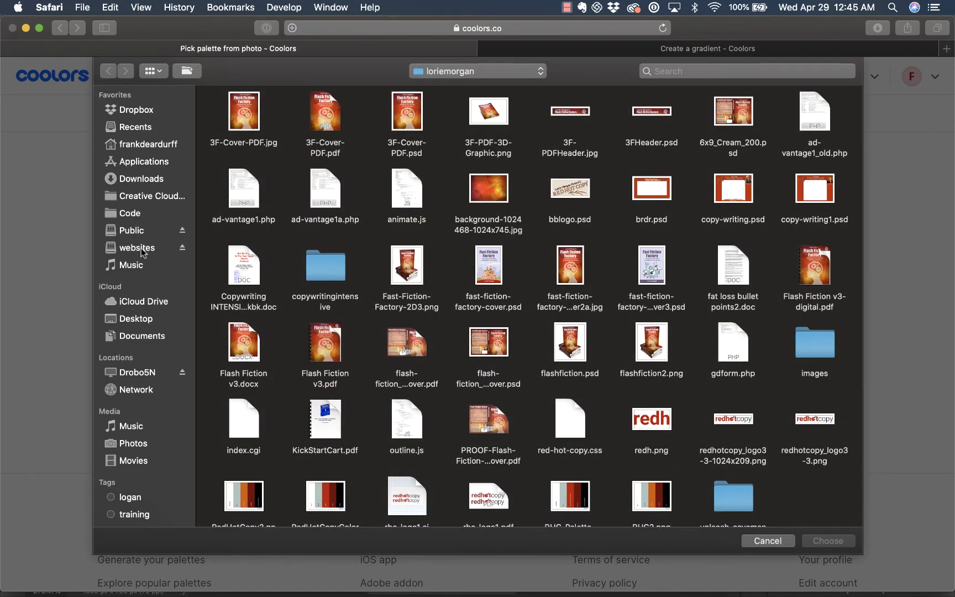
- Navigate to the personal website folder under websites > !My_Sites
left_click(136, 247)
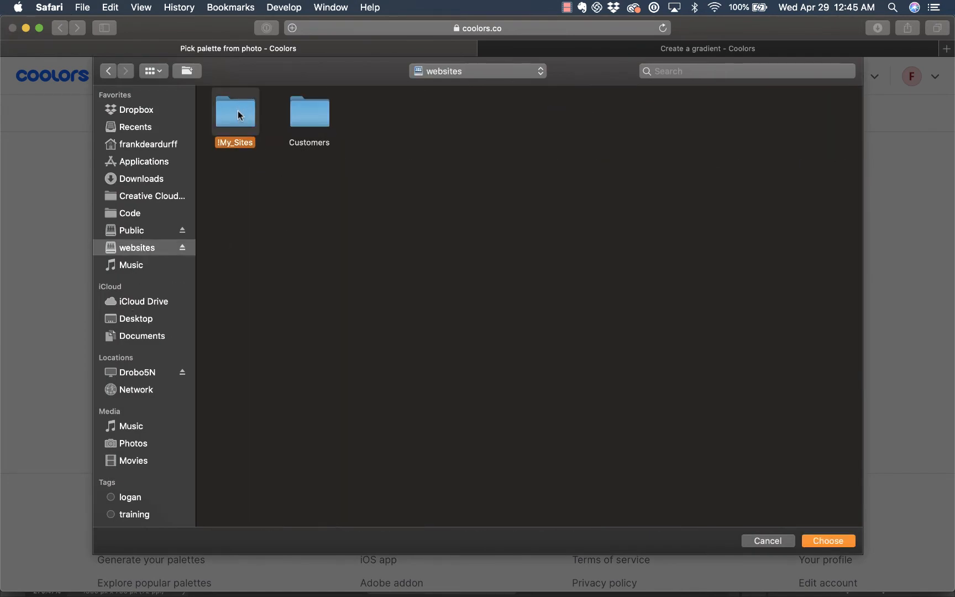
double_click(235, 113)
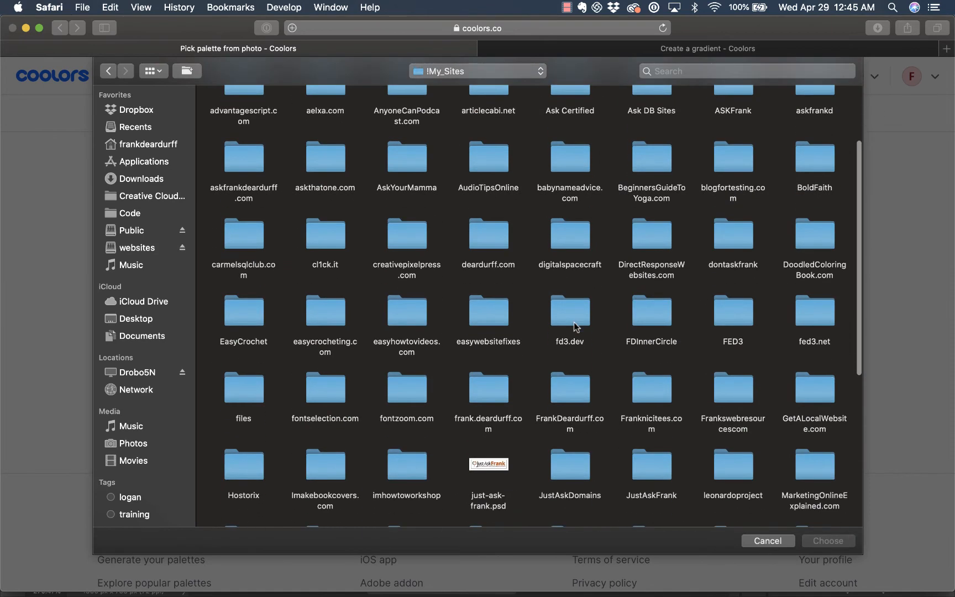
mouse_move(571, 401)
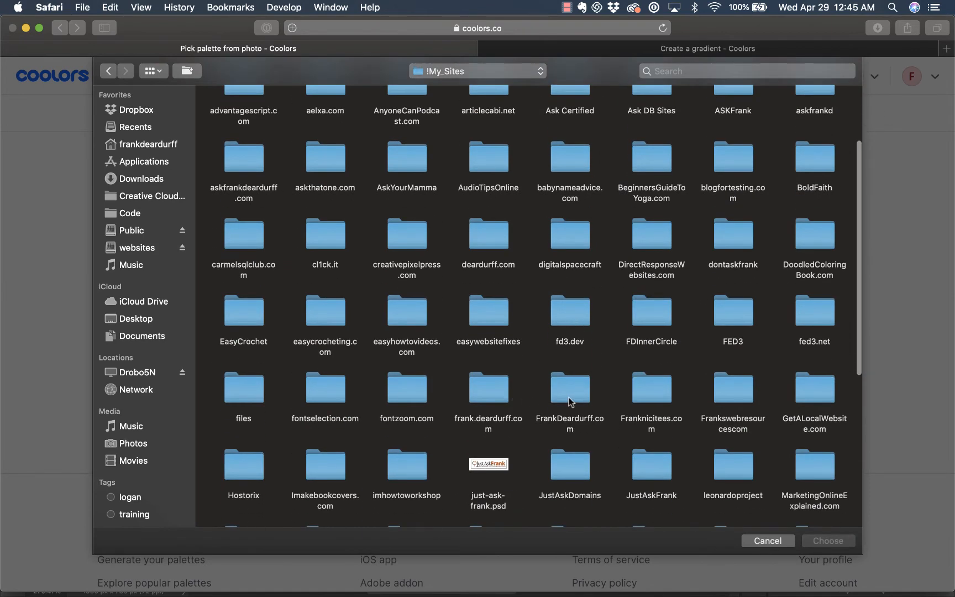
double_click(569, 389)
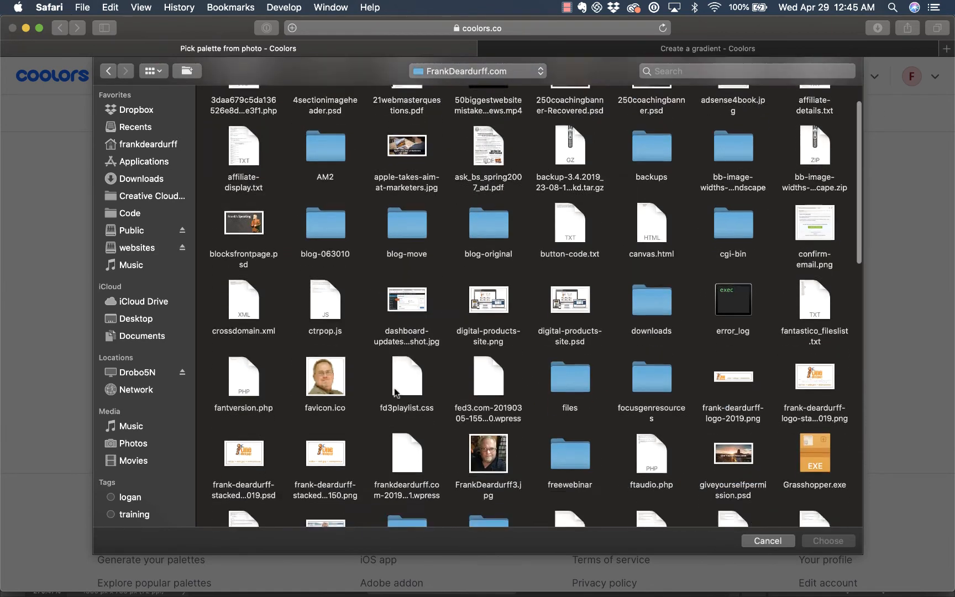
- Pick the 2019 logo PNG to extract its five-colour palette
scroll("down", 3)
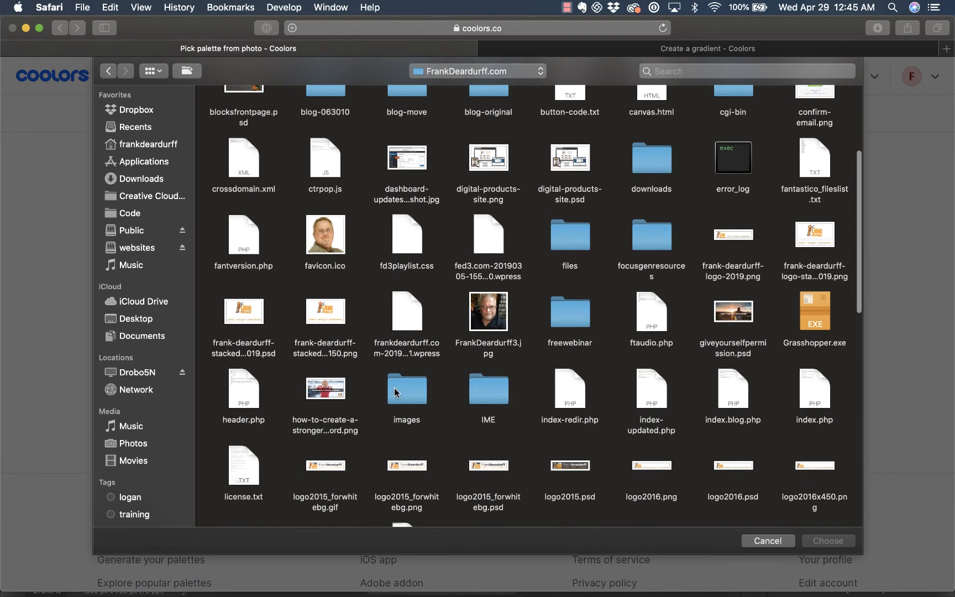
scroll("down", 3)
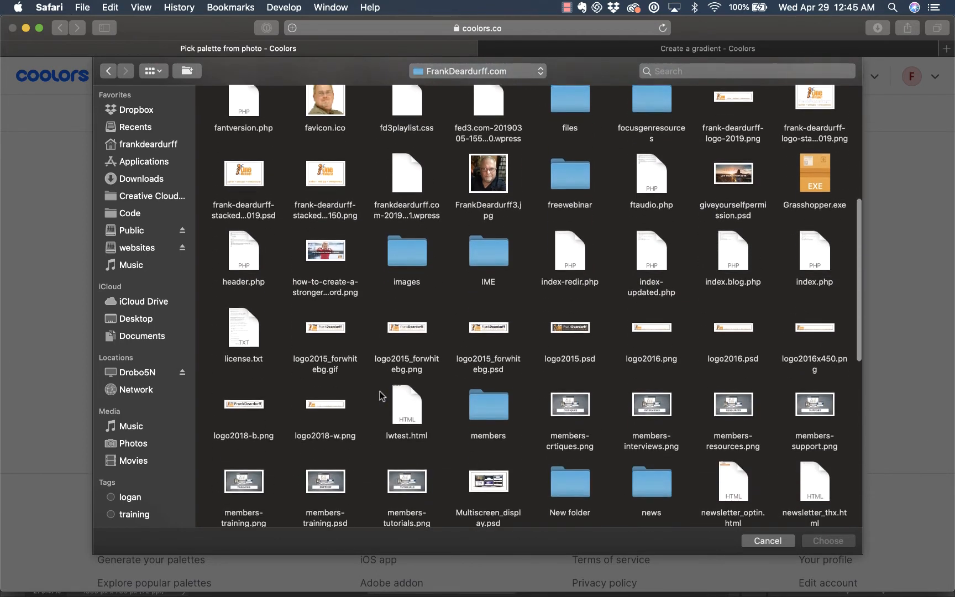
scroll("down", 3)
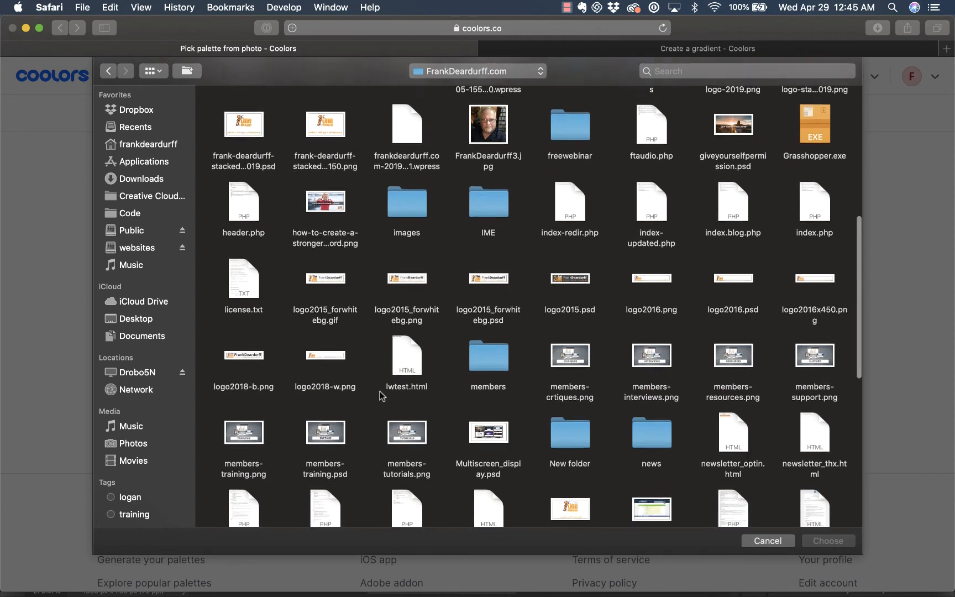
scroll("up", 3)
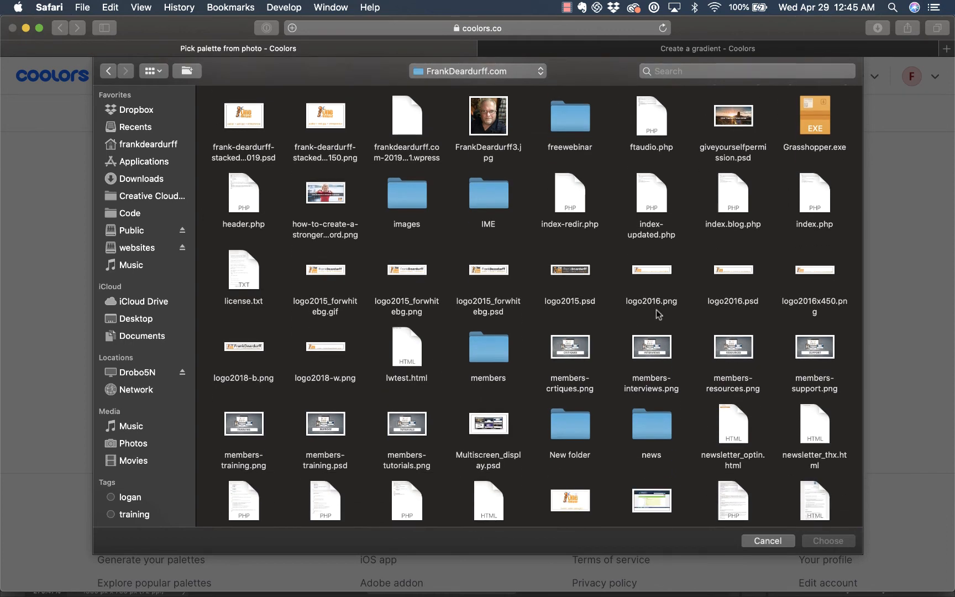
scroll("down", 3)
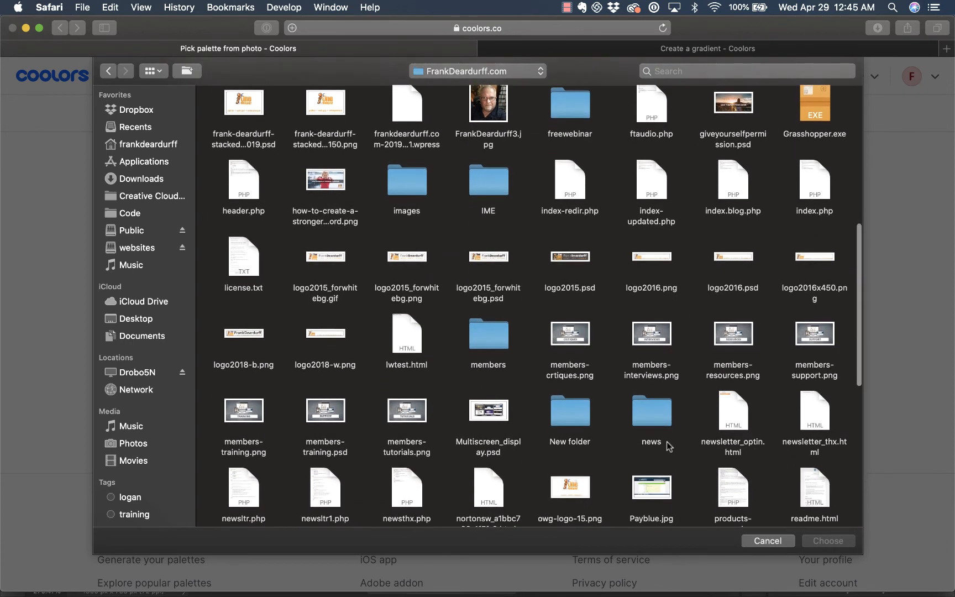
scroll("down", 3)
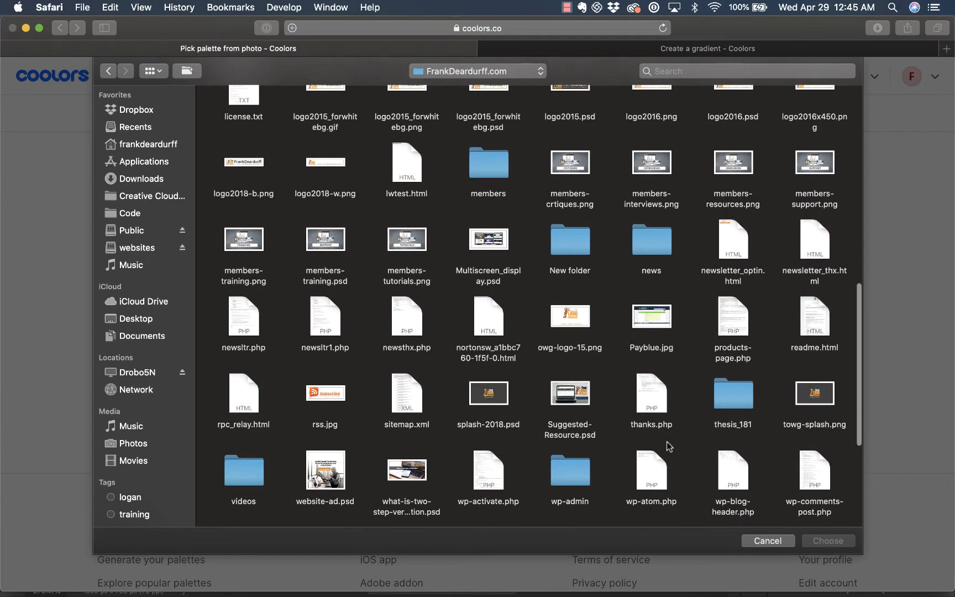
scroll("up", 3)
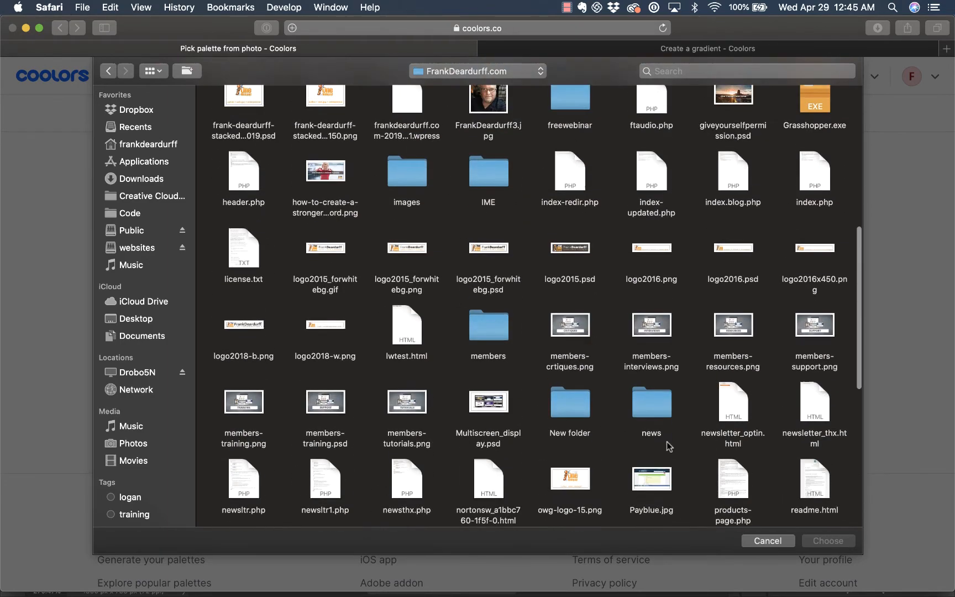
scroll("up", 3)
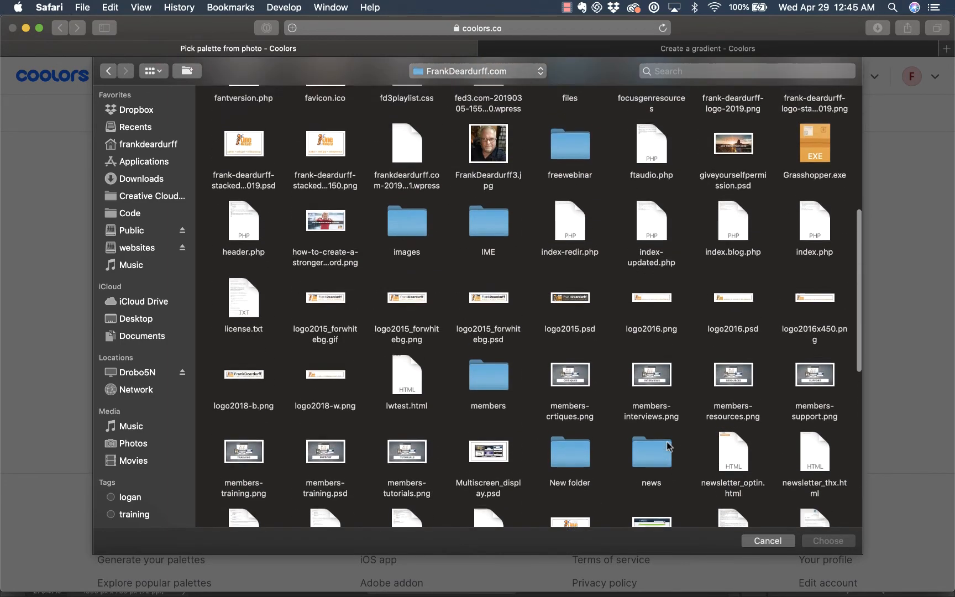
scroll("up", 3)
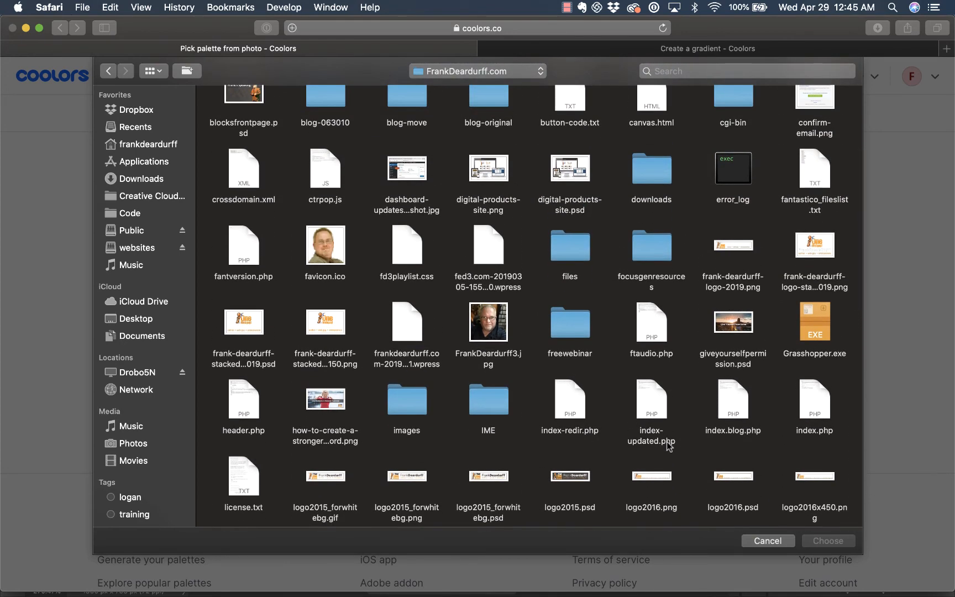
mouse_move(739, 251)
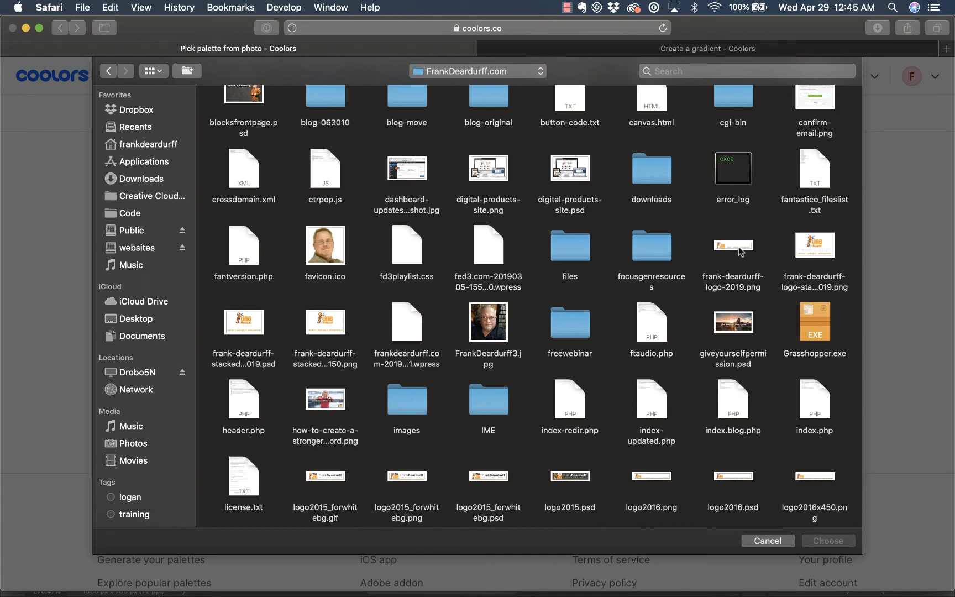
left_click(767, 541)
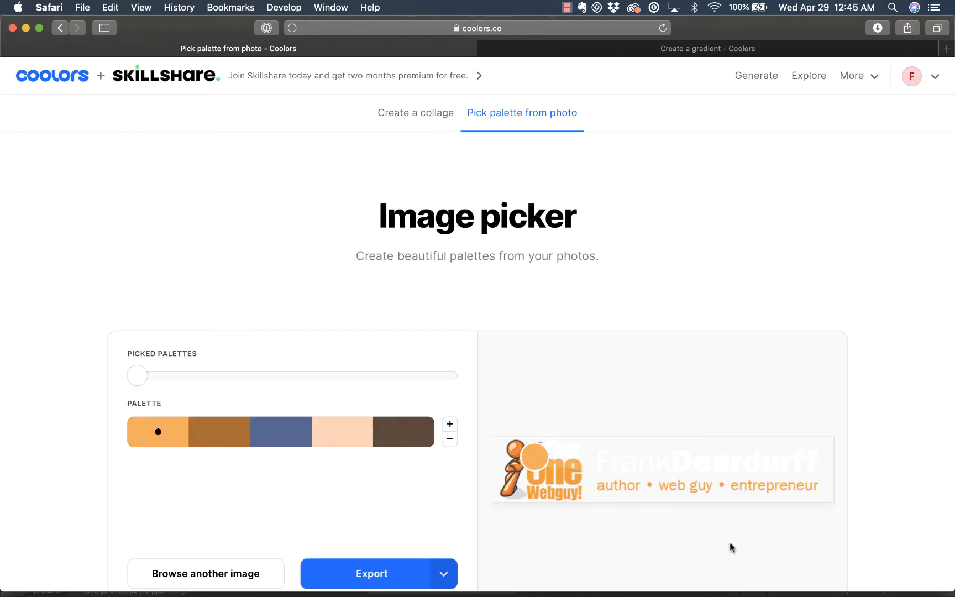
scroll("down", 3)
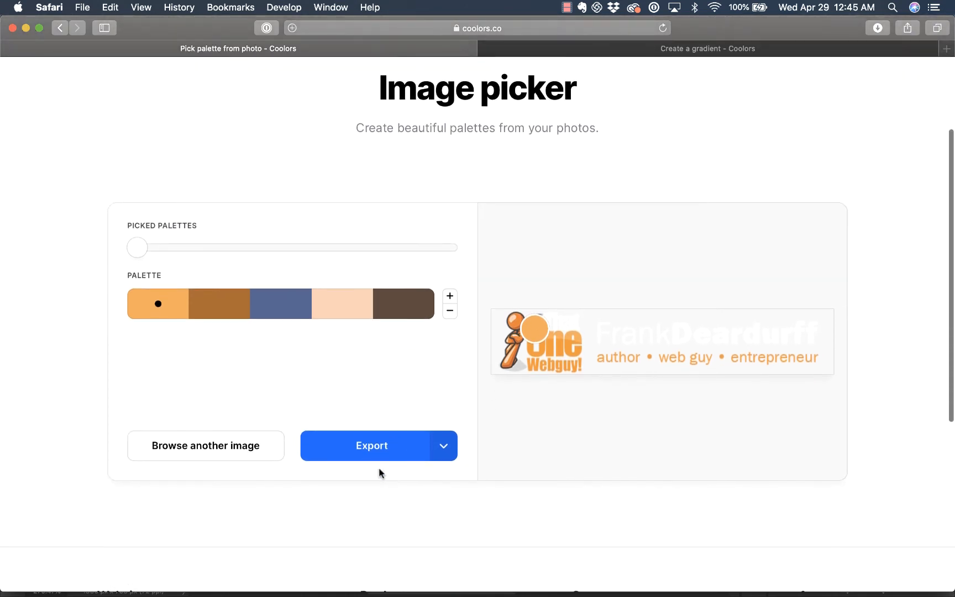
mouse_move(382, 352)
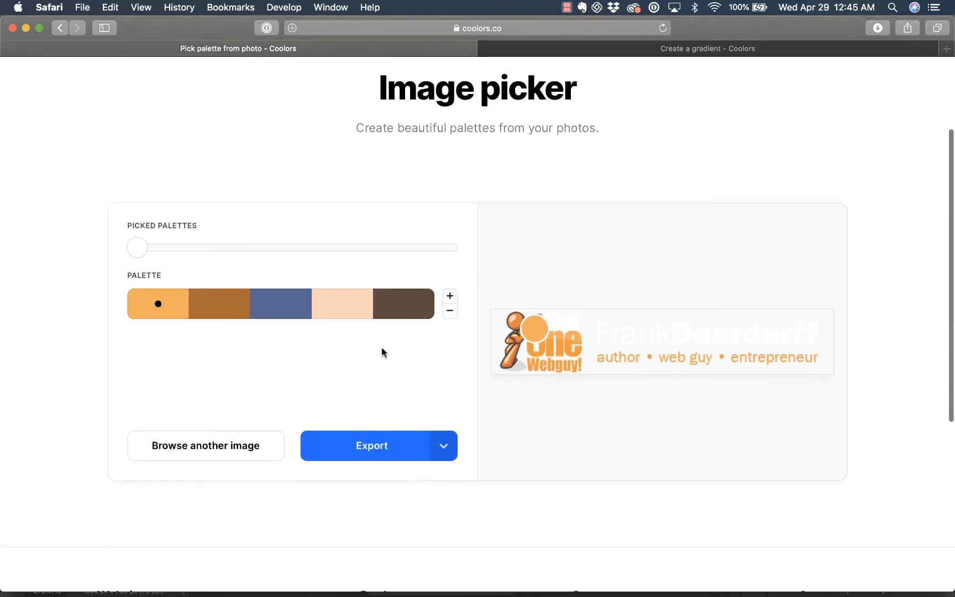
mouse_move(535, 419)
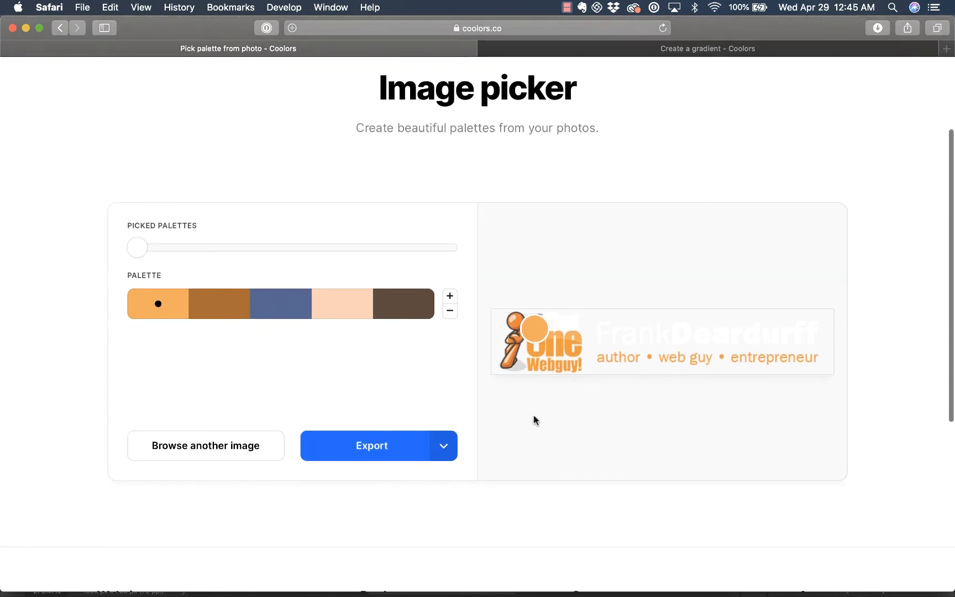
mouse_move(376, 370)
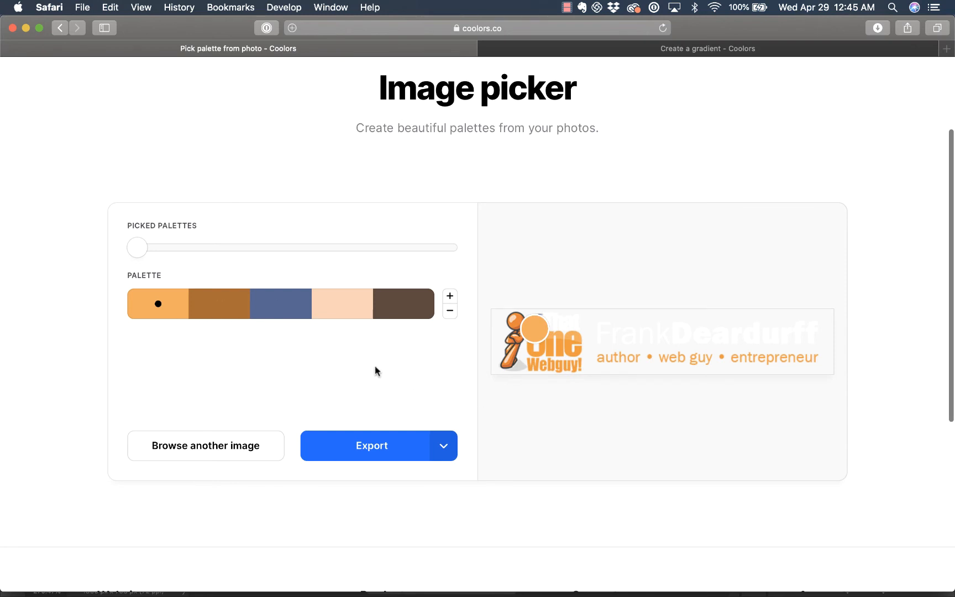
mouse_move(538, 326)
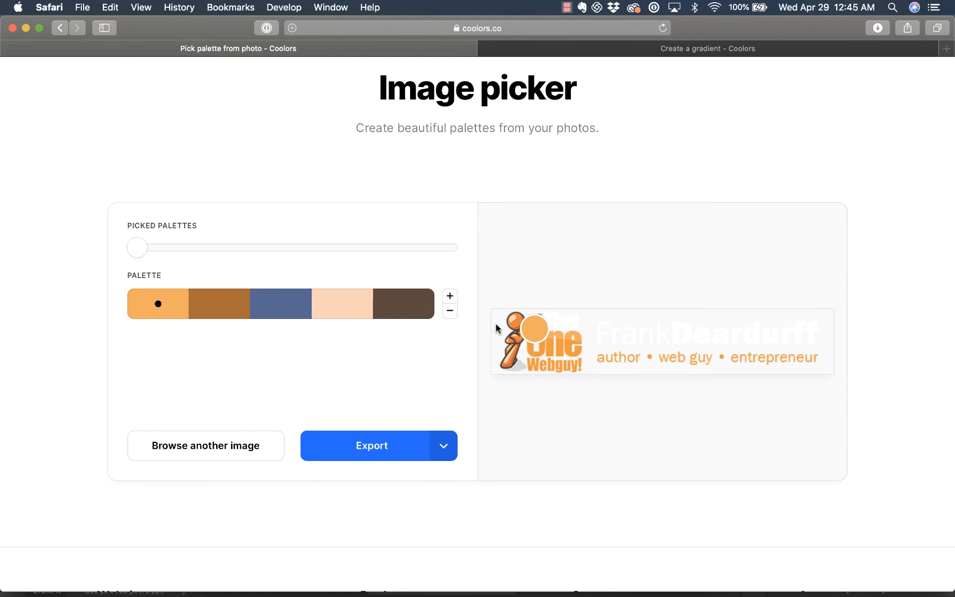
mouse_move(357, 384)
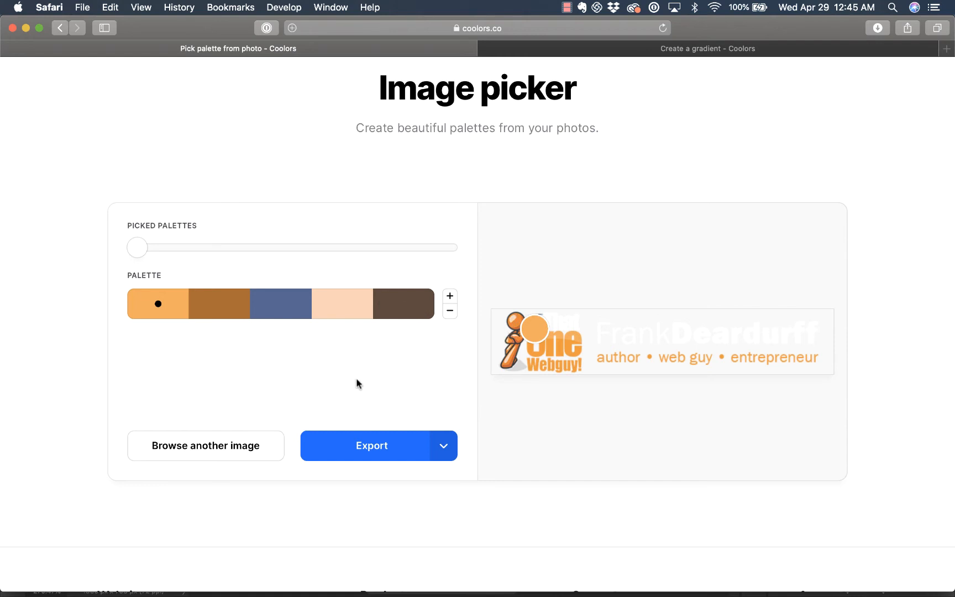
mouse_move(334, 404)
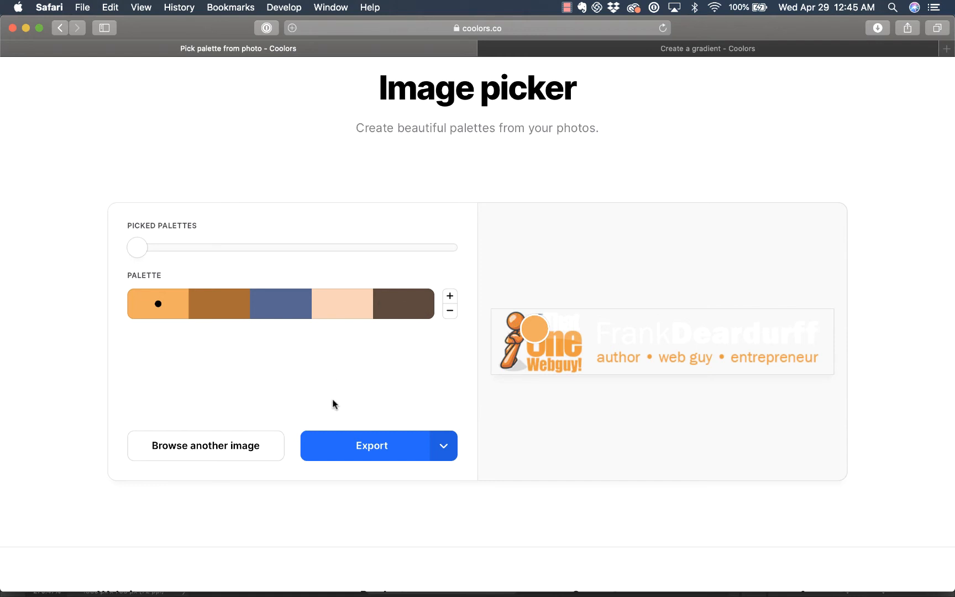
left_click(370, 445)
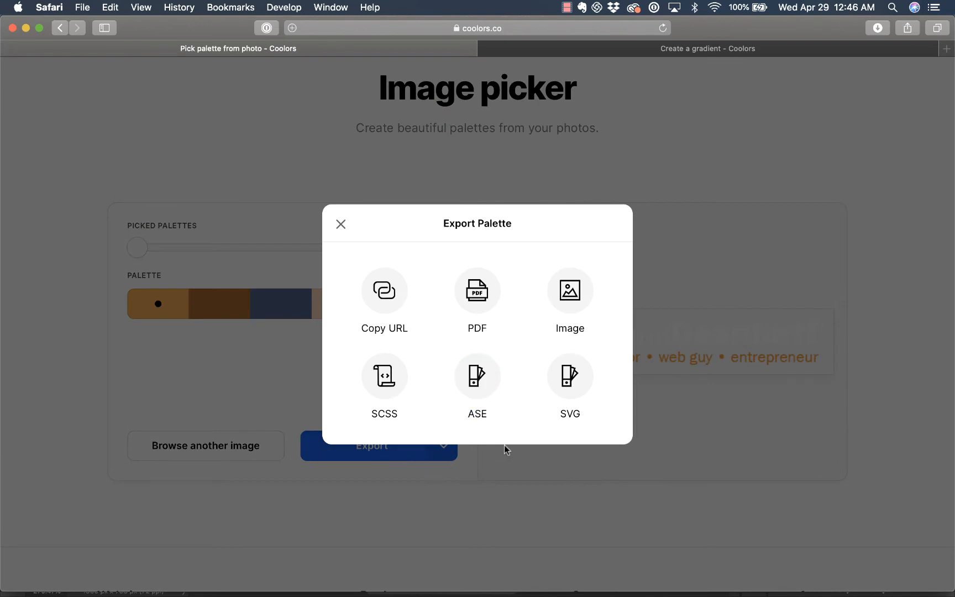
left_click(341, 223)
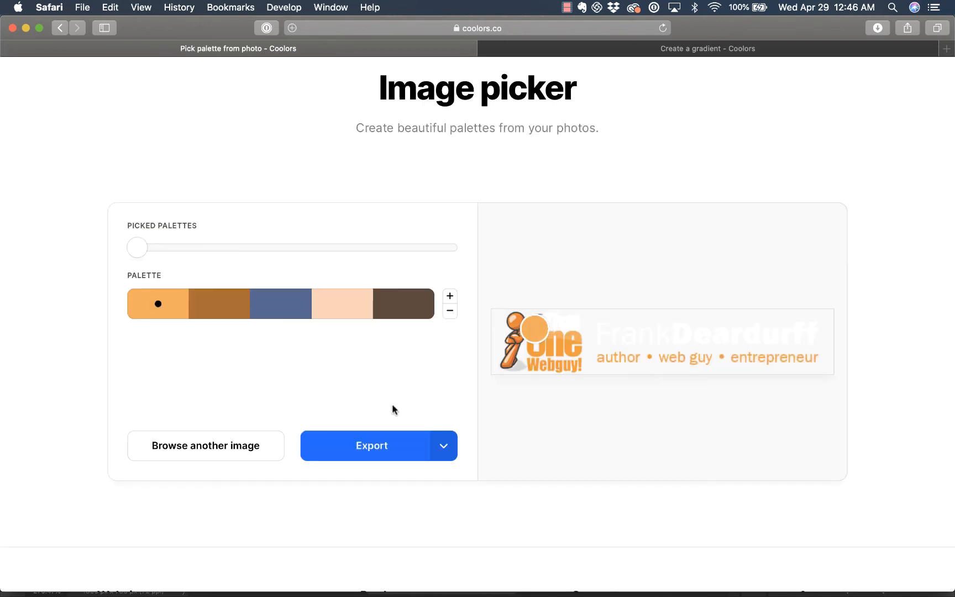
left_click(443, 445)
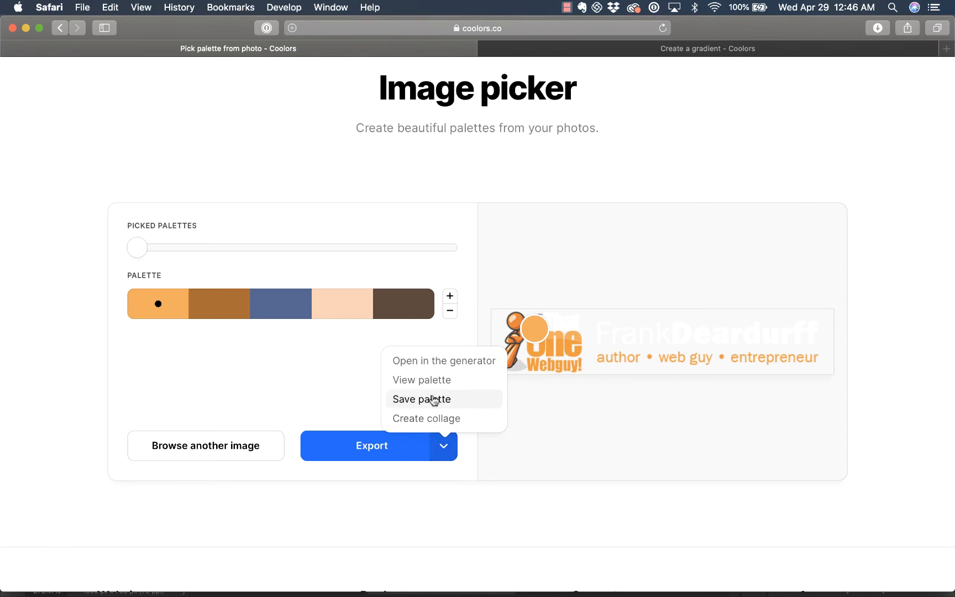
left_click(422, 379)
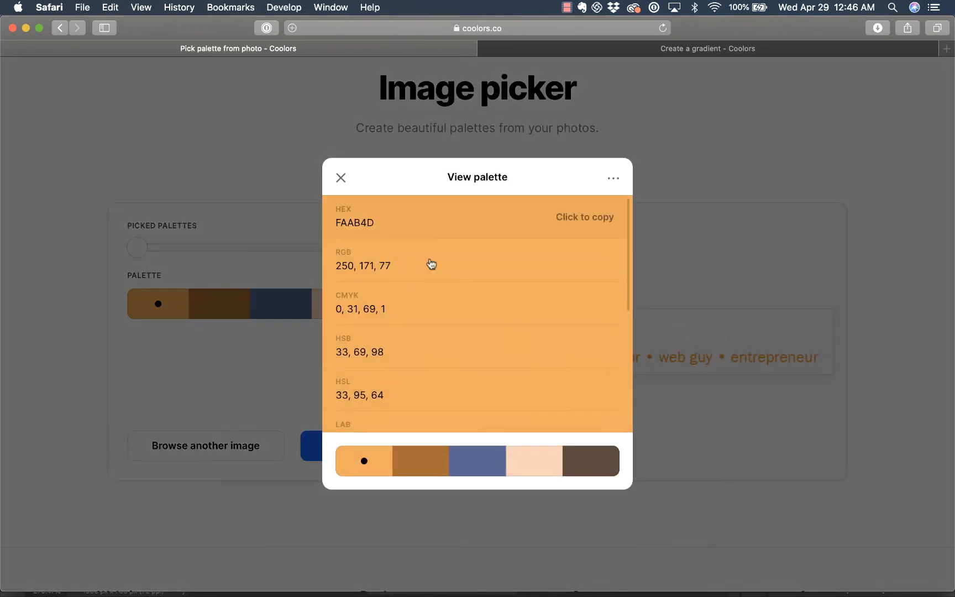
mouse_move(344, 179)
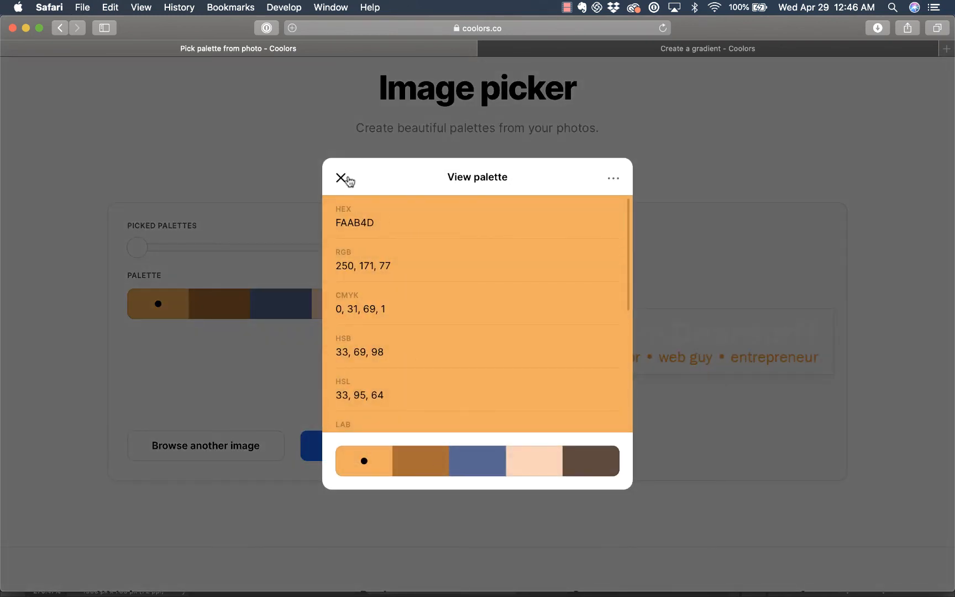
left_click(345, 178)
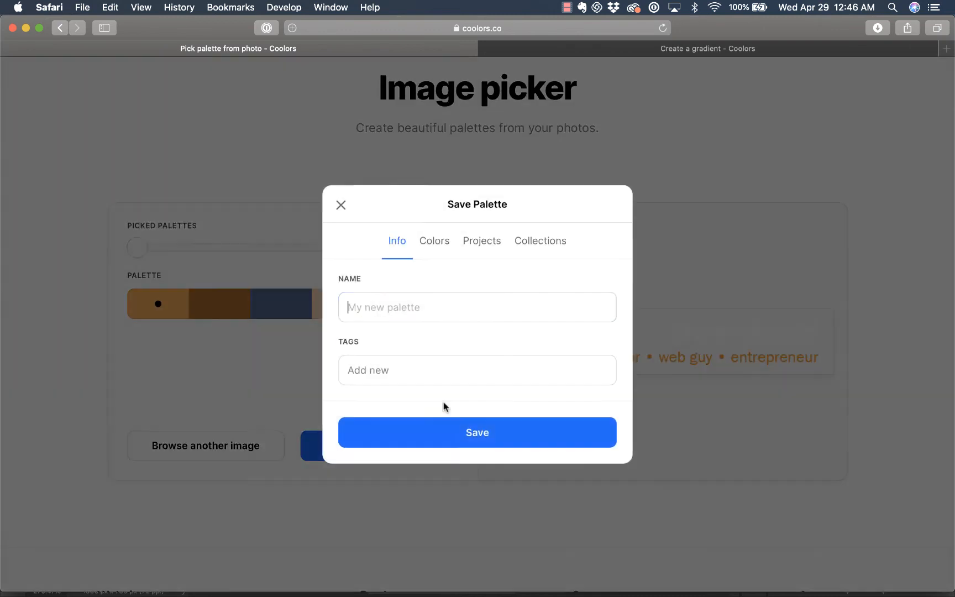
- Name the logo palette TWOG and save it to the library
left_click(477, 307)
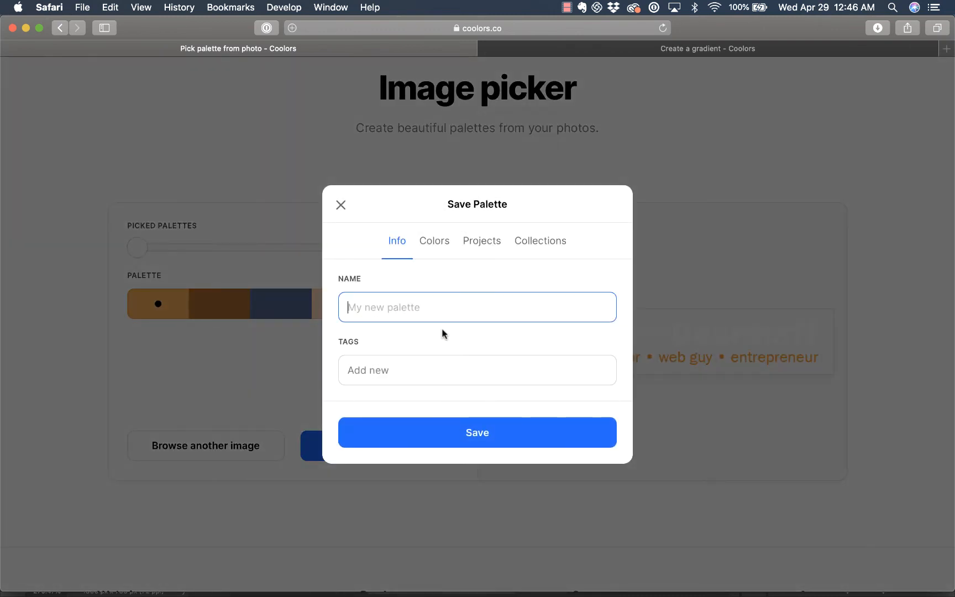
type("TW")
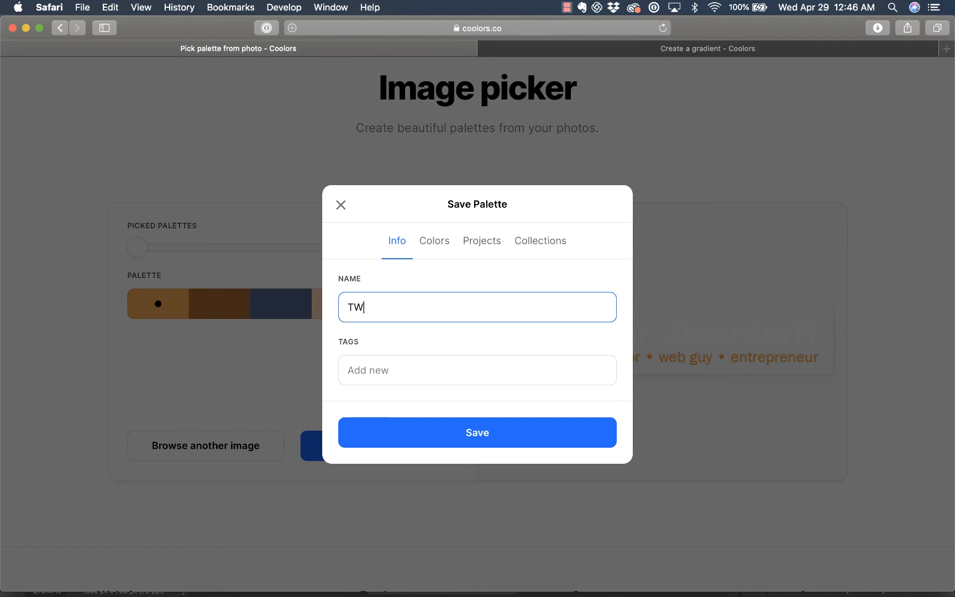
type("OG")
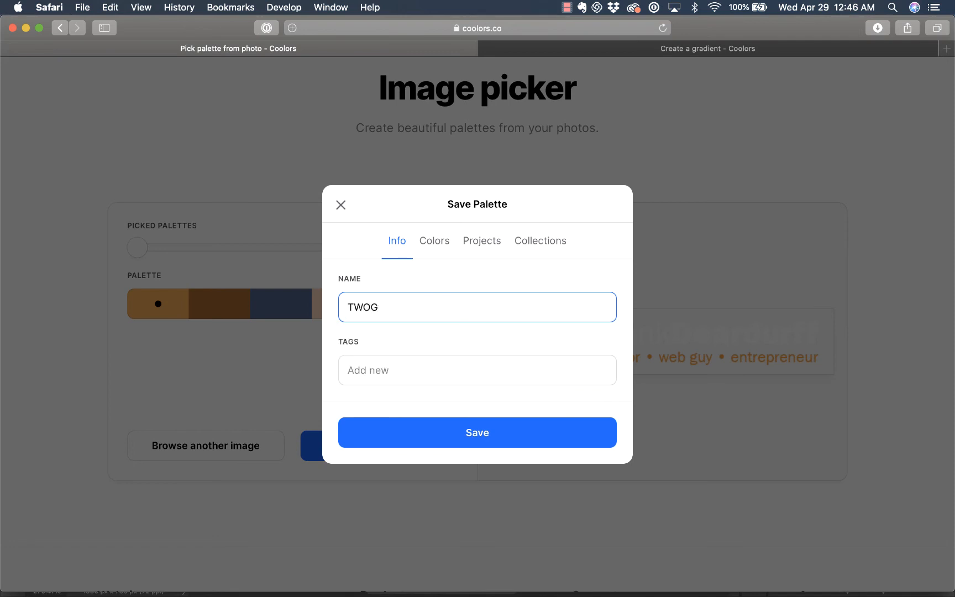
left_click(477, 433)
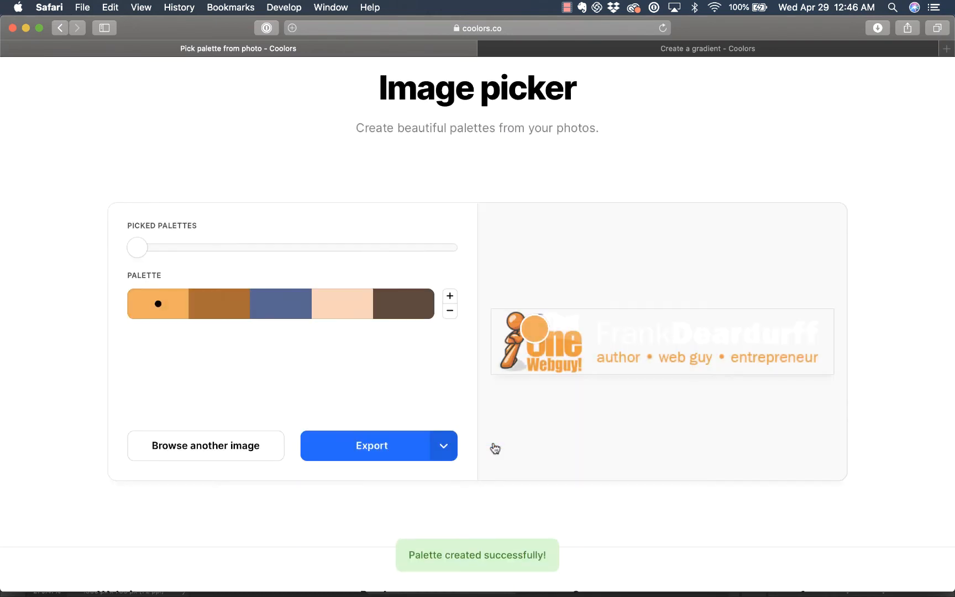
scroll("up", 3)
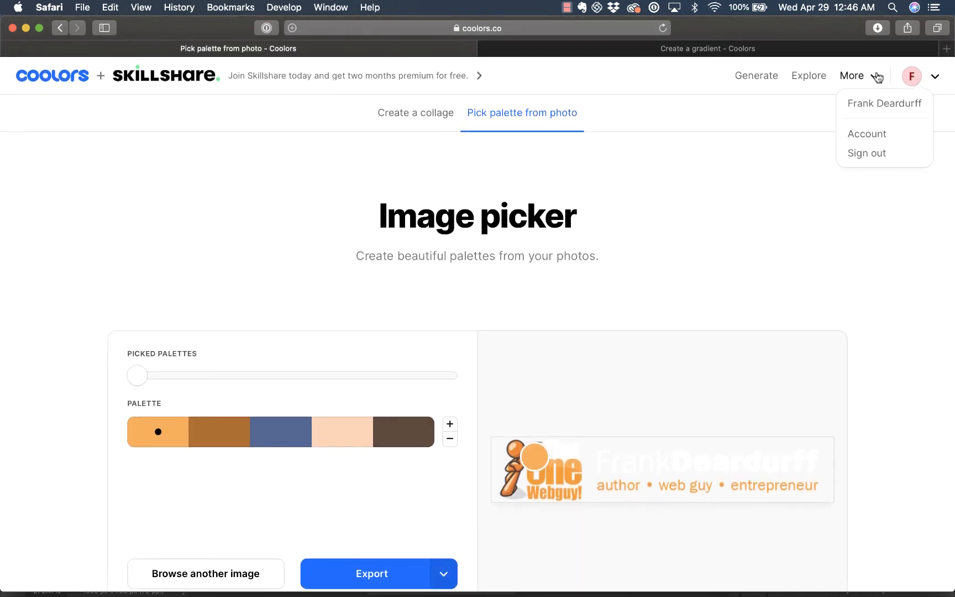
- Close the account menu and open the More tools menu
left_click(852, 76)
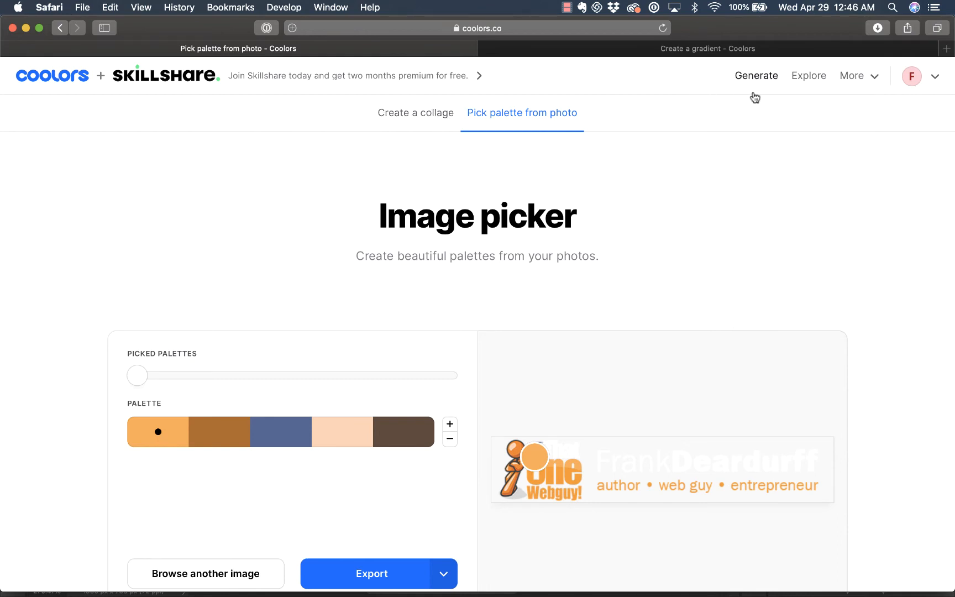
left_click(852, 76)
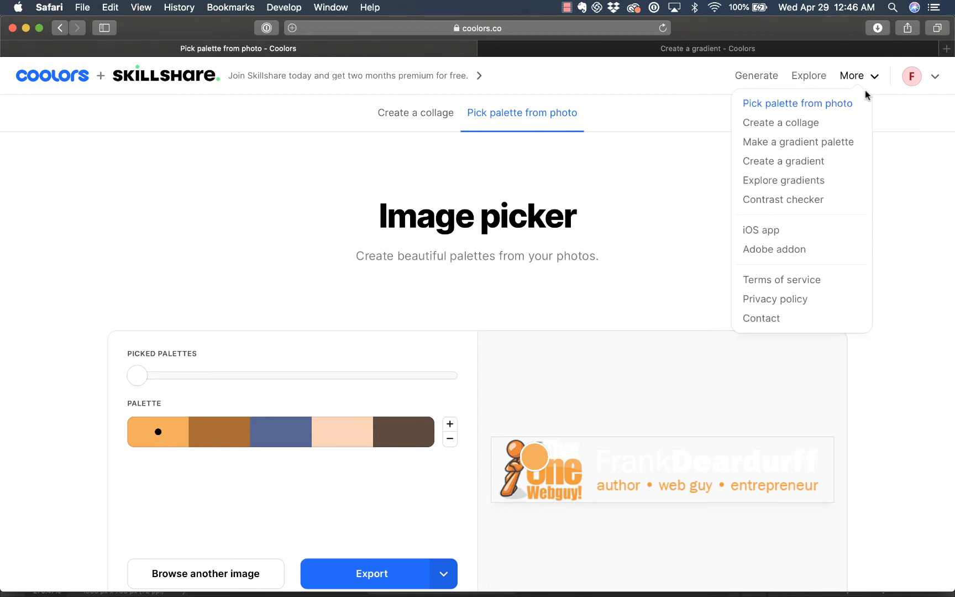
mouse_move(911, 76)
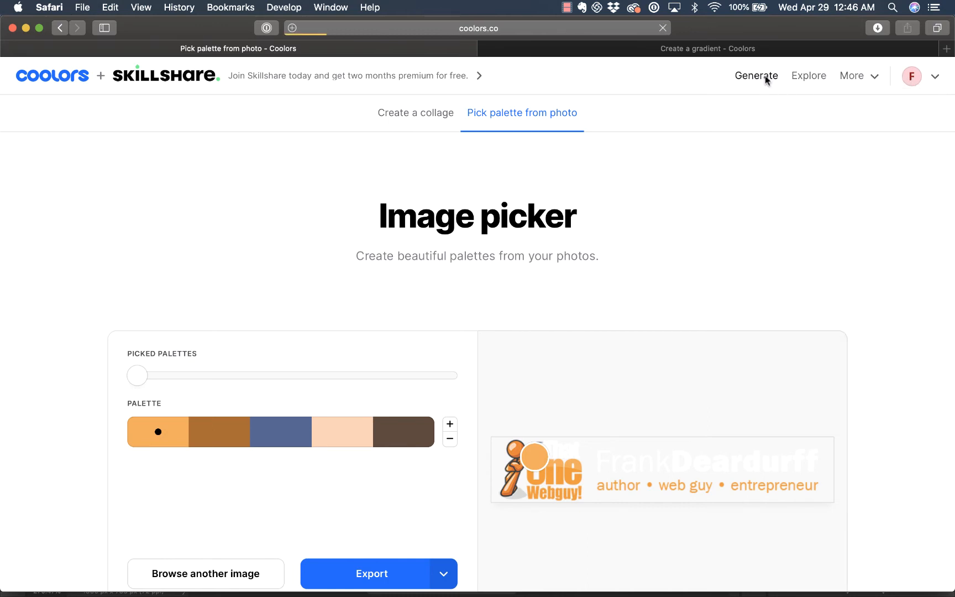
left_click(756, 75)
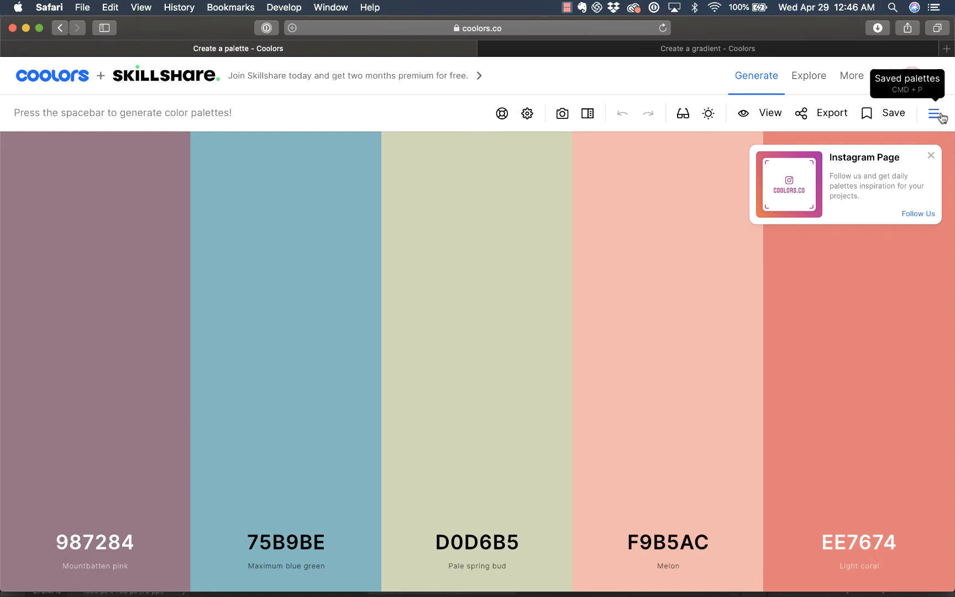
left_click(936, 112)
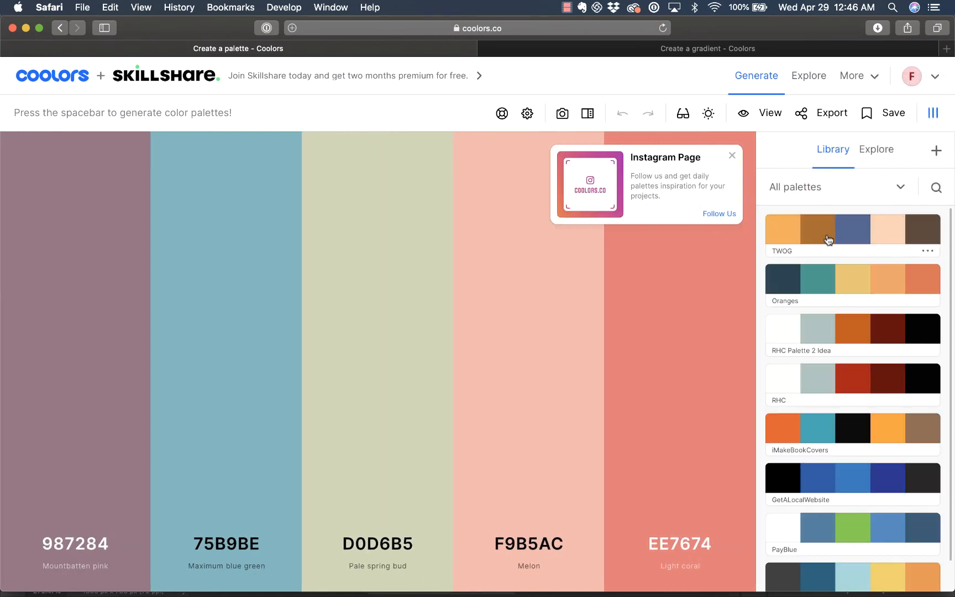
scroll("down", 3)
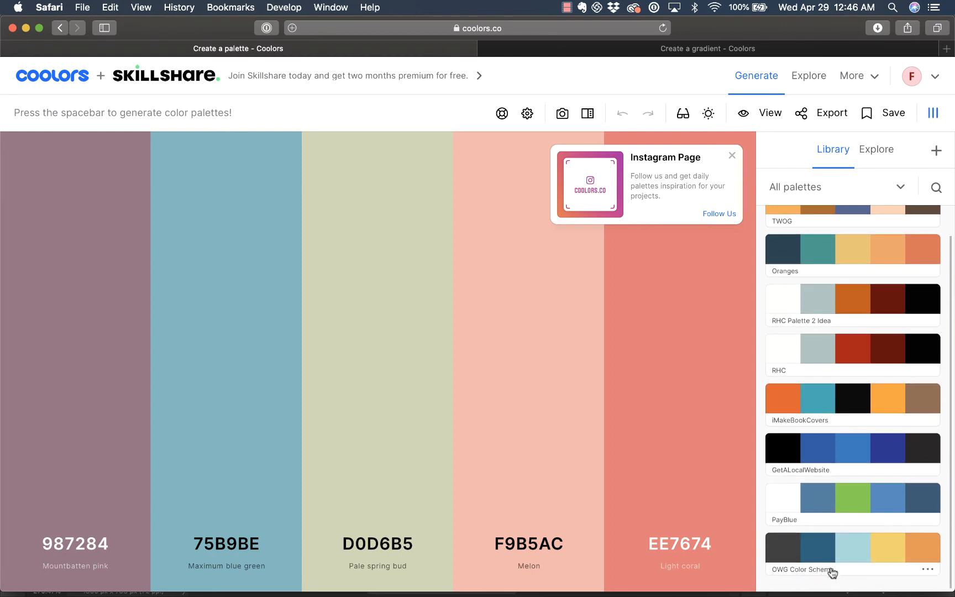
mouse_move(845, 561)
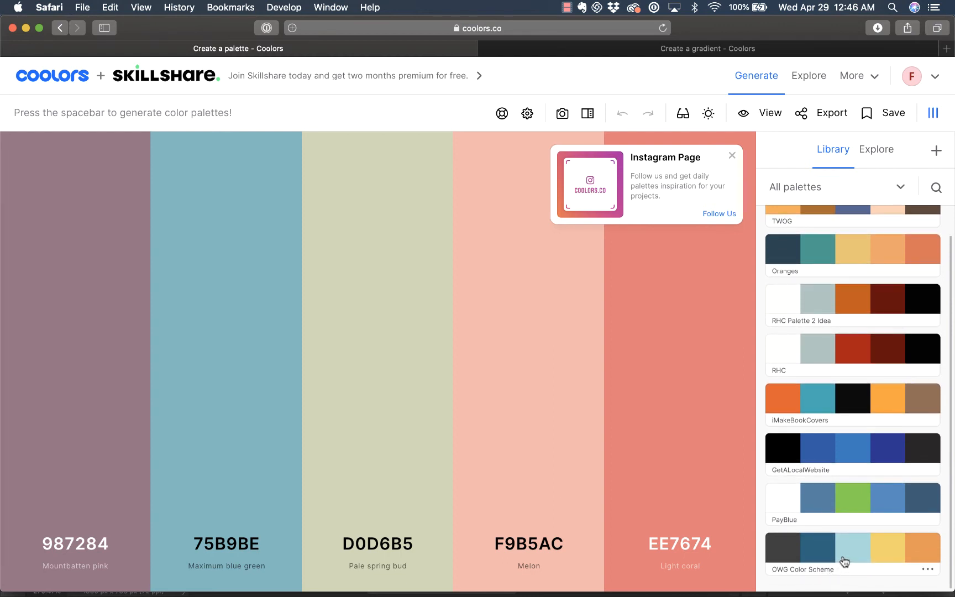
scroll("up", 3)
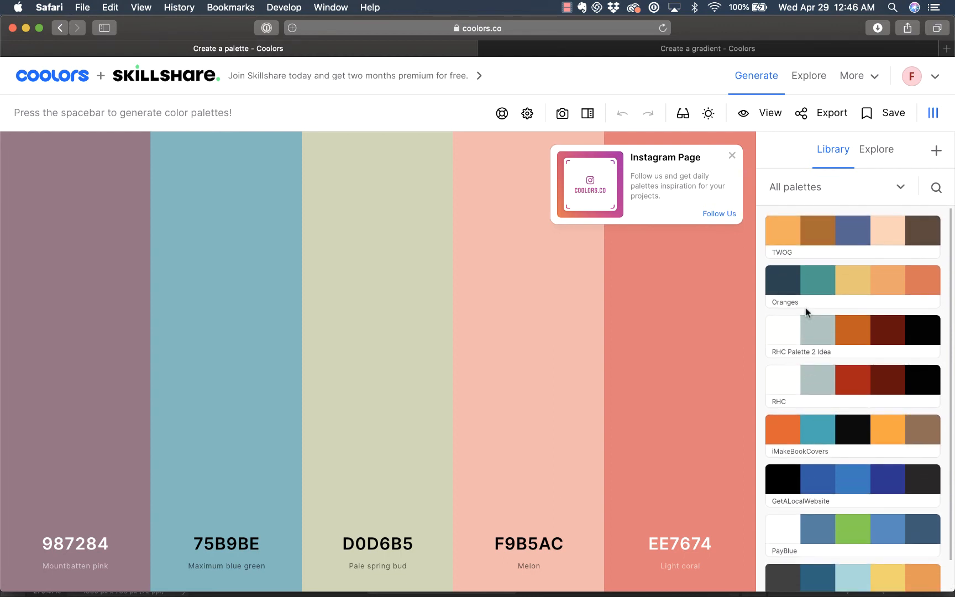
mouse_move(527, 102)
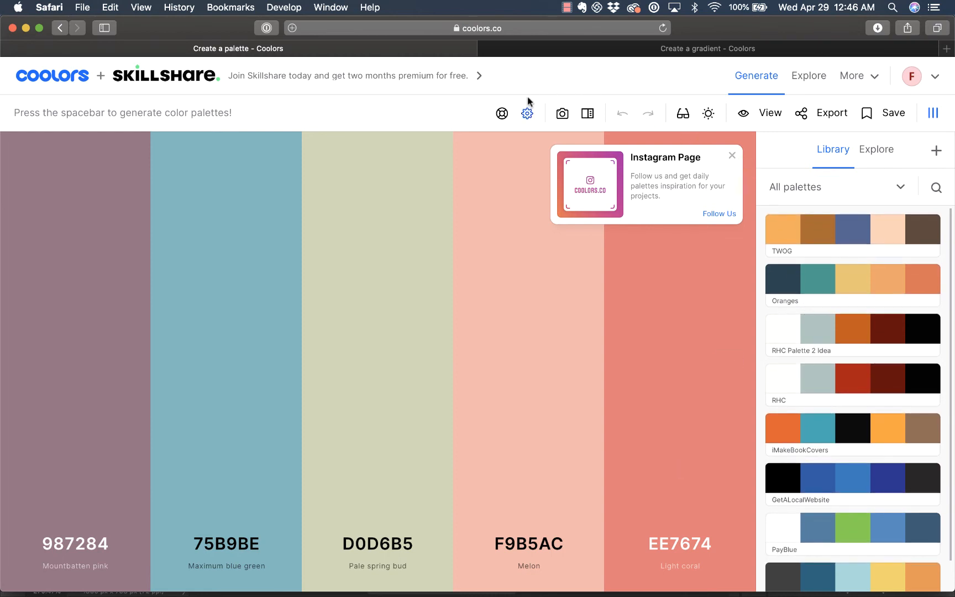
left_click(932, 113)
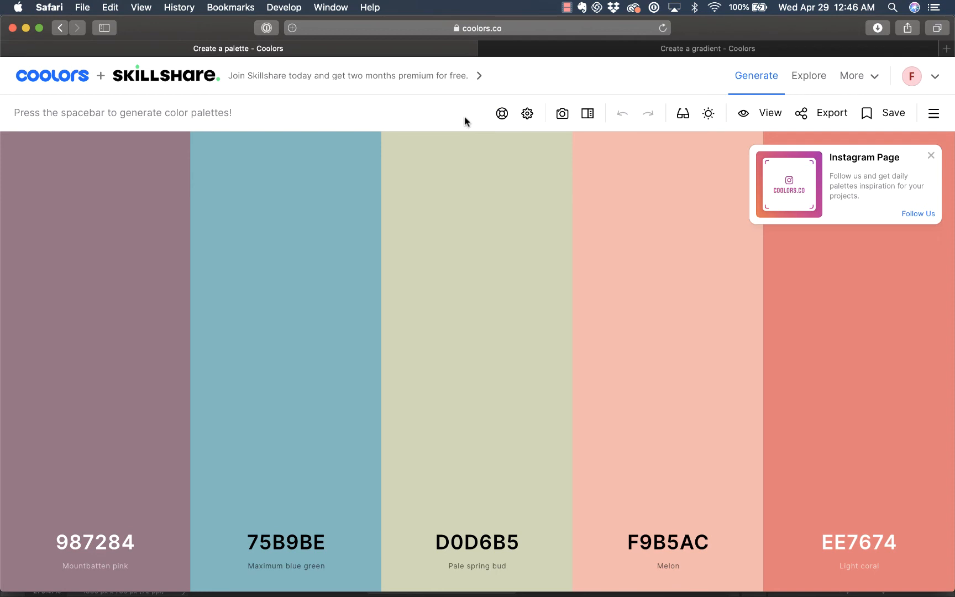
mouse_move(560, 113)
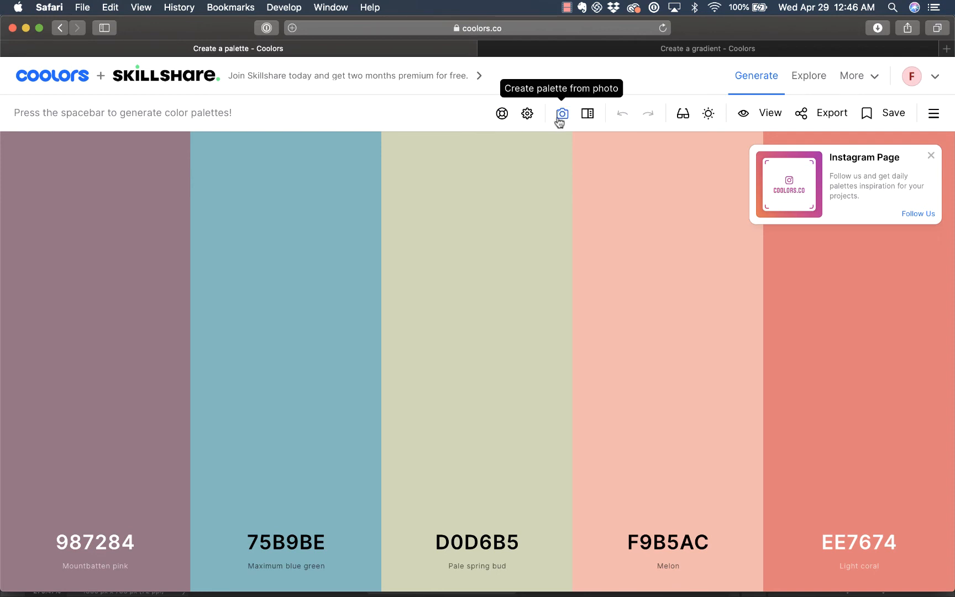
mouse_move(502, 113)
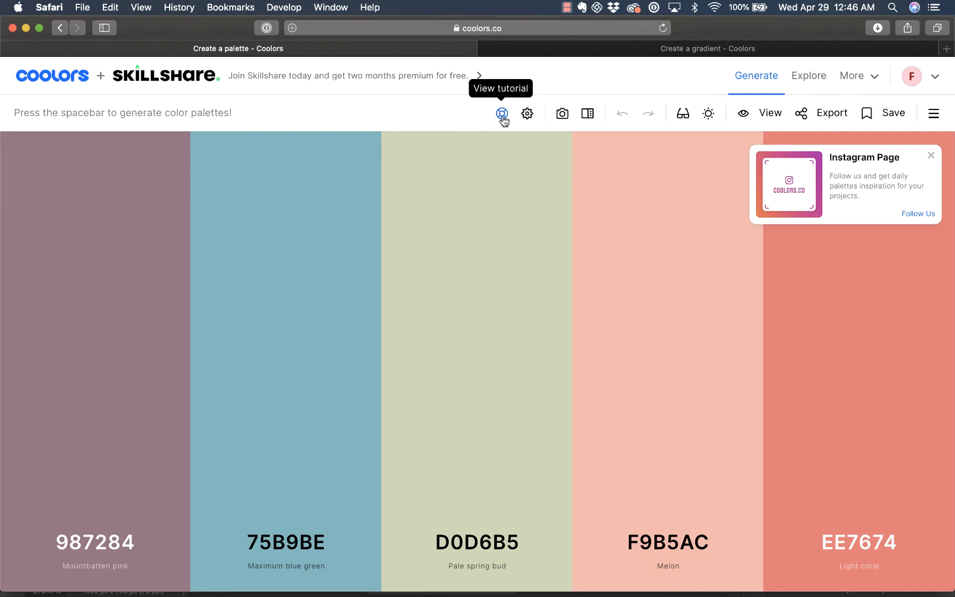
mouse_move(707, 113)
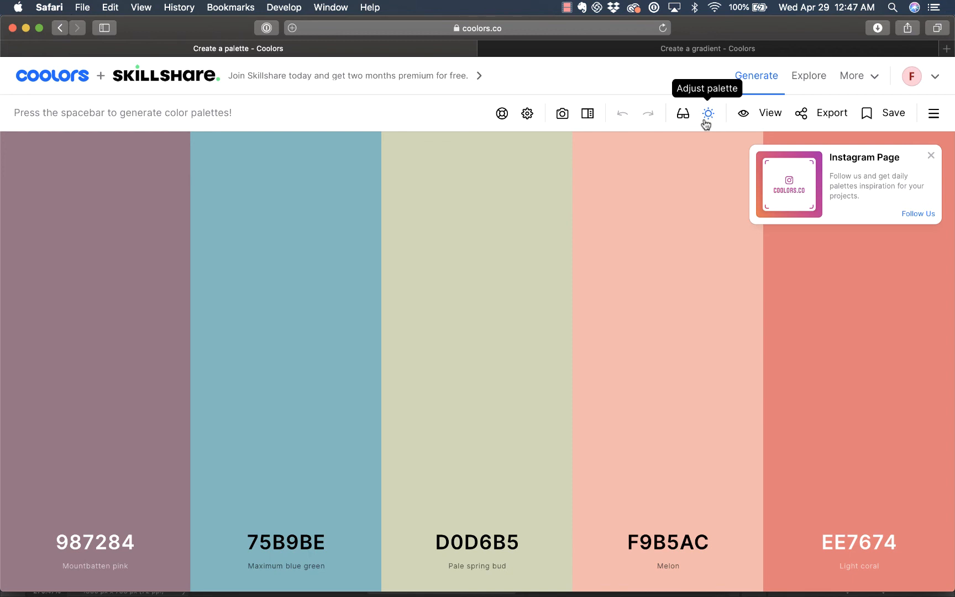
left_click(893, 113)
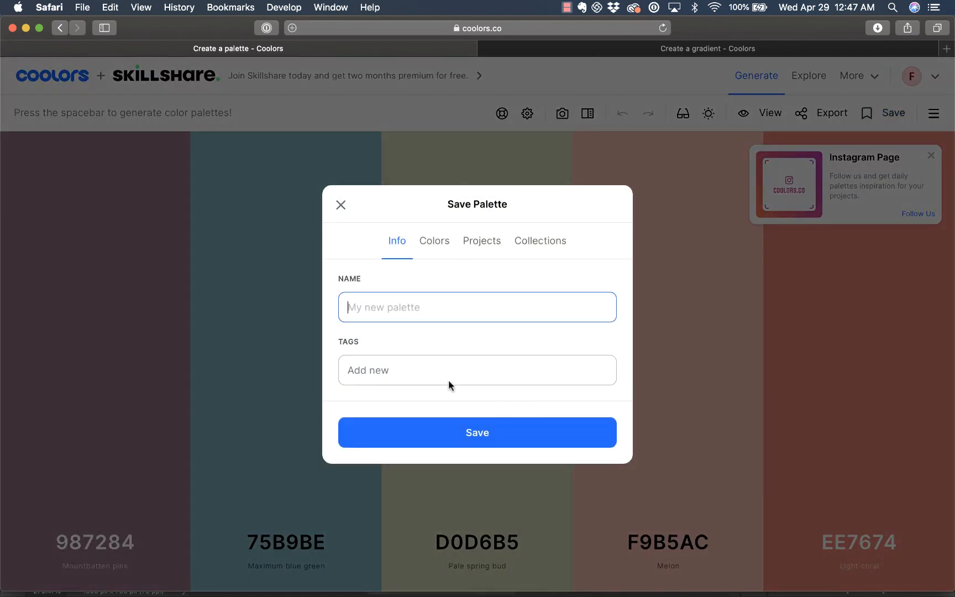
left_click(433, 241)
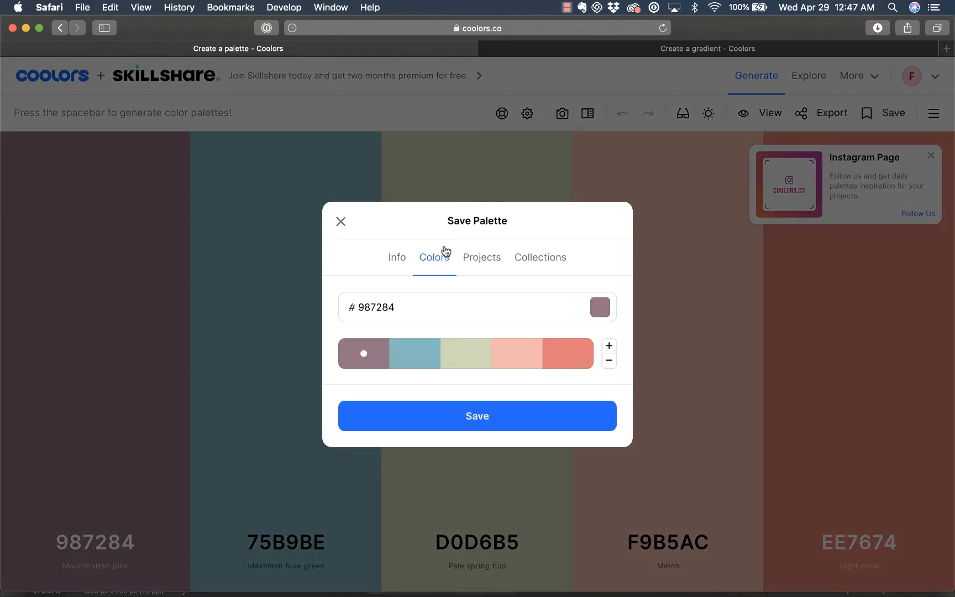
mouse_move(517, 394)
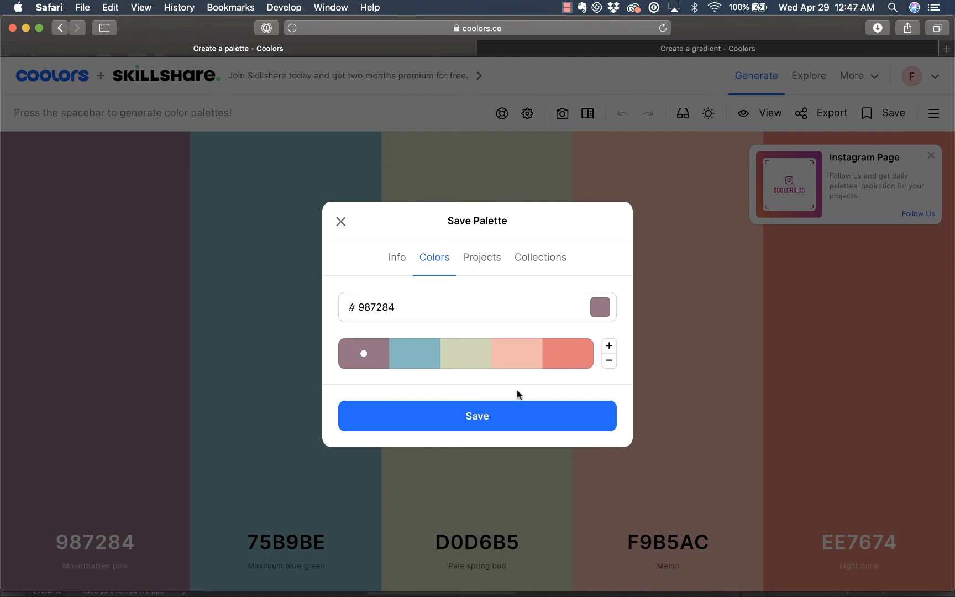
mouse_move(396, 257)
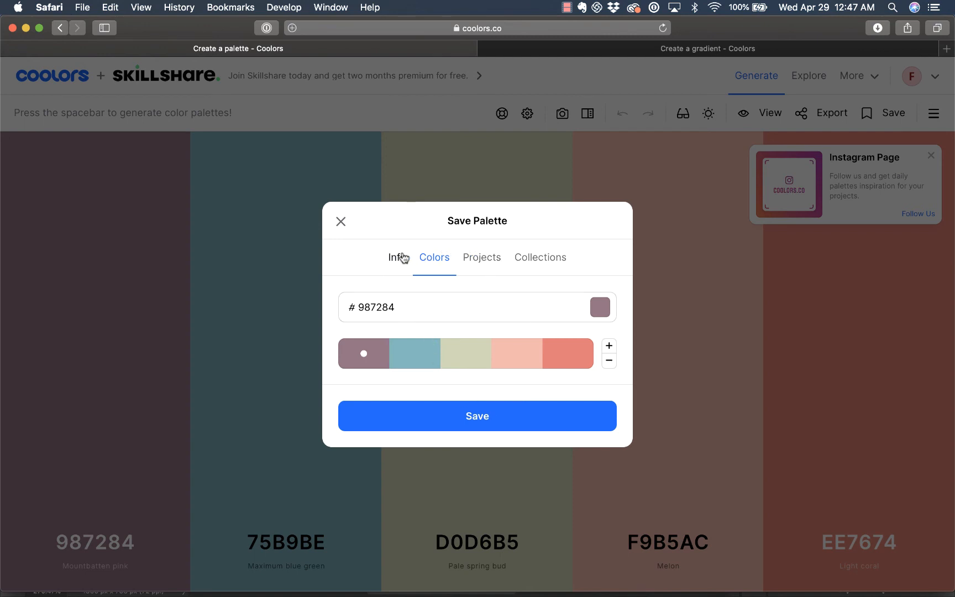
left_click(396, 257)
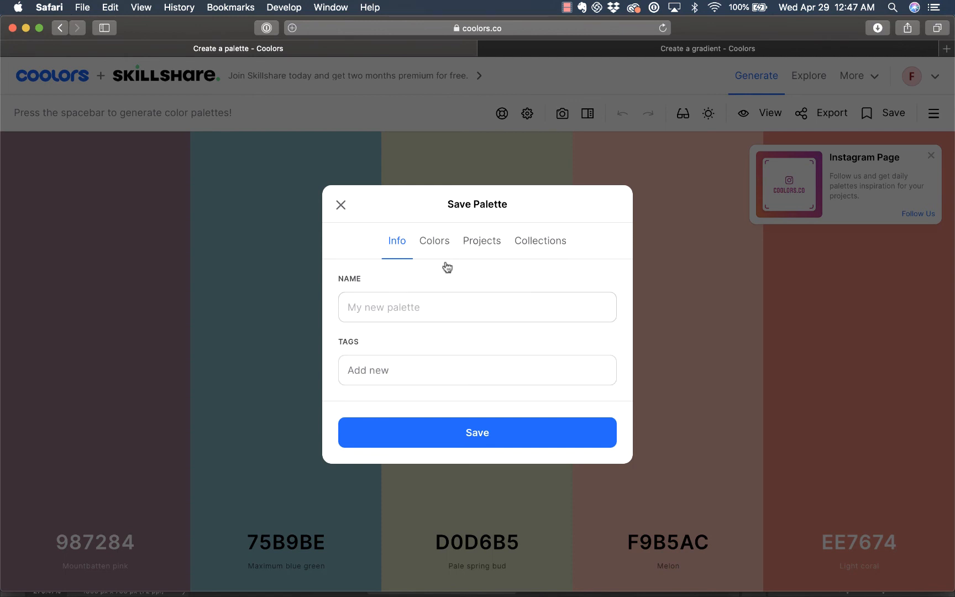
left_click(481, 240)
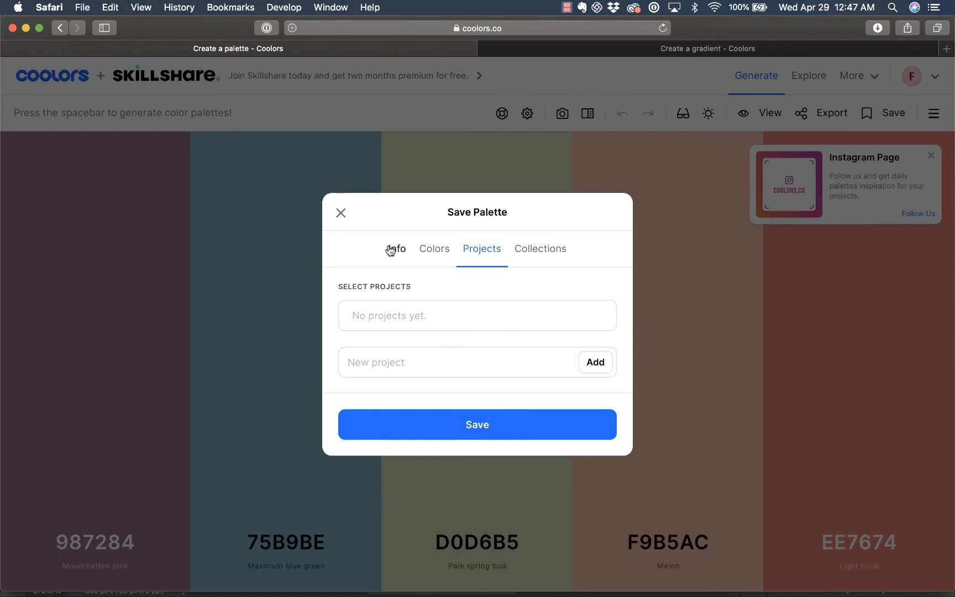
left_click(340, 213)
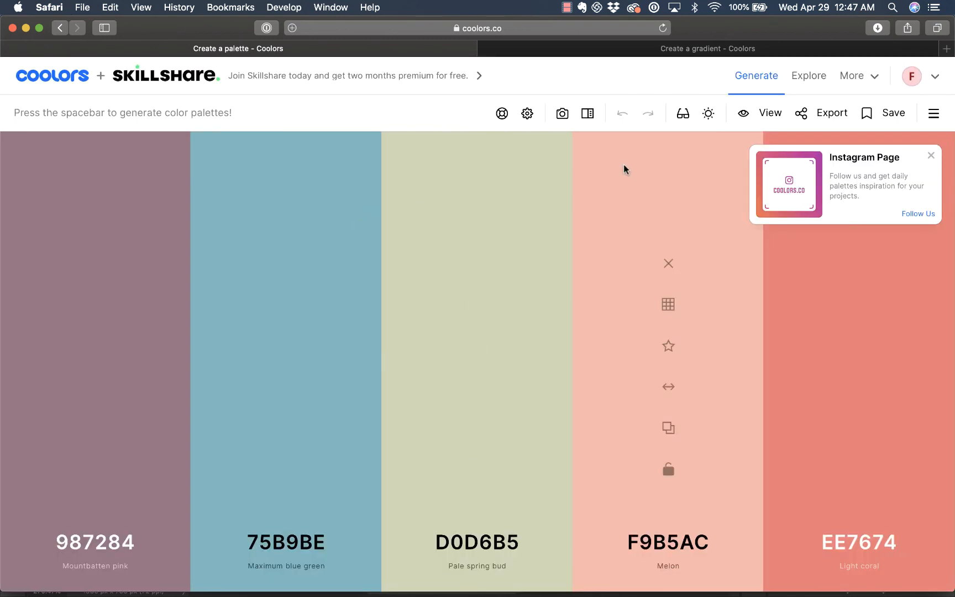
mouse_move(874, 113)
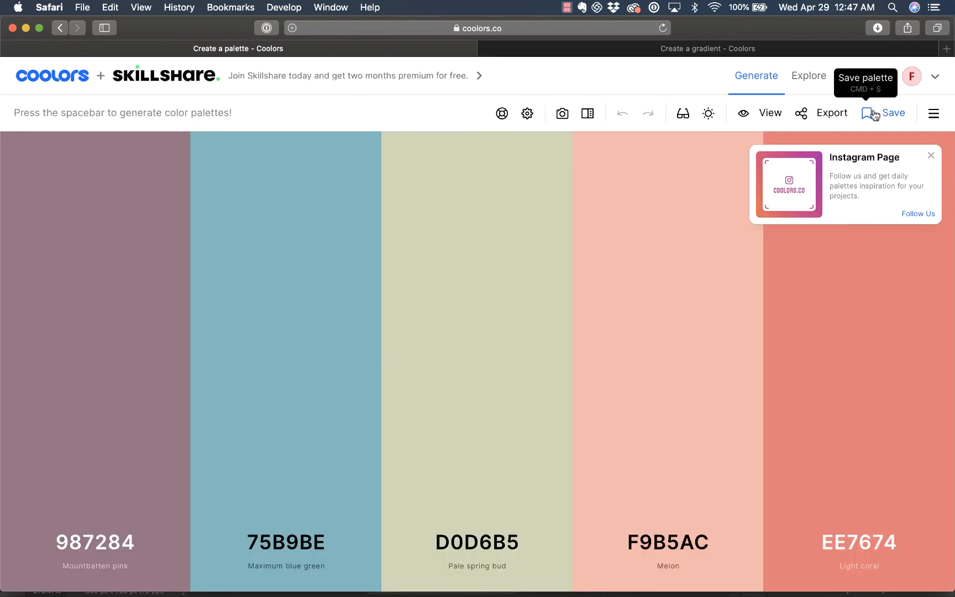
- Start an image export and set the colour labels to Name
left_click(830, 112)
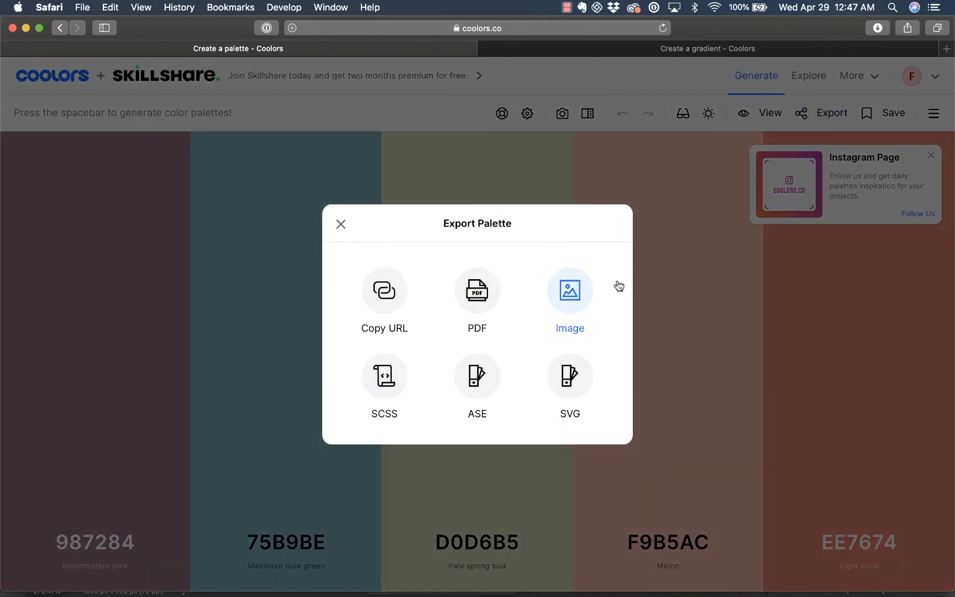
left_click(569, 291)
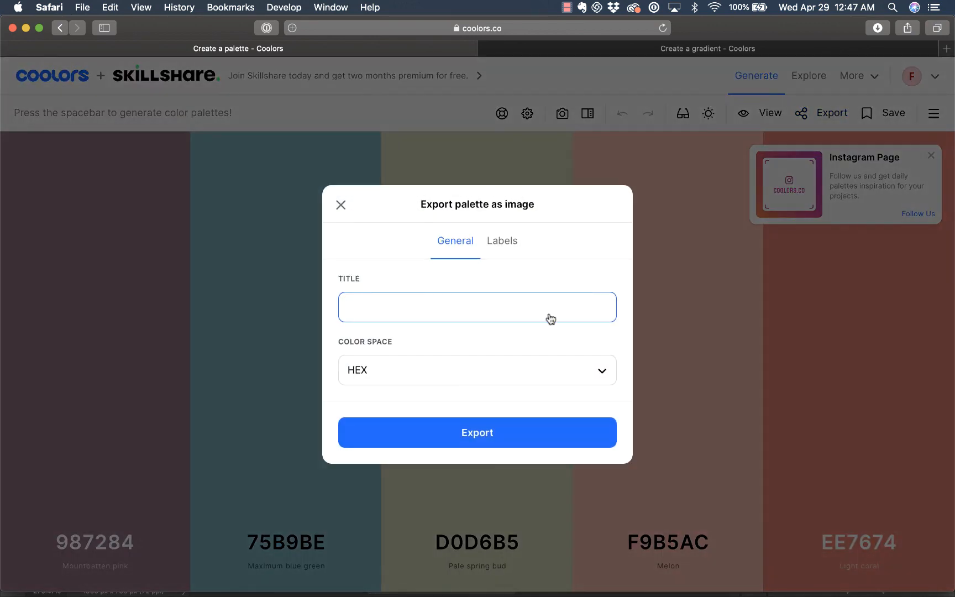
left_click(477, 369)
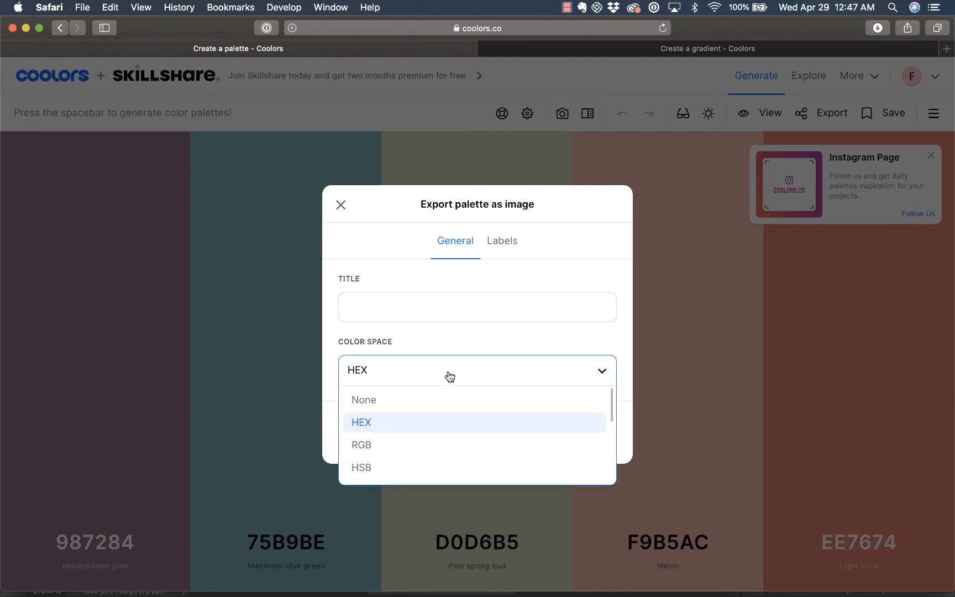
scroll("down", 3)
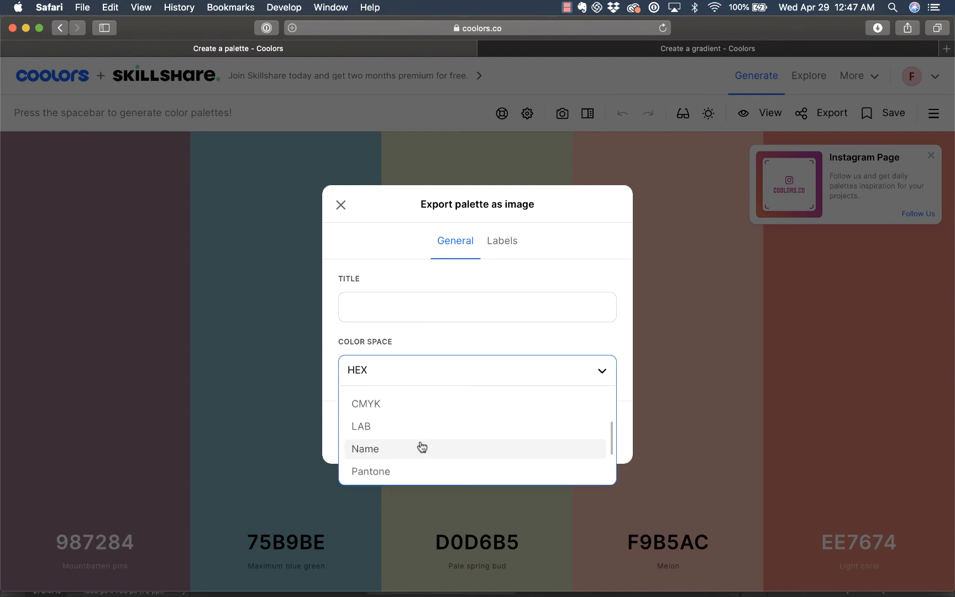
left_click(365, 449)
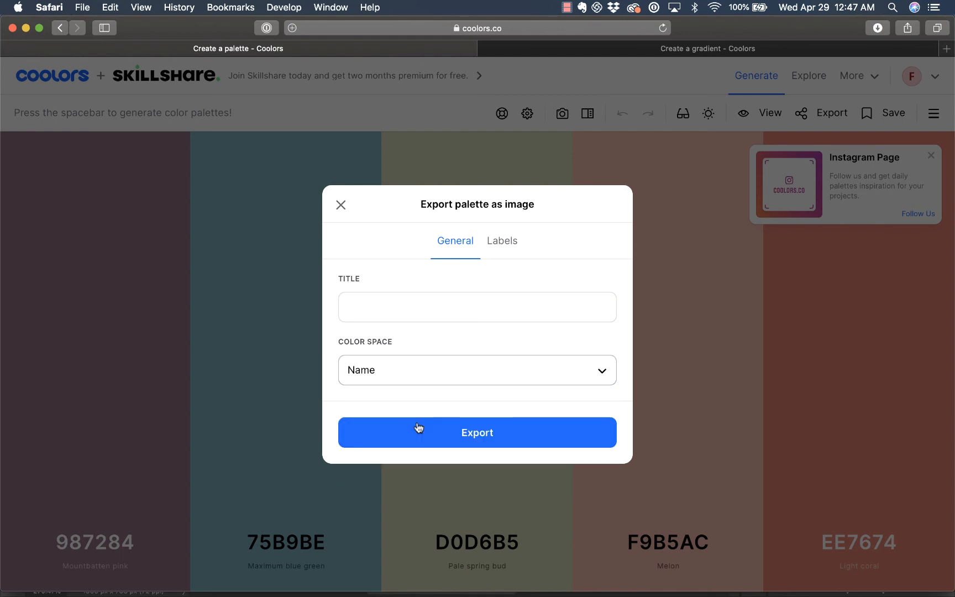
left_click(477, 370)
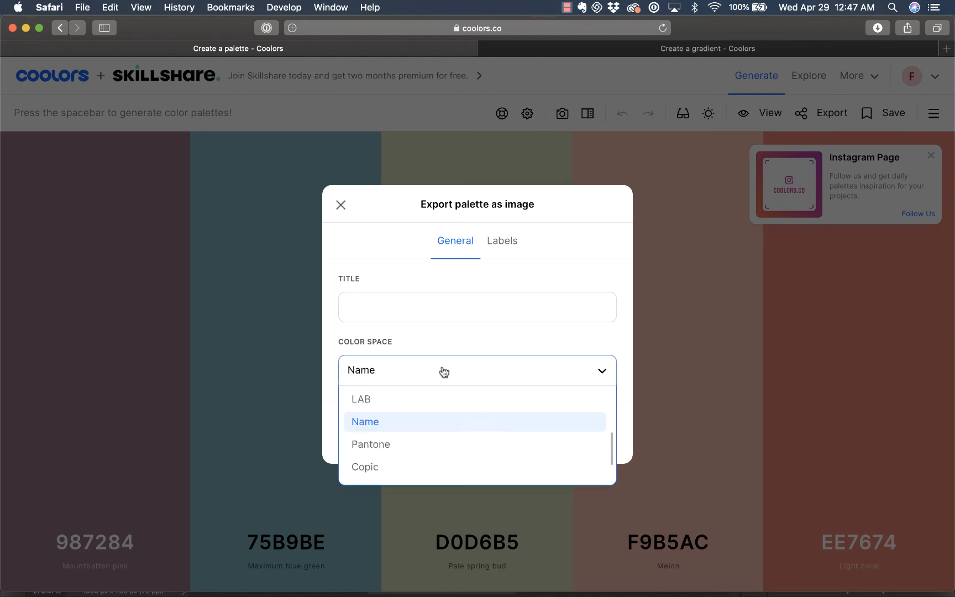
scroll("down", 3)
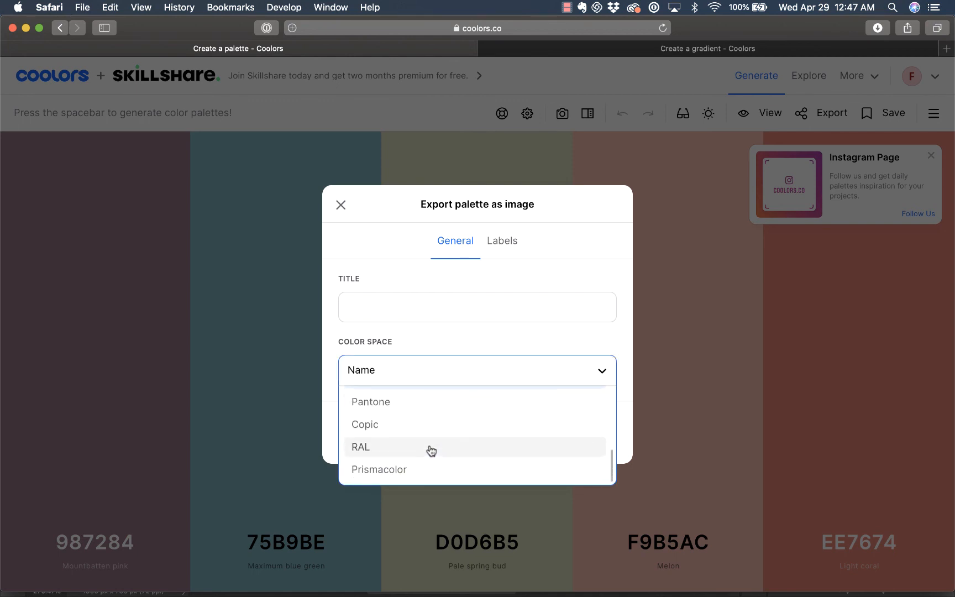
scroll("up", 3)
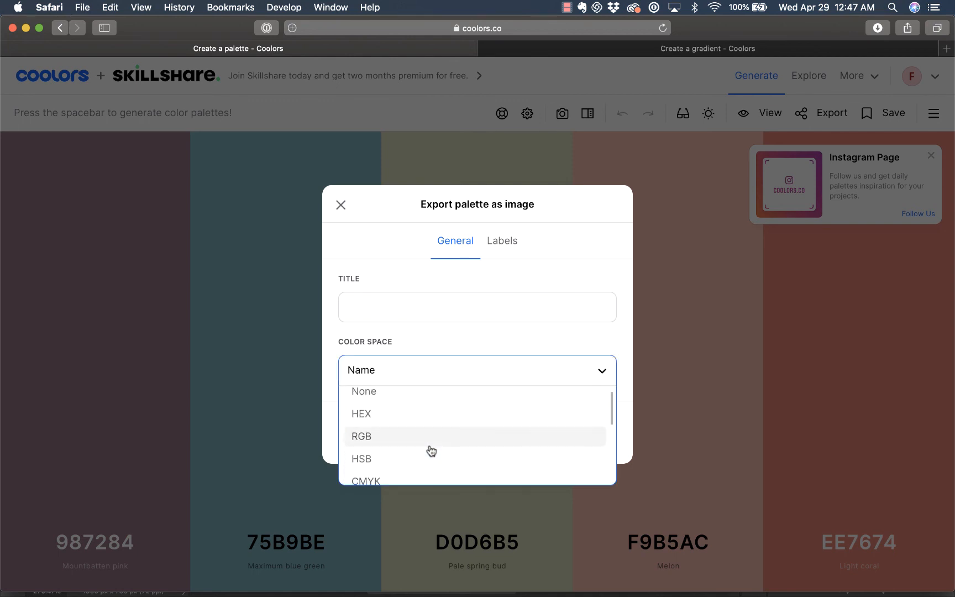
mouse_move(383, 418)
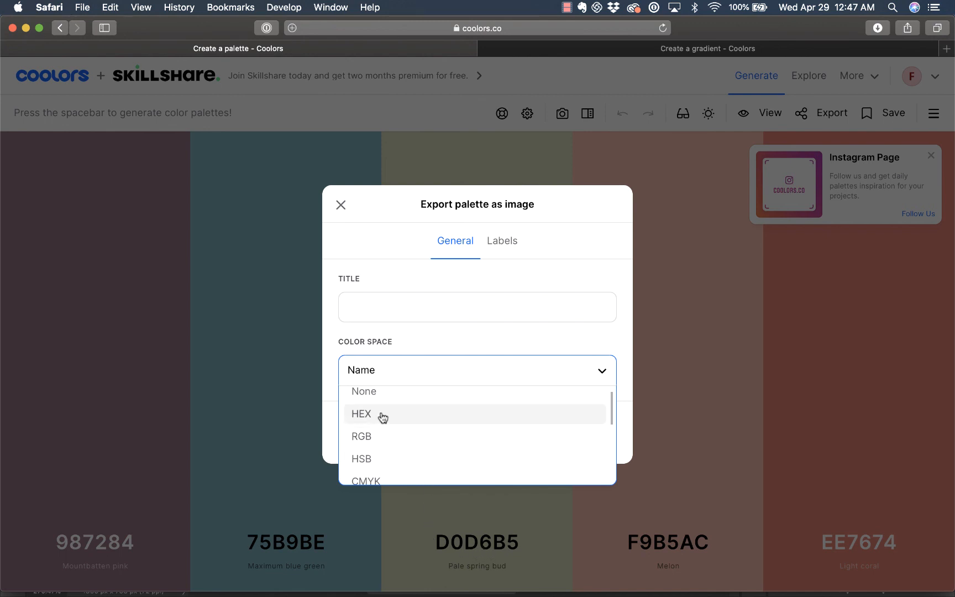
scroll("down", 3)
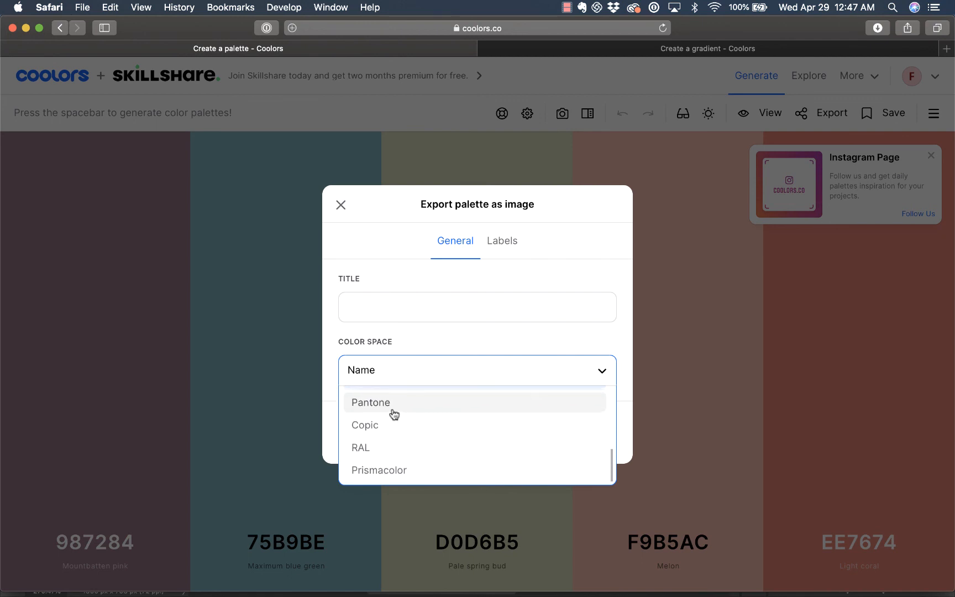
scroll("up", 3)
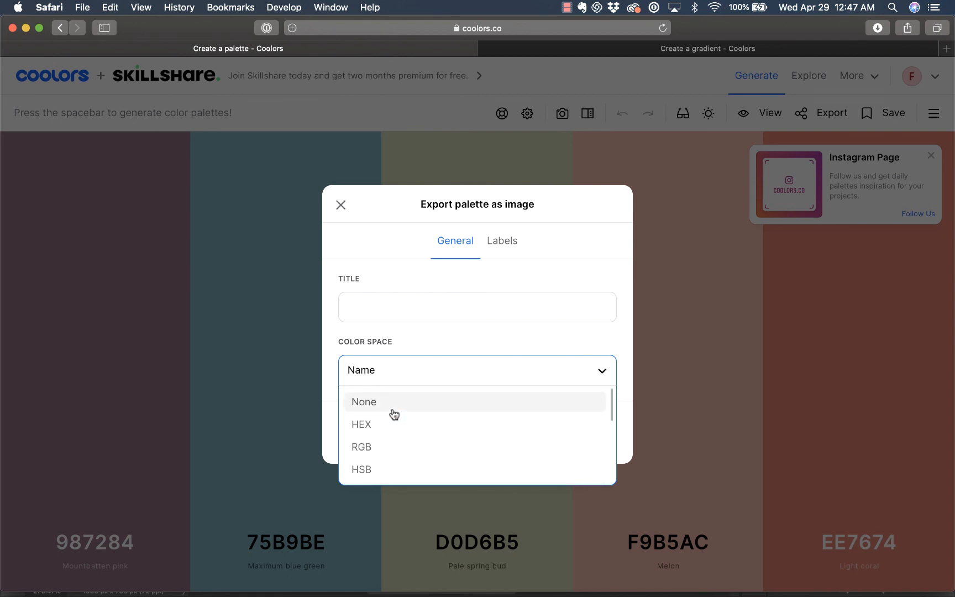
scroll("down", 3)
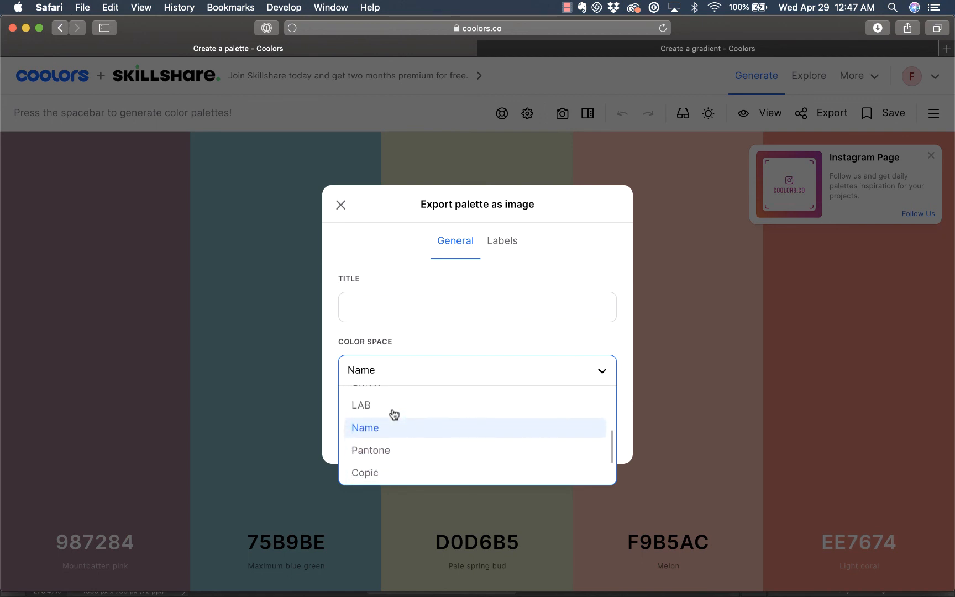
scroll("down", 3)
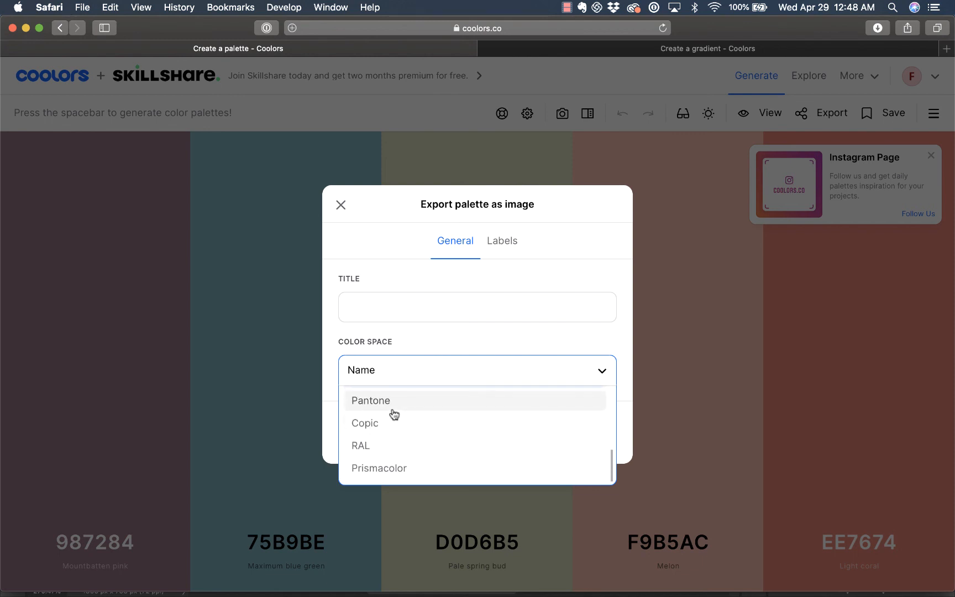
left_click(477, 369)
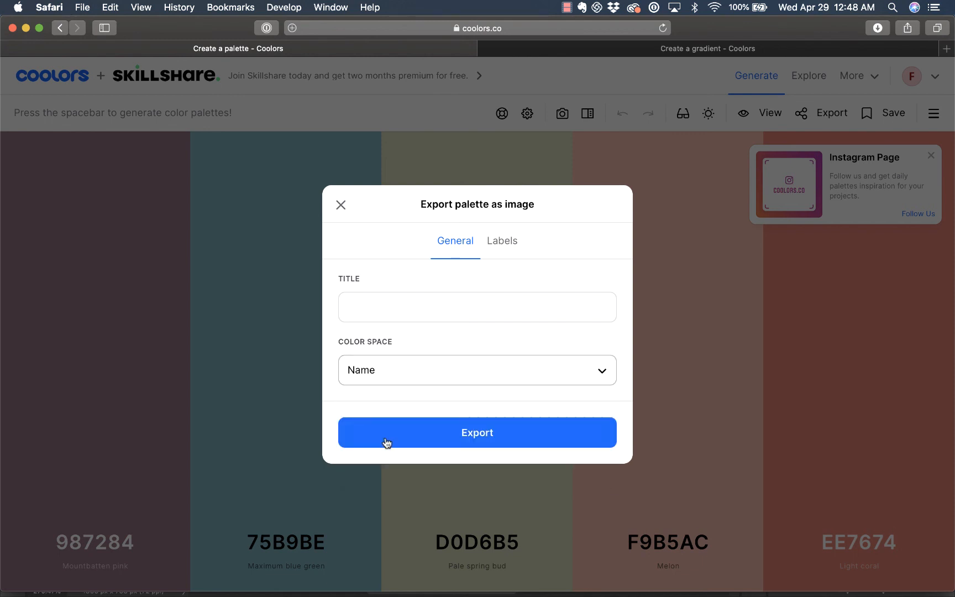
- Title the image test and export it
type("yt")
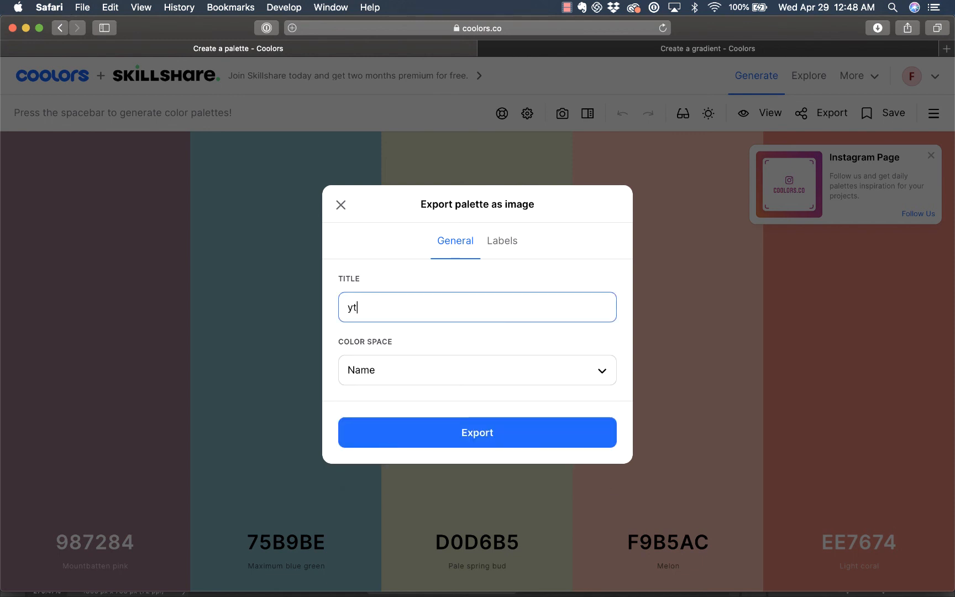
type("te")
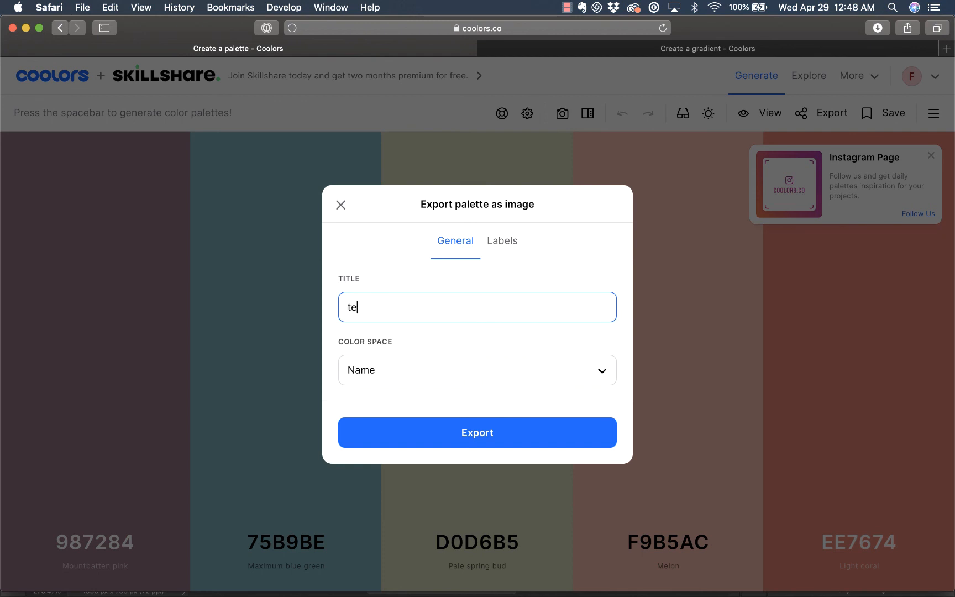
left_click(476, 432)
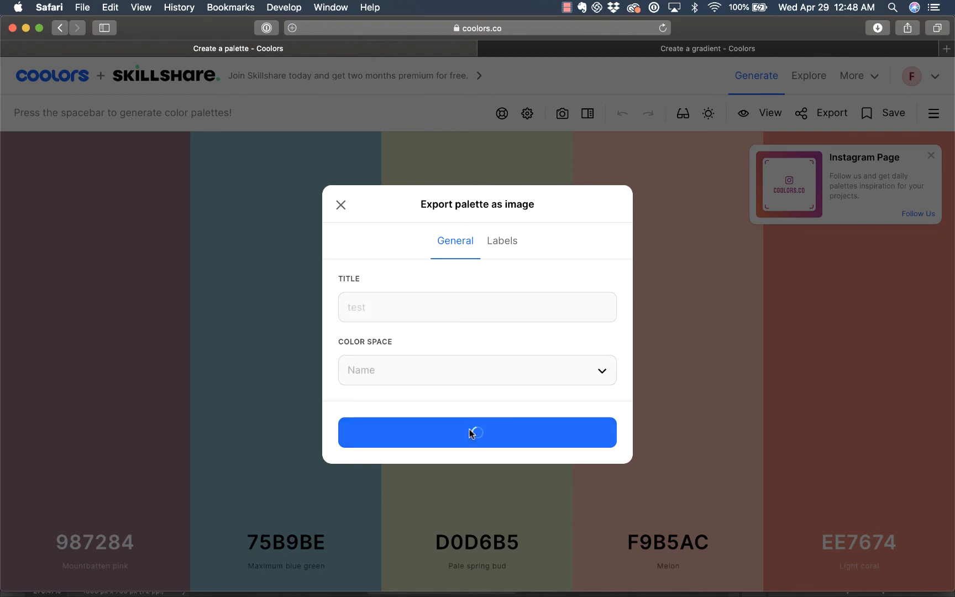
left_click(477, 433)
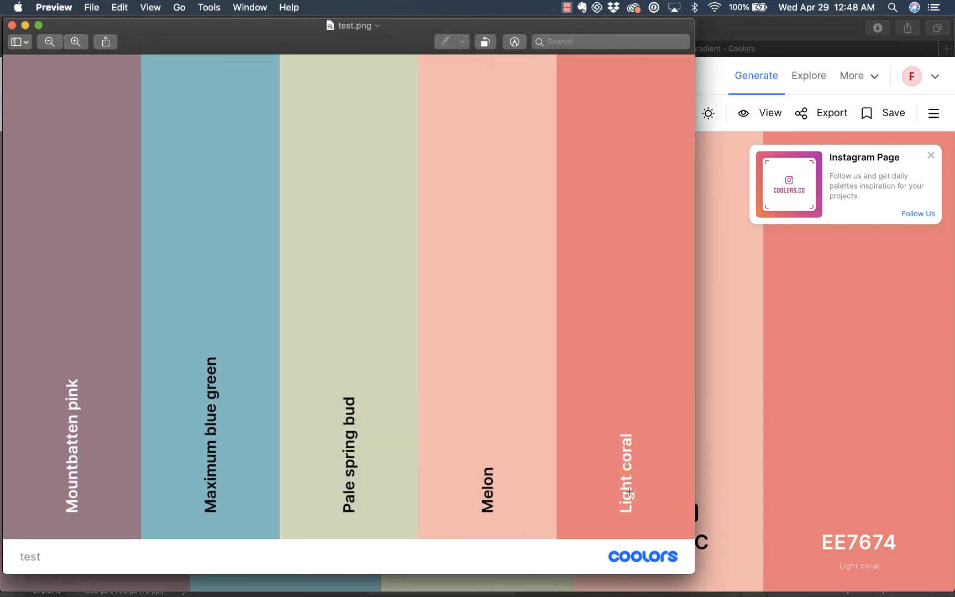
mouse_move(863, 553)
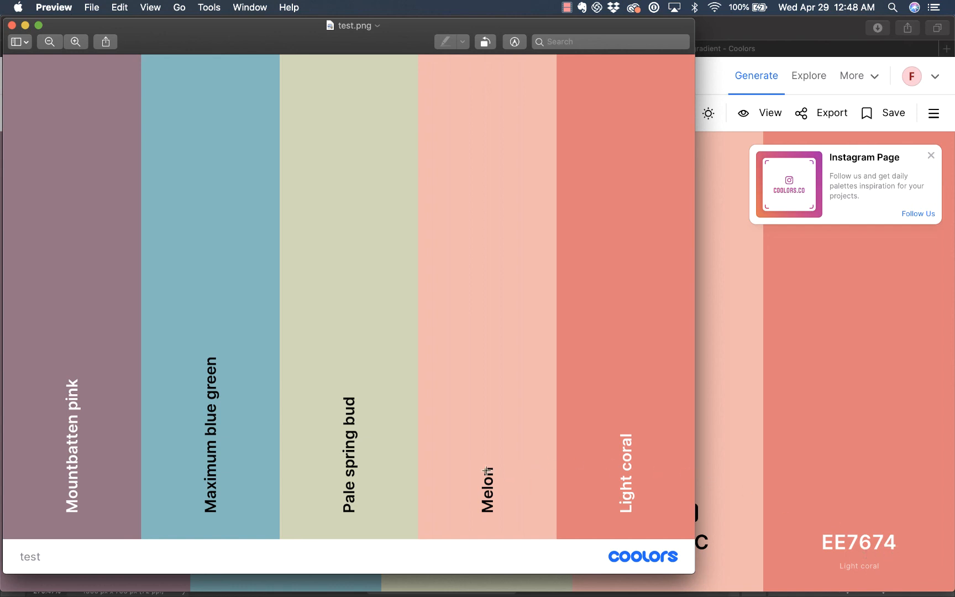
mouse_move(239, 470)
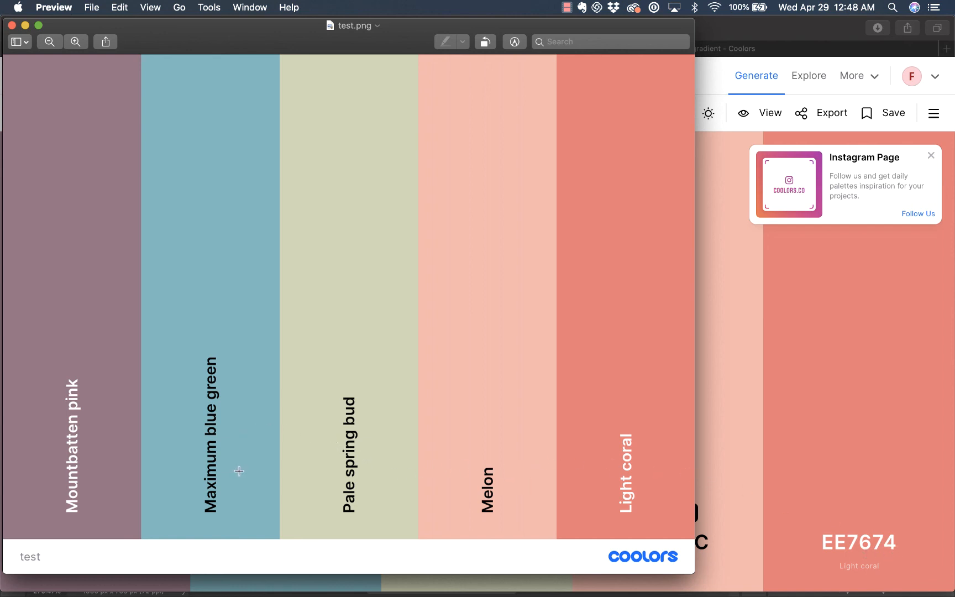
mouse_move(422, 429)
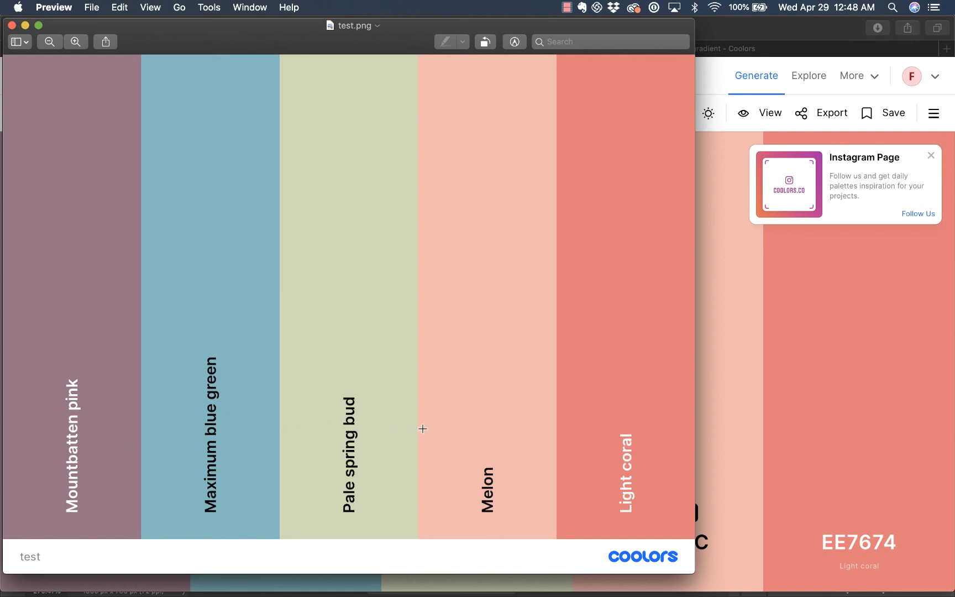
mouse_move(241, 39)
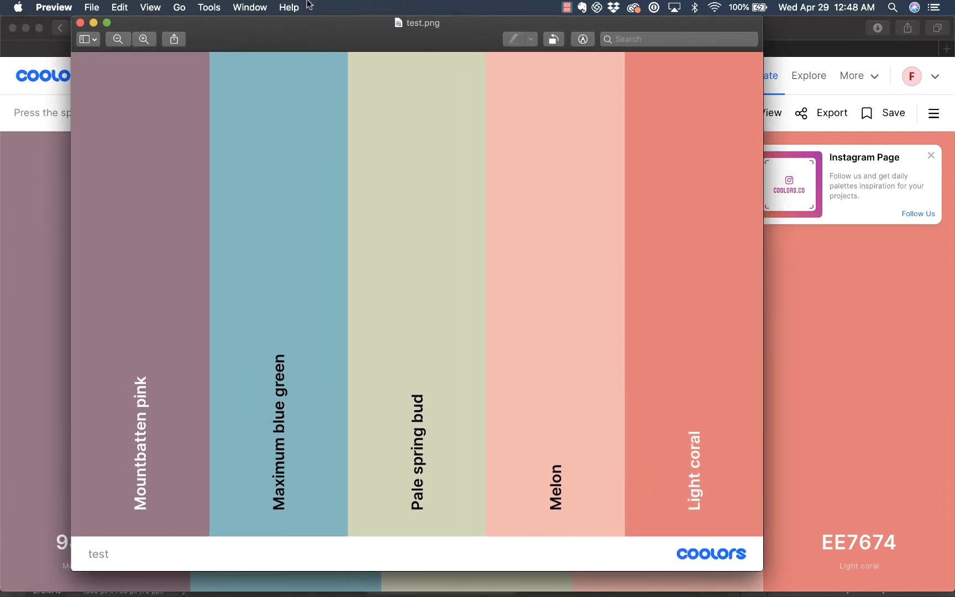
mouse_move(849, 555)
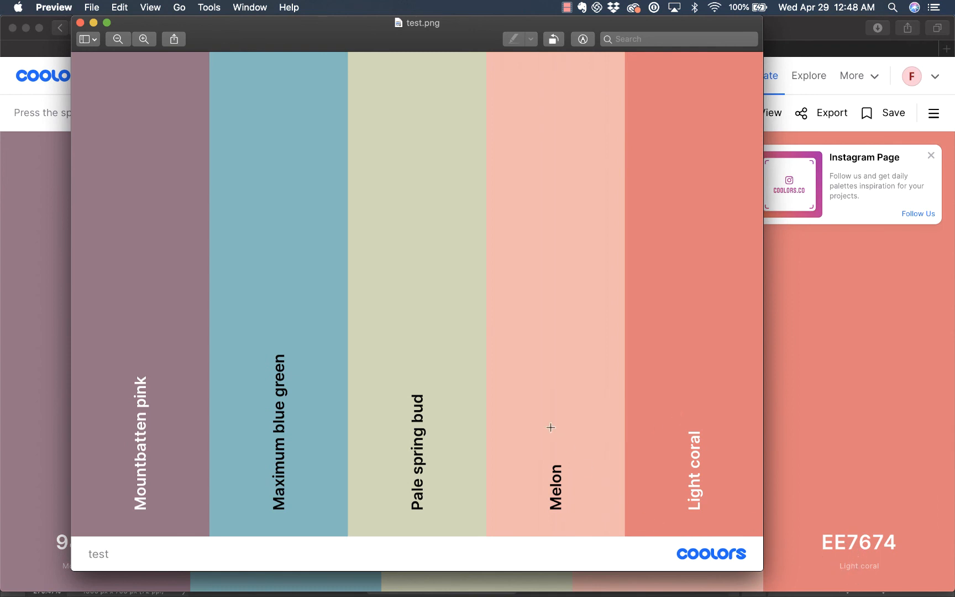
mouse_move(448, 400)
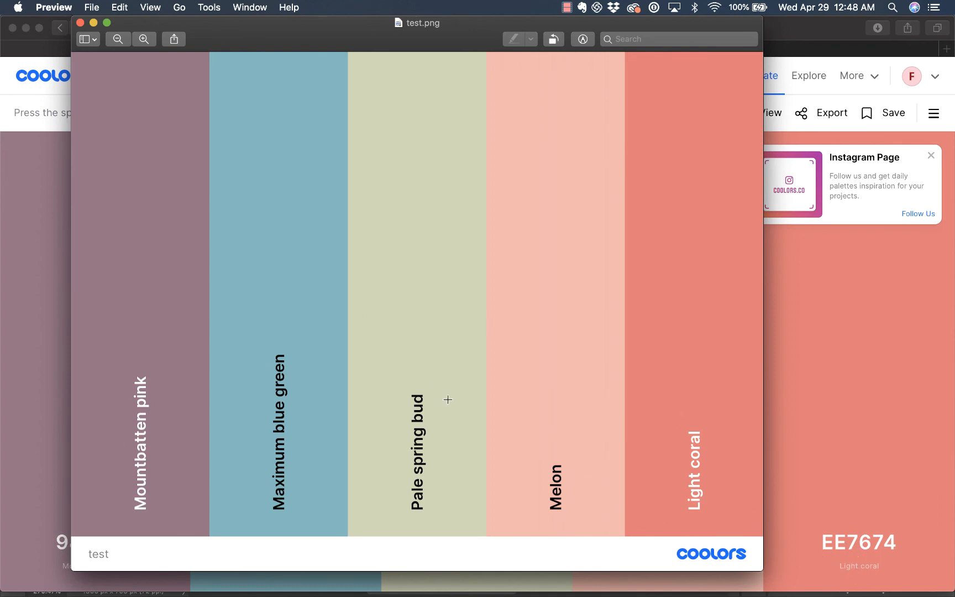
mouse_move(319, 177)
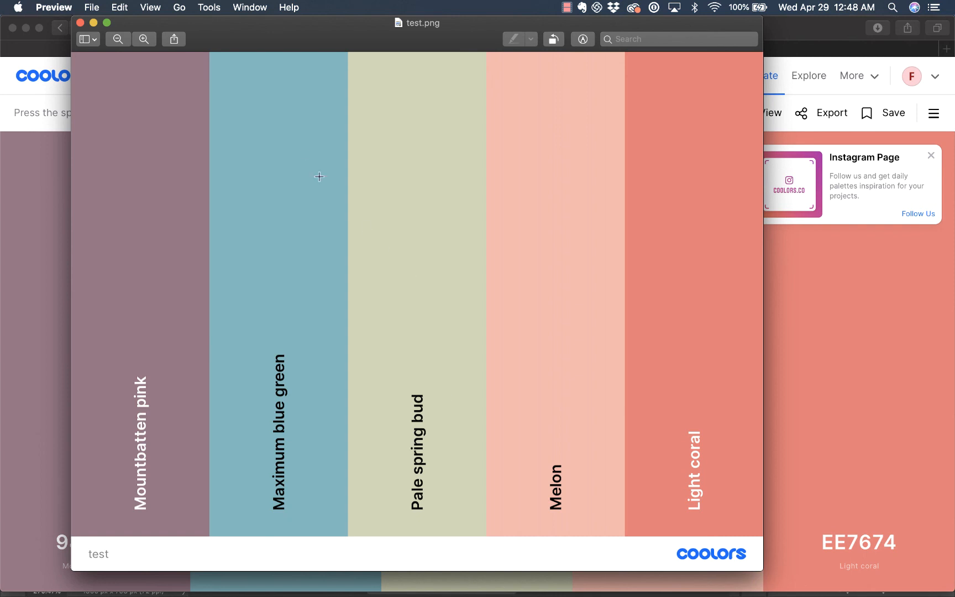
- Return from Preview to the Coolors palette page after viewing test.png
left_click(79, 24)
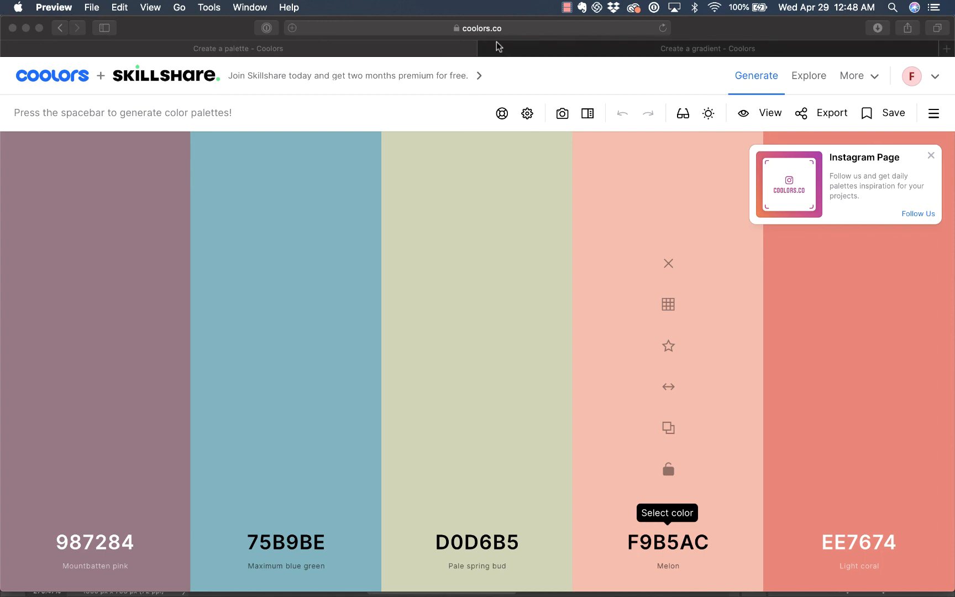
mouse_move(275, 109)
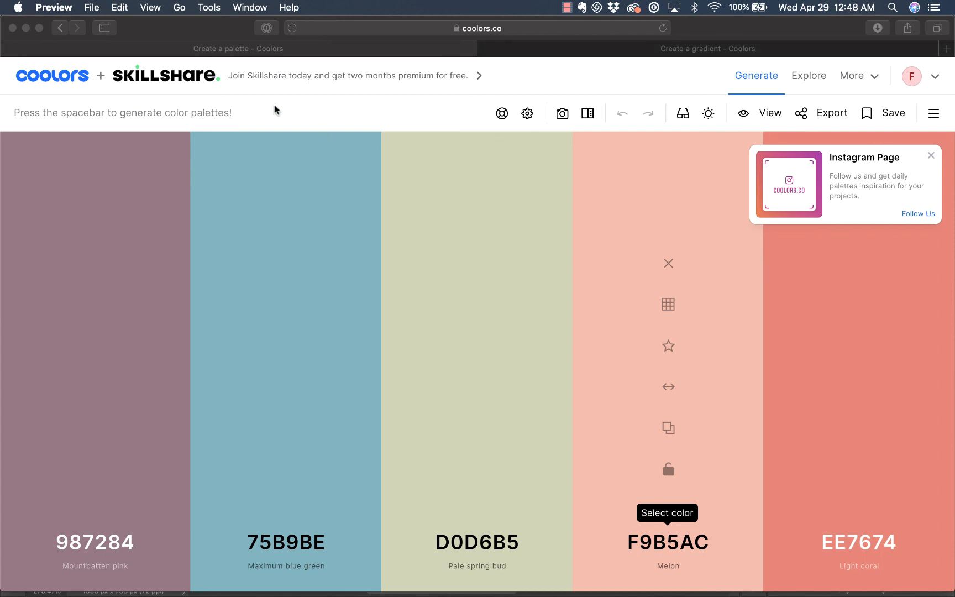